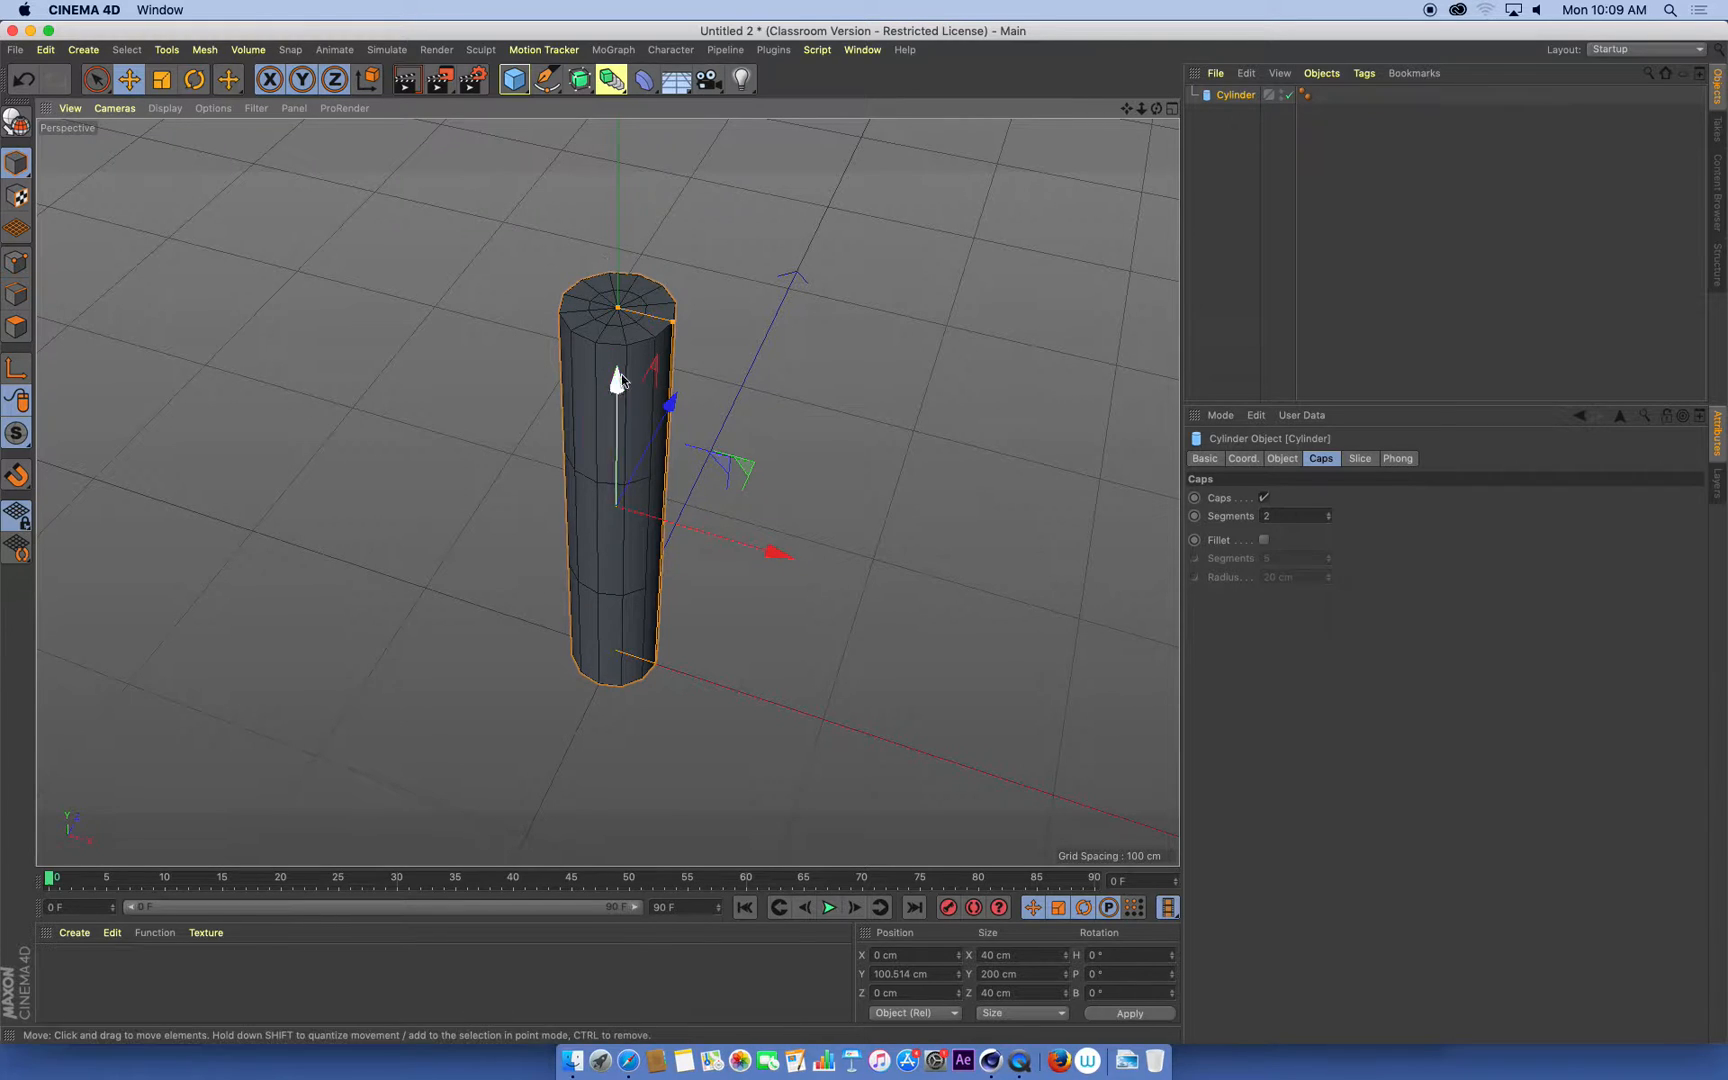
Show the cylinder's size and segment settings to reduce its height segments
click(1280, 458)
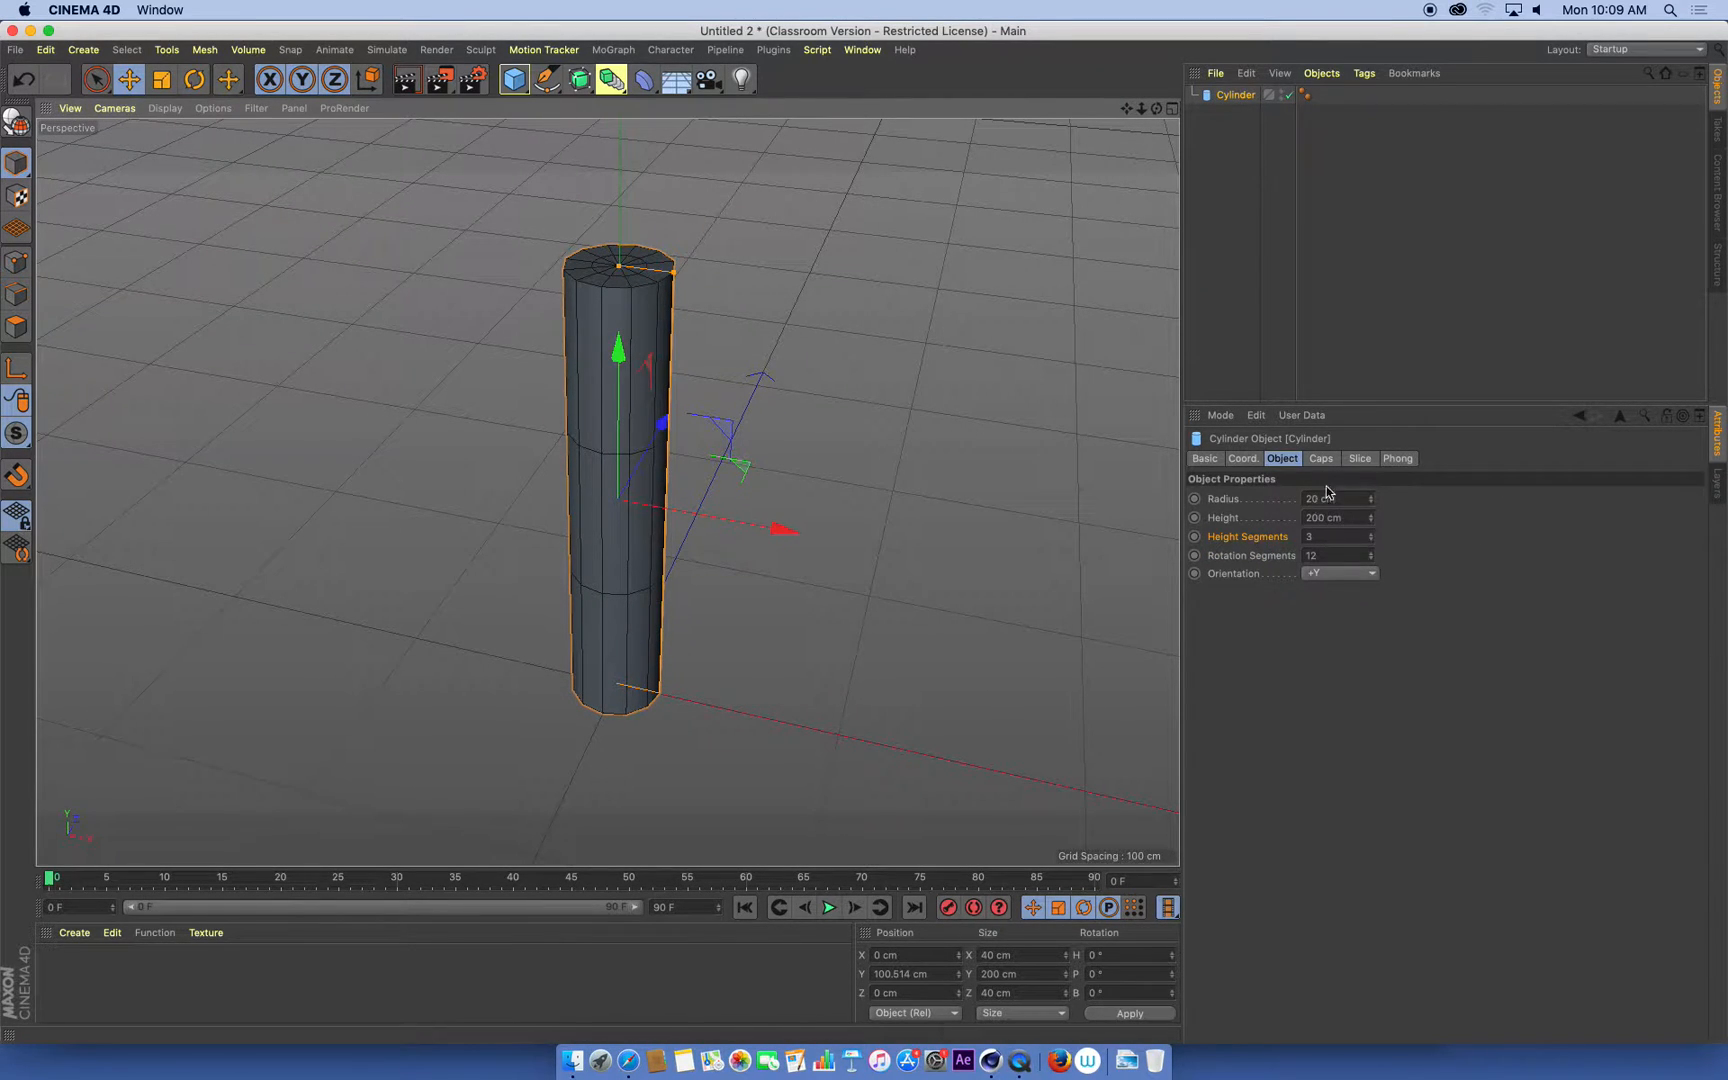
click(1320, 458)
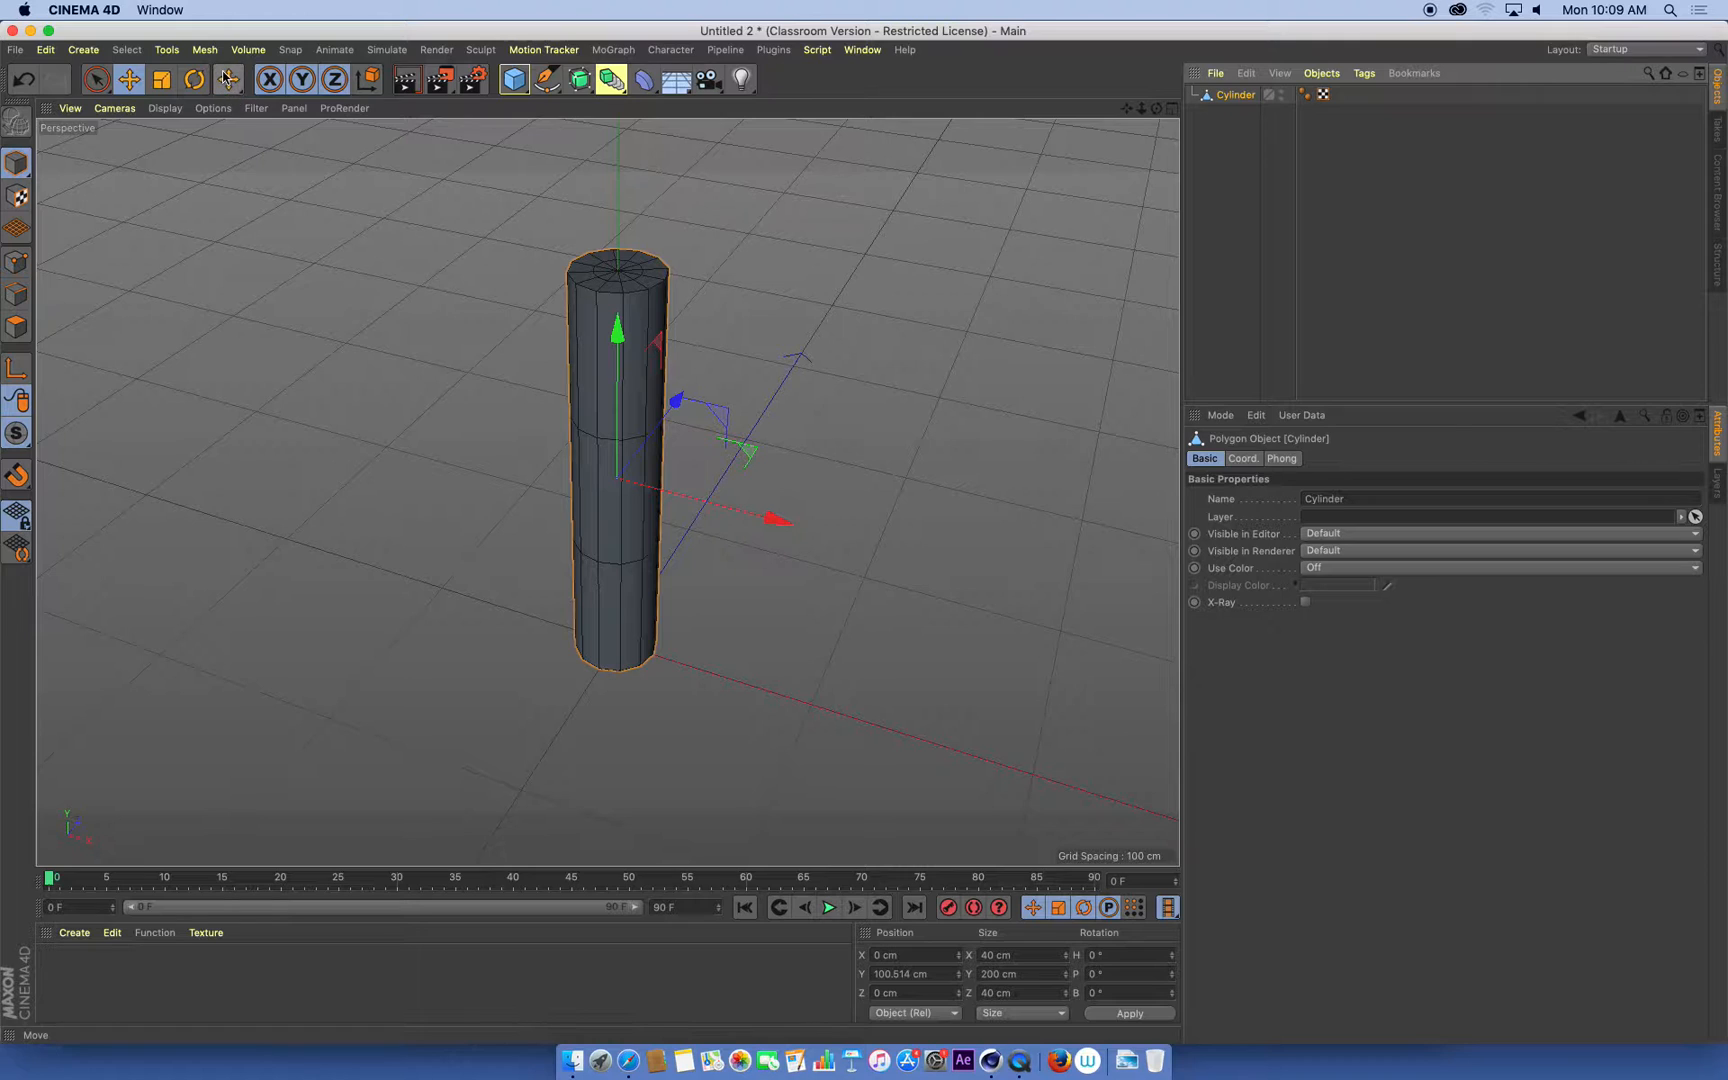
Bring up the mesh editing tool list to reach Loop/Path Cut
click(204, 50)
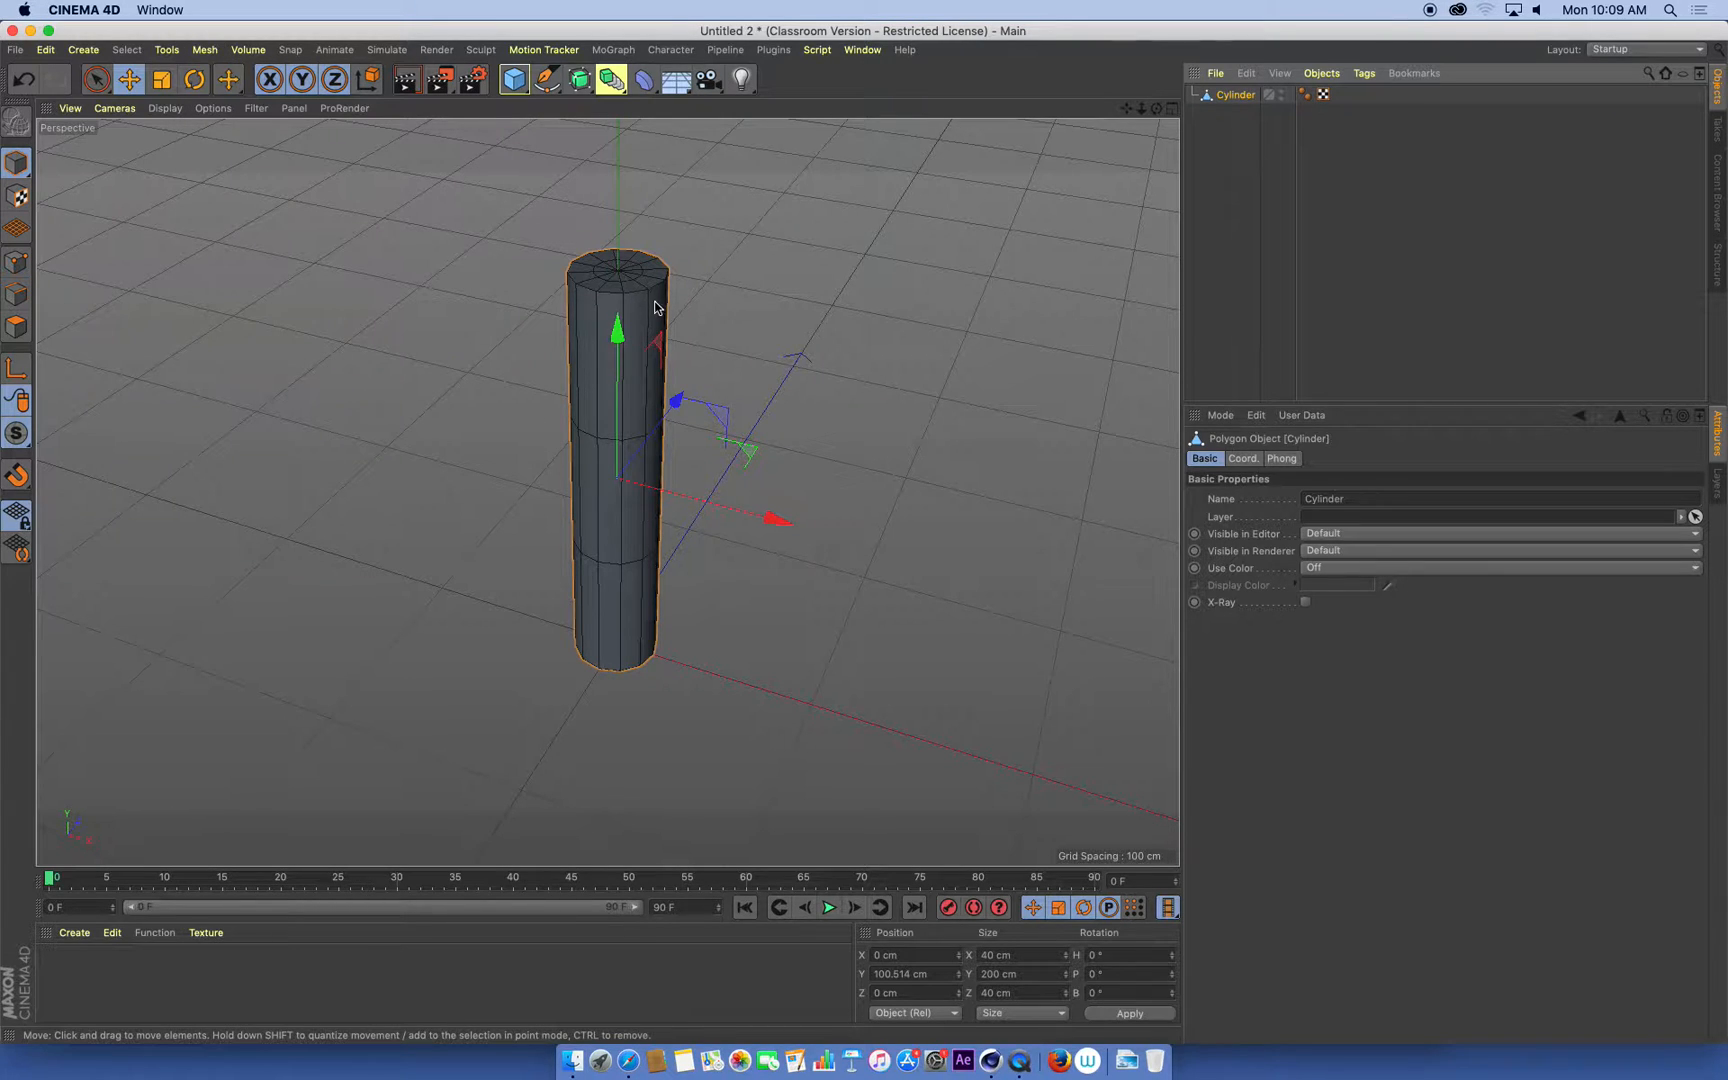
scroll(down, 3)
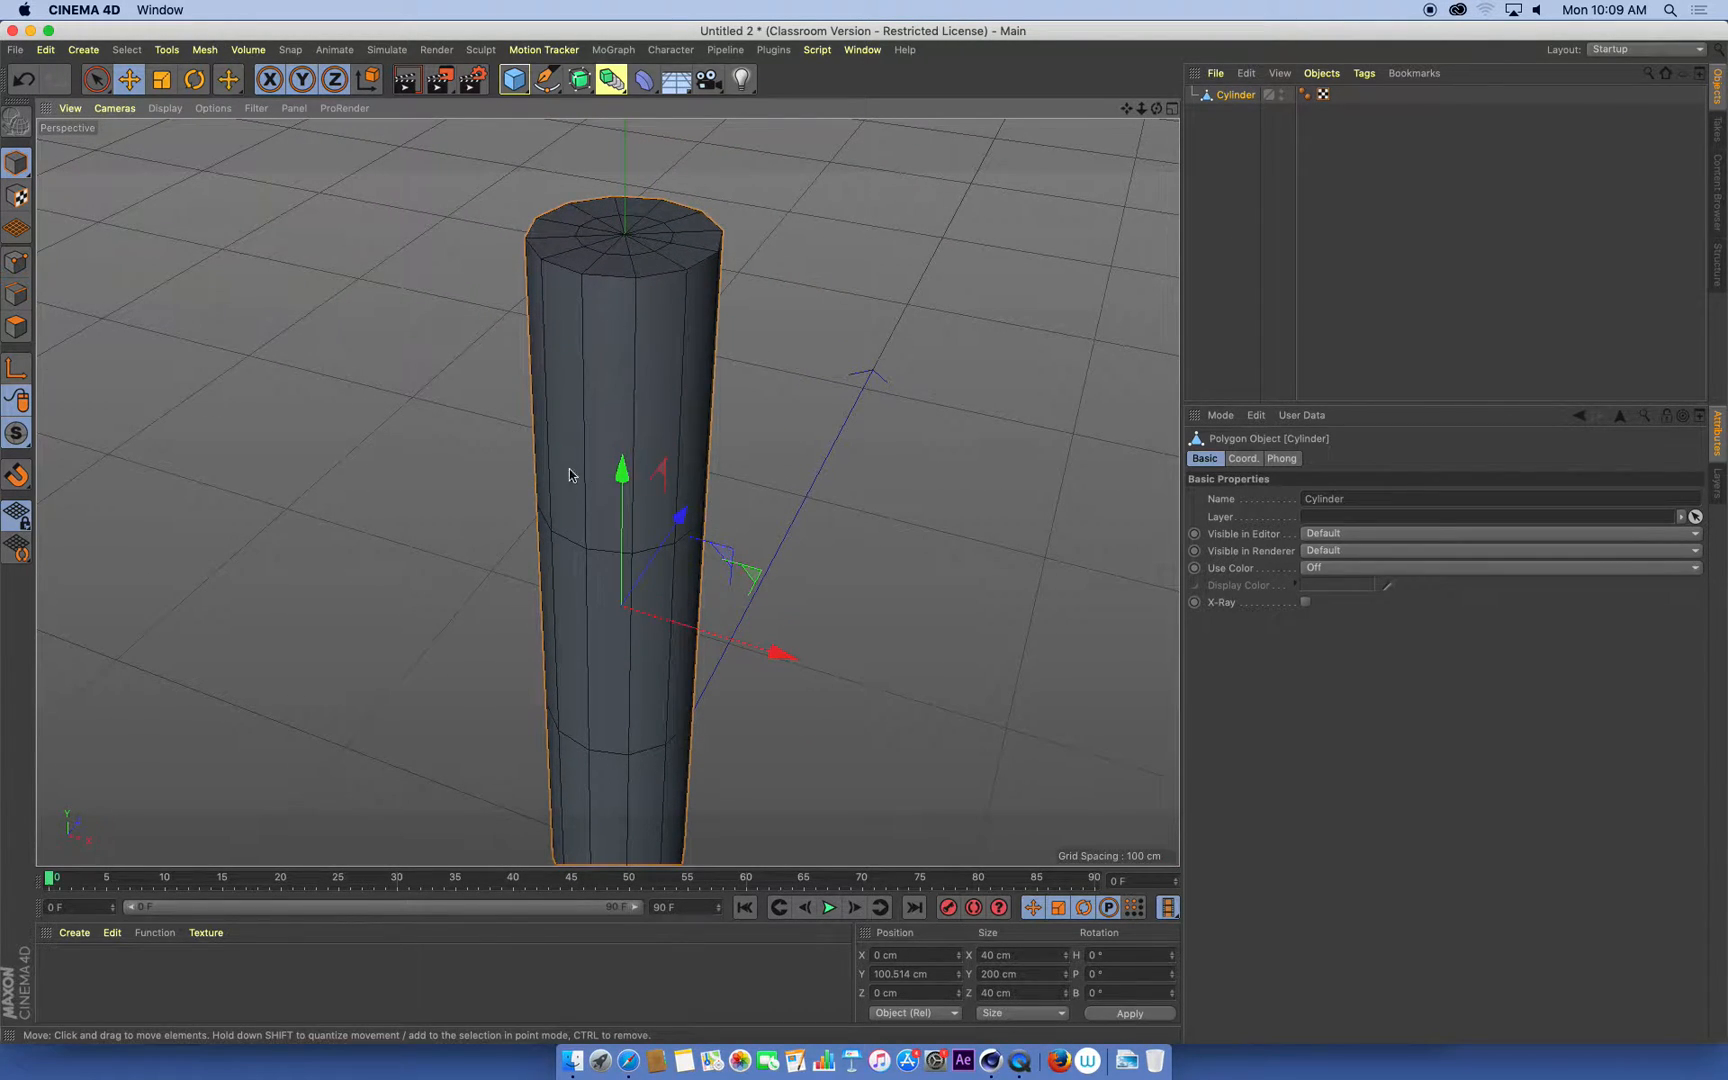
mouse_move(602, 392)
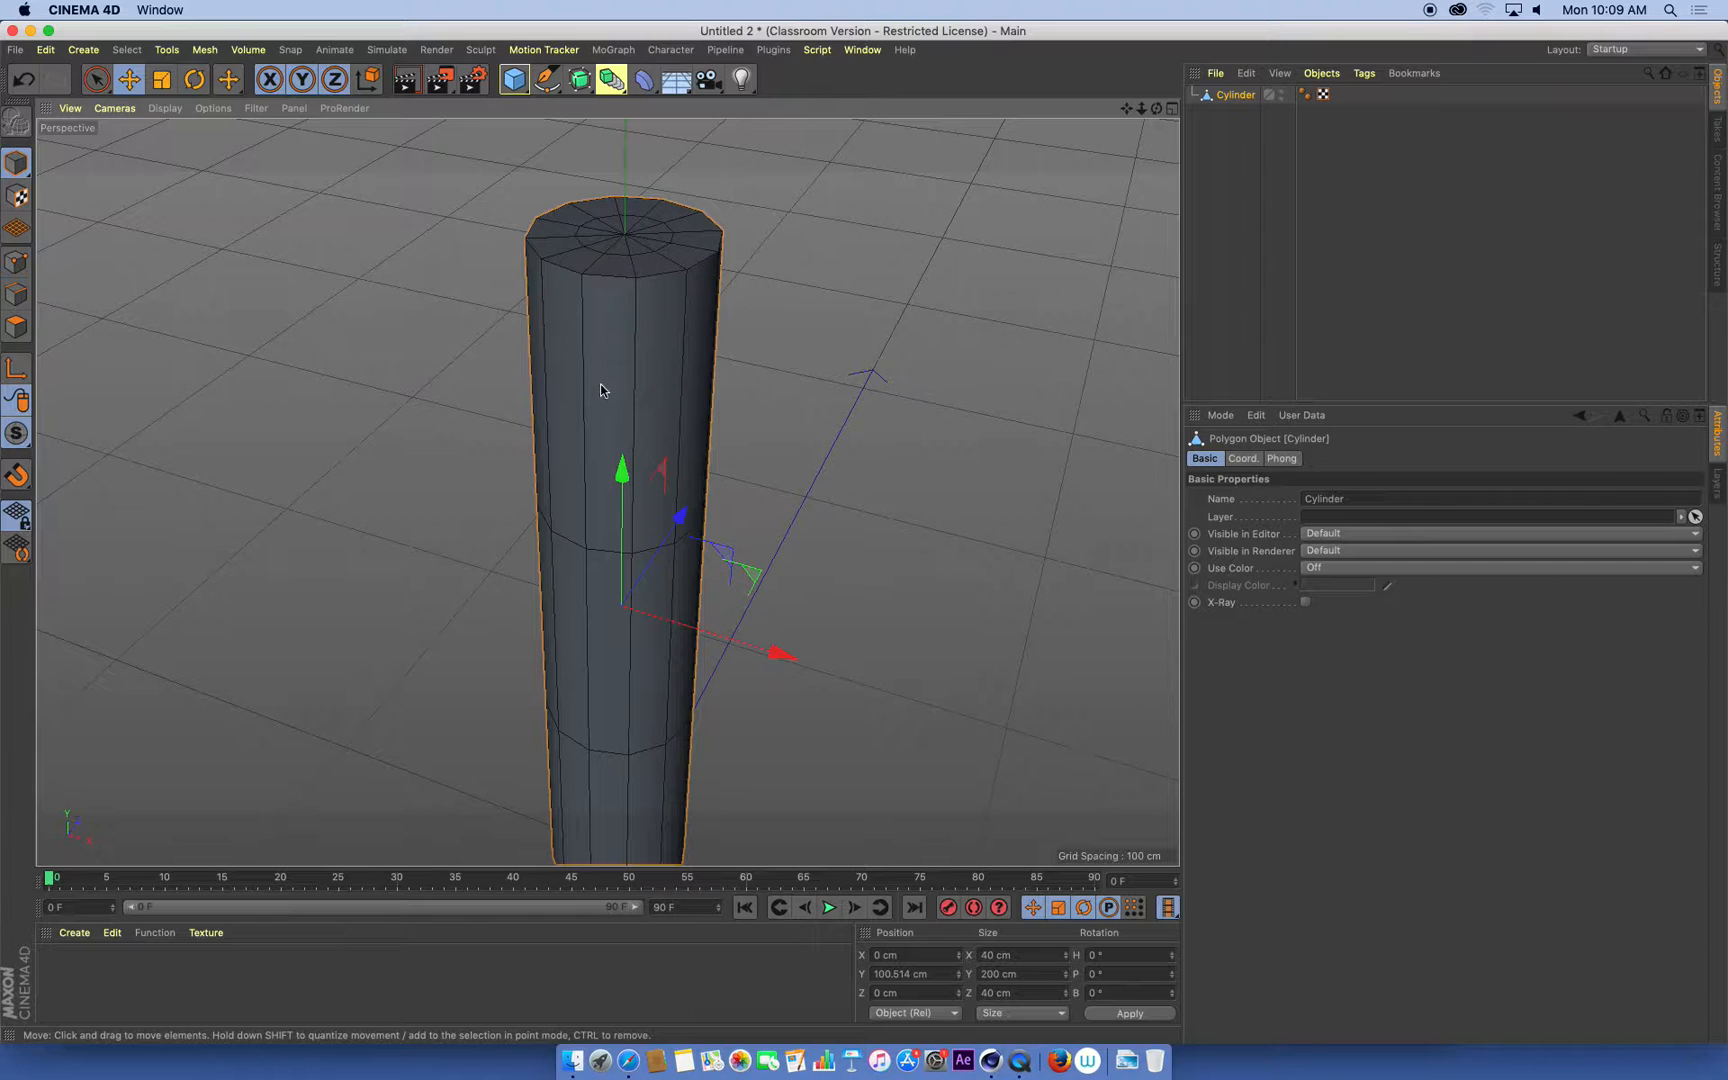
mouse_move(870, 500)
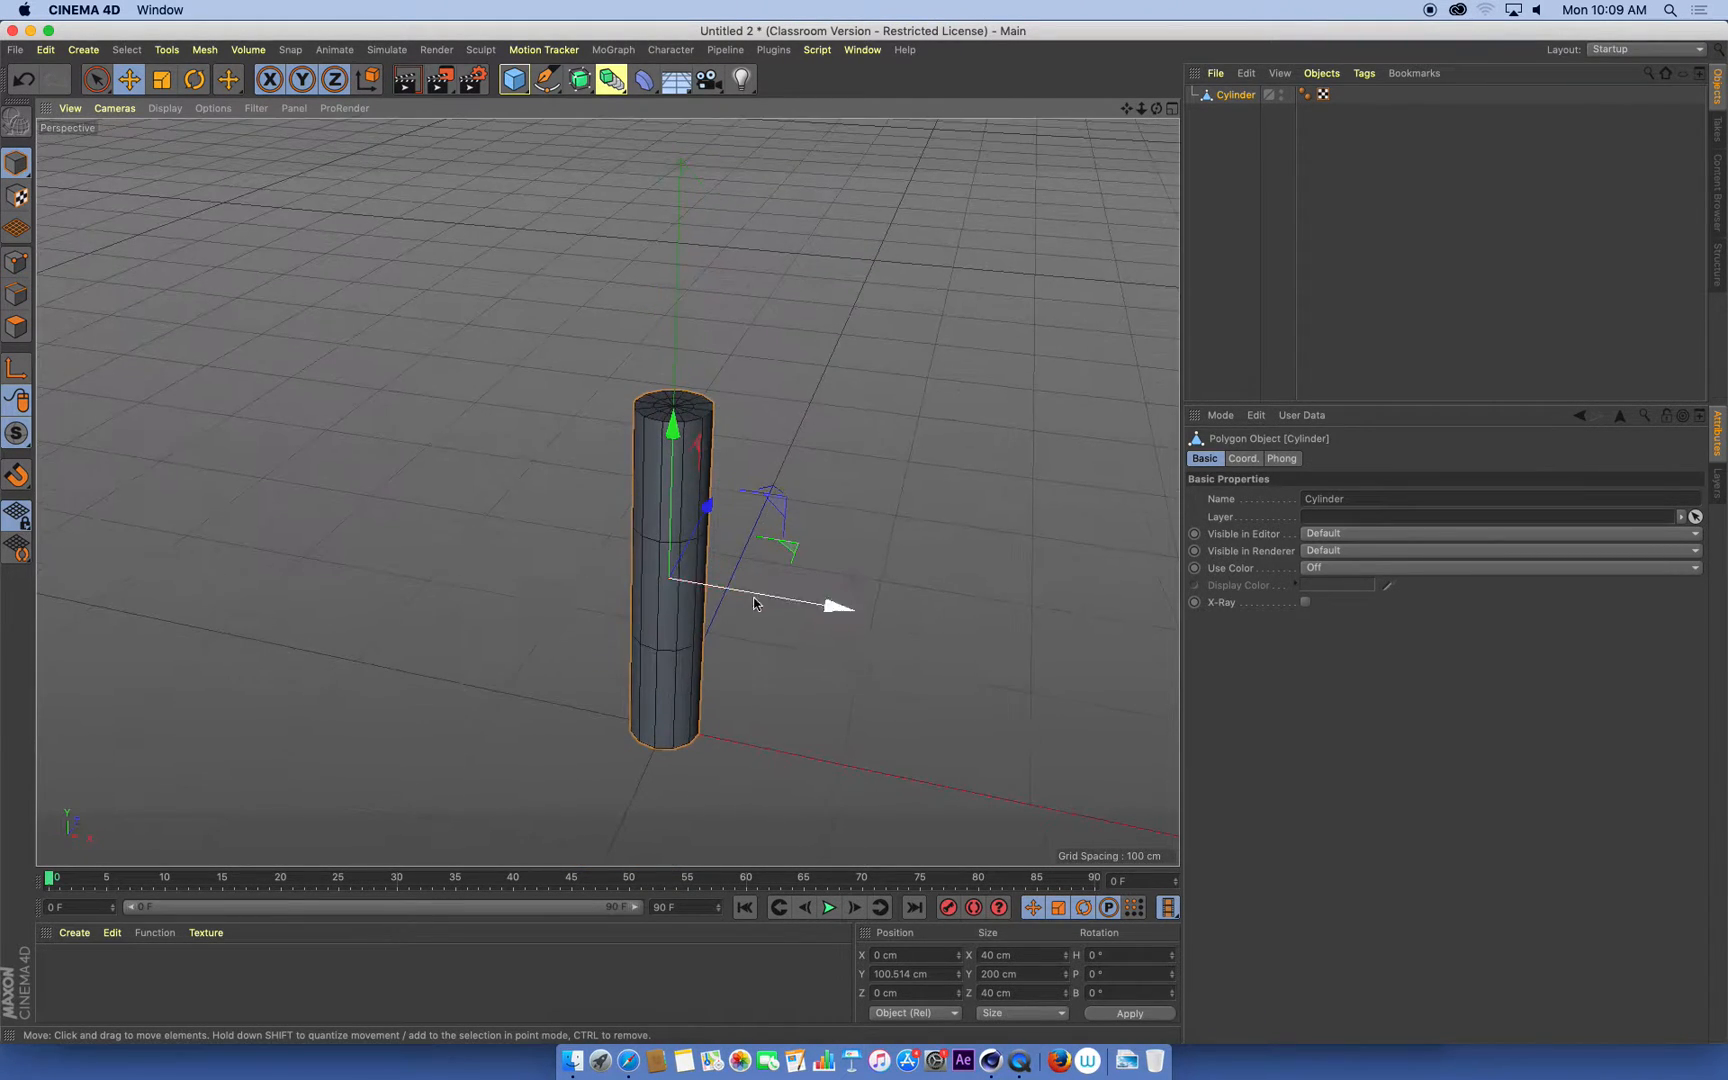
mouse_move(710, 474)
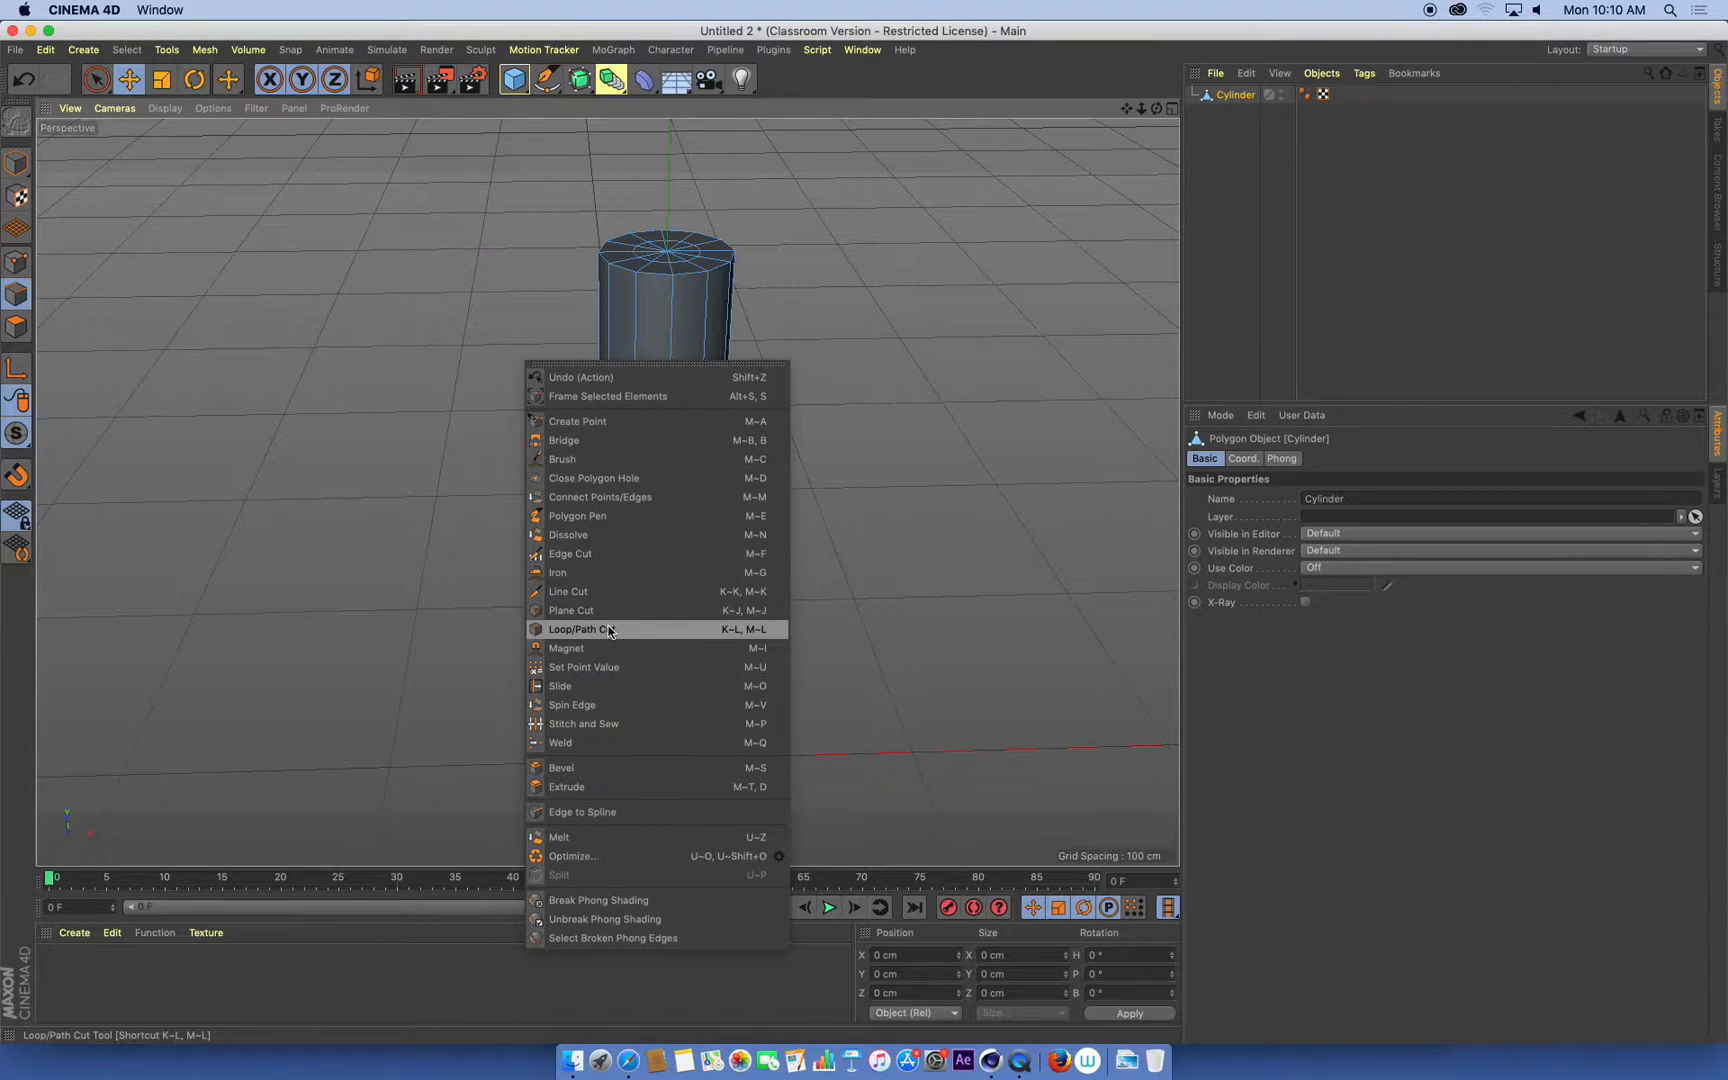
Cut an edge loop near the top of the stalk
click(582, 628)
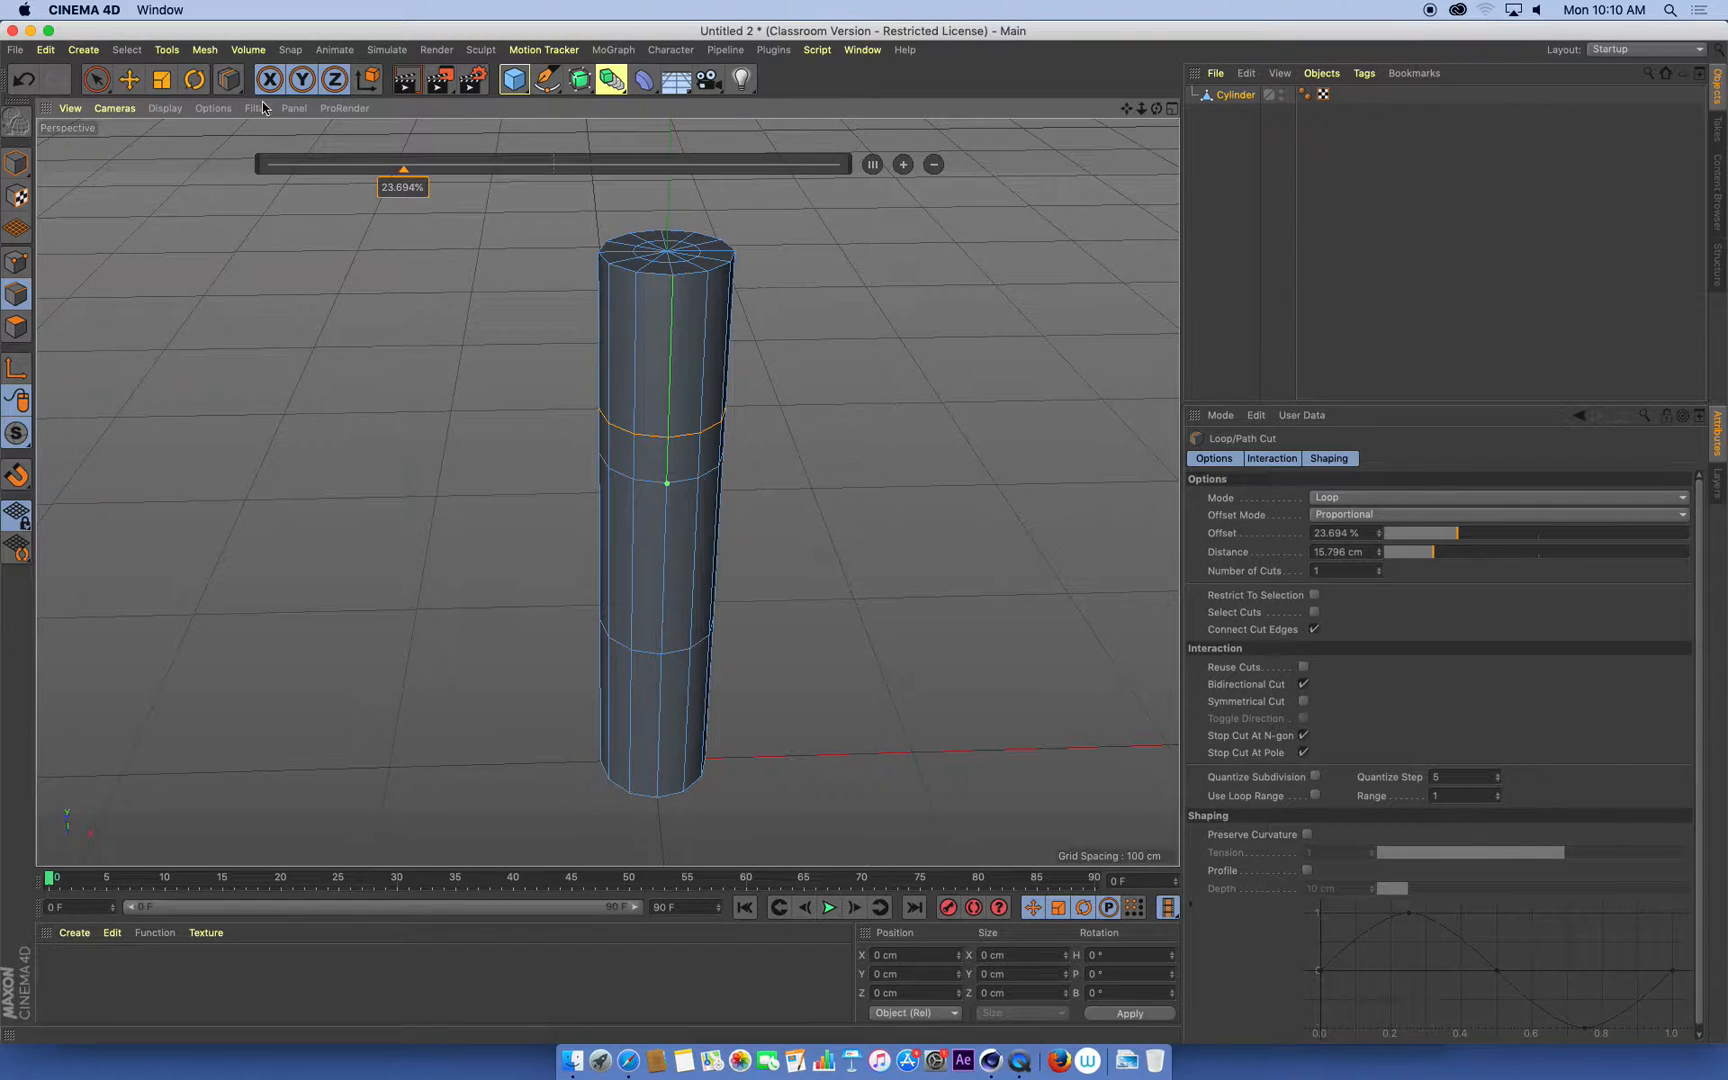
click(160, 78)
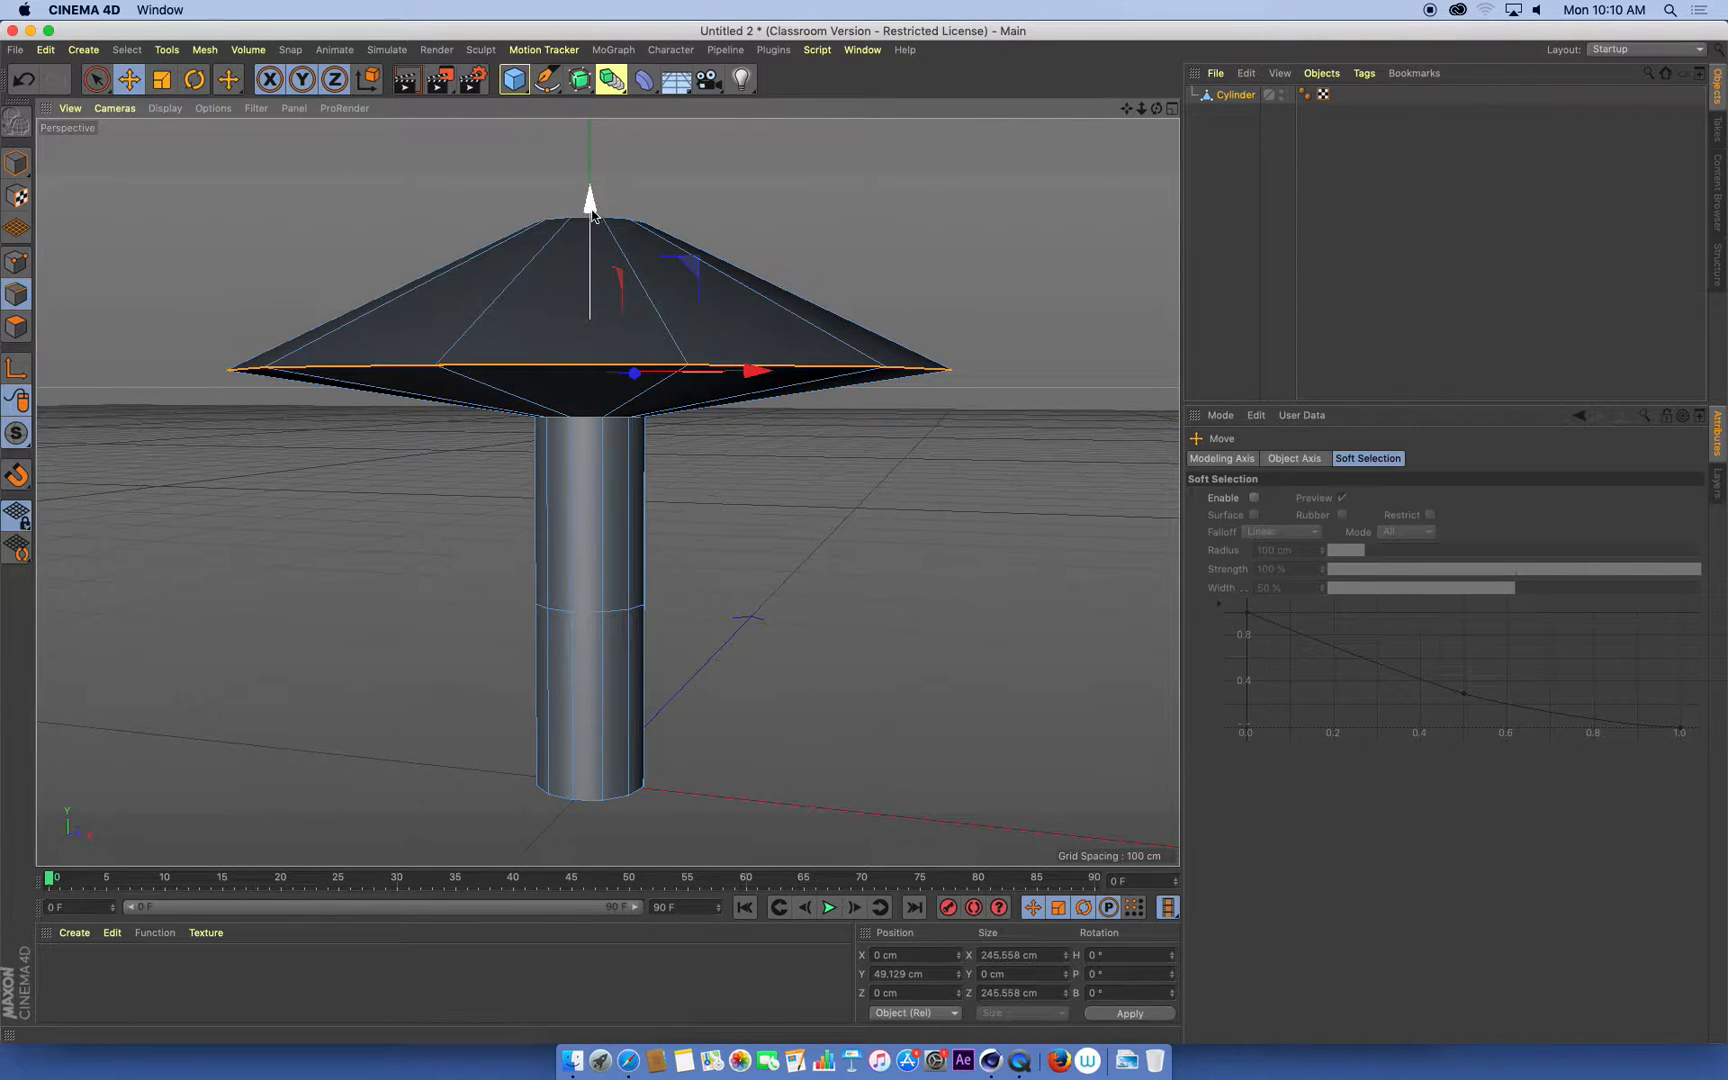
Raise the cap centre and lower its rim to flare out a wide conical cap
drag(590, 196, 604, 402)
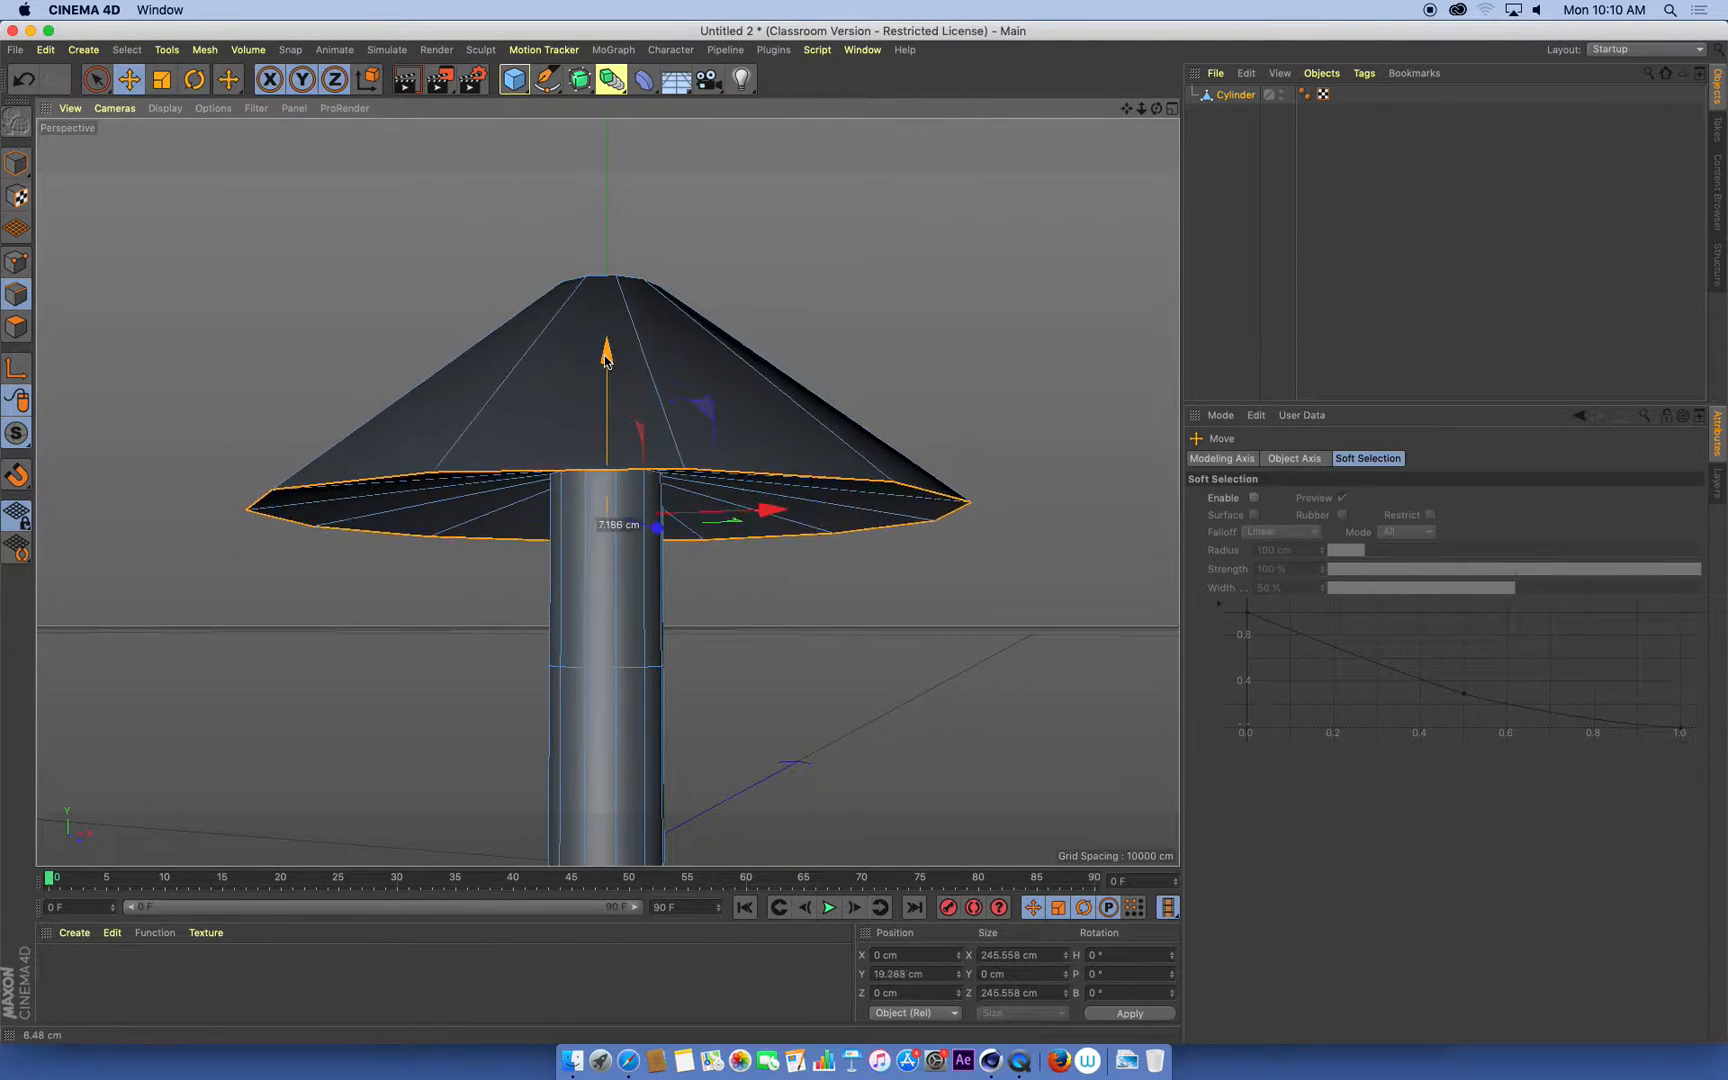
drag(606, 348, 606, 462)
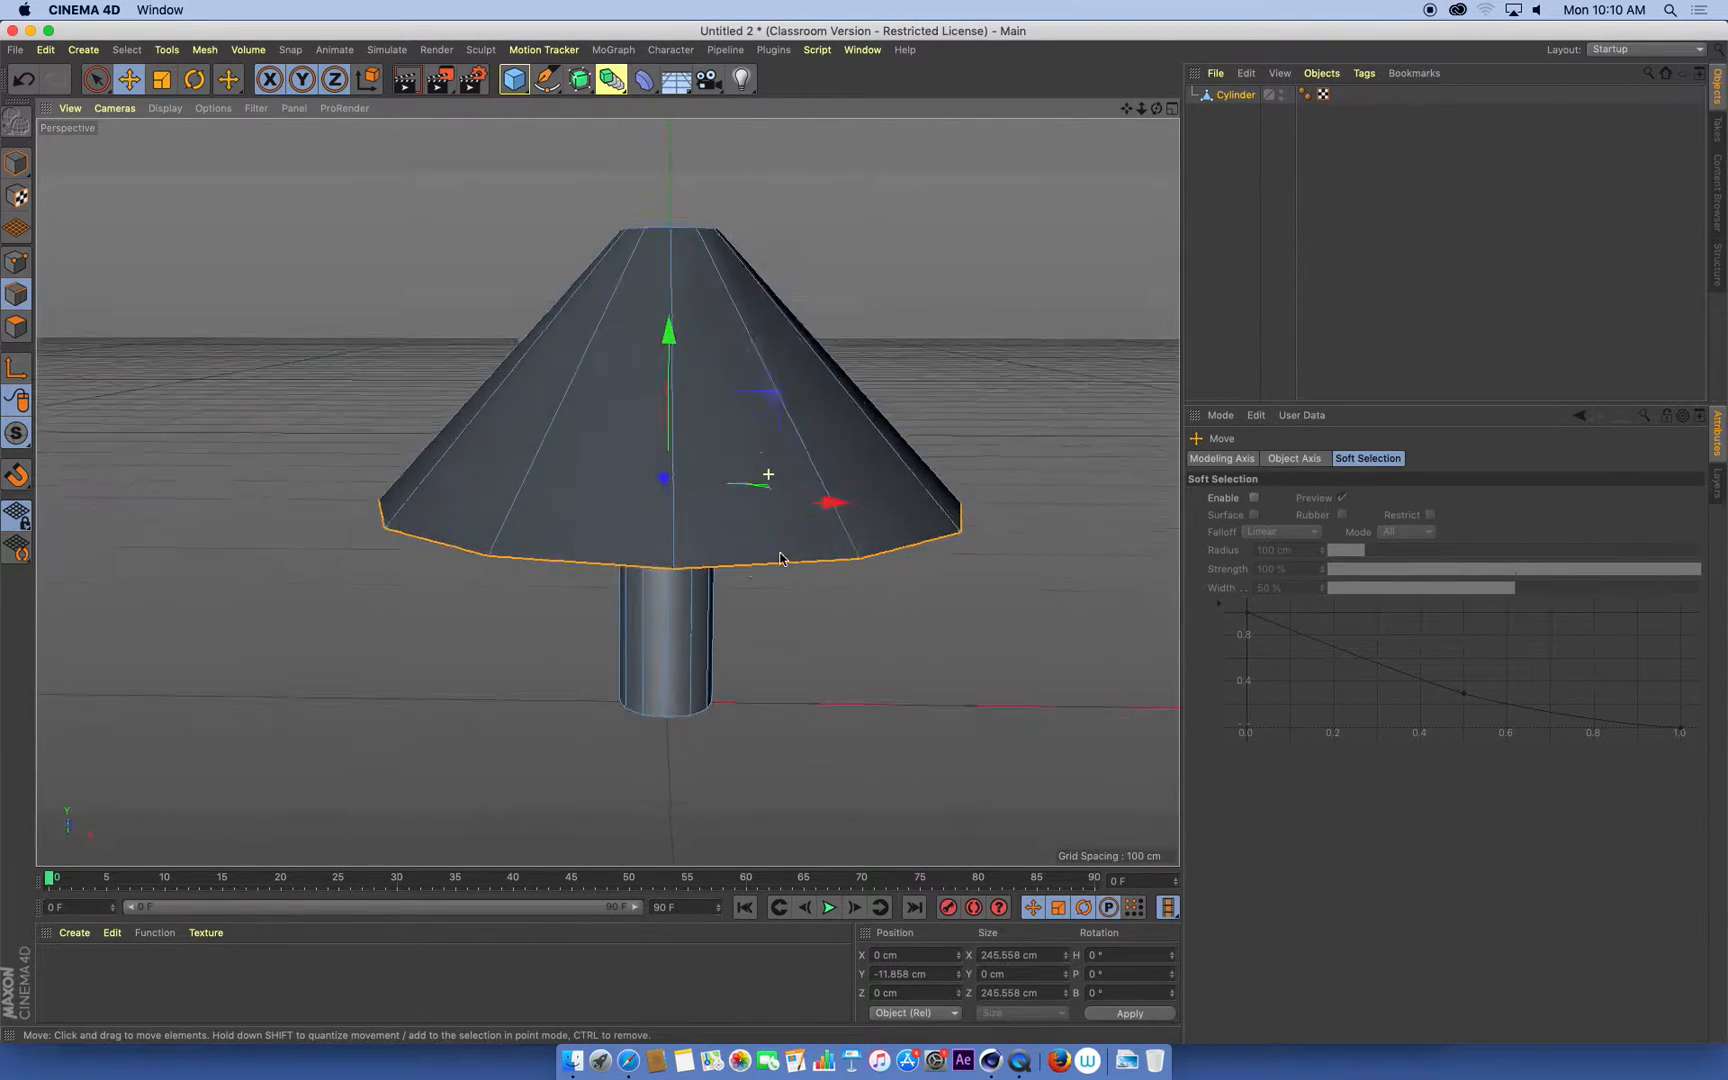
drag(780, 558, 686, 392)
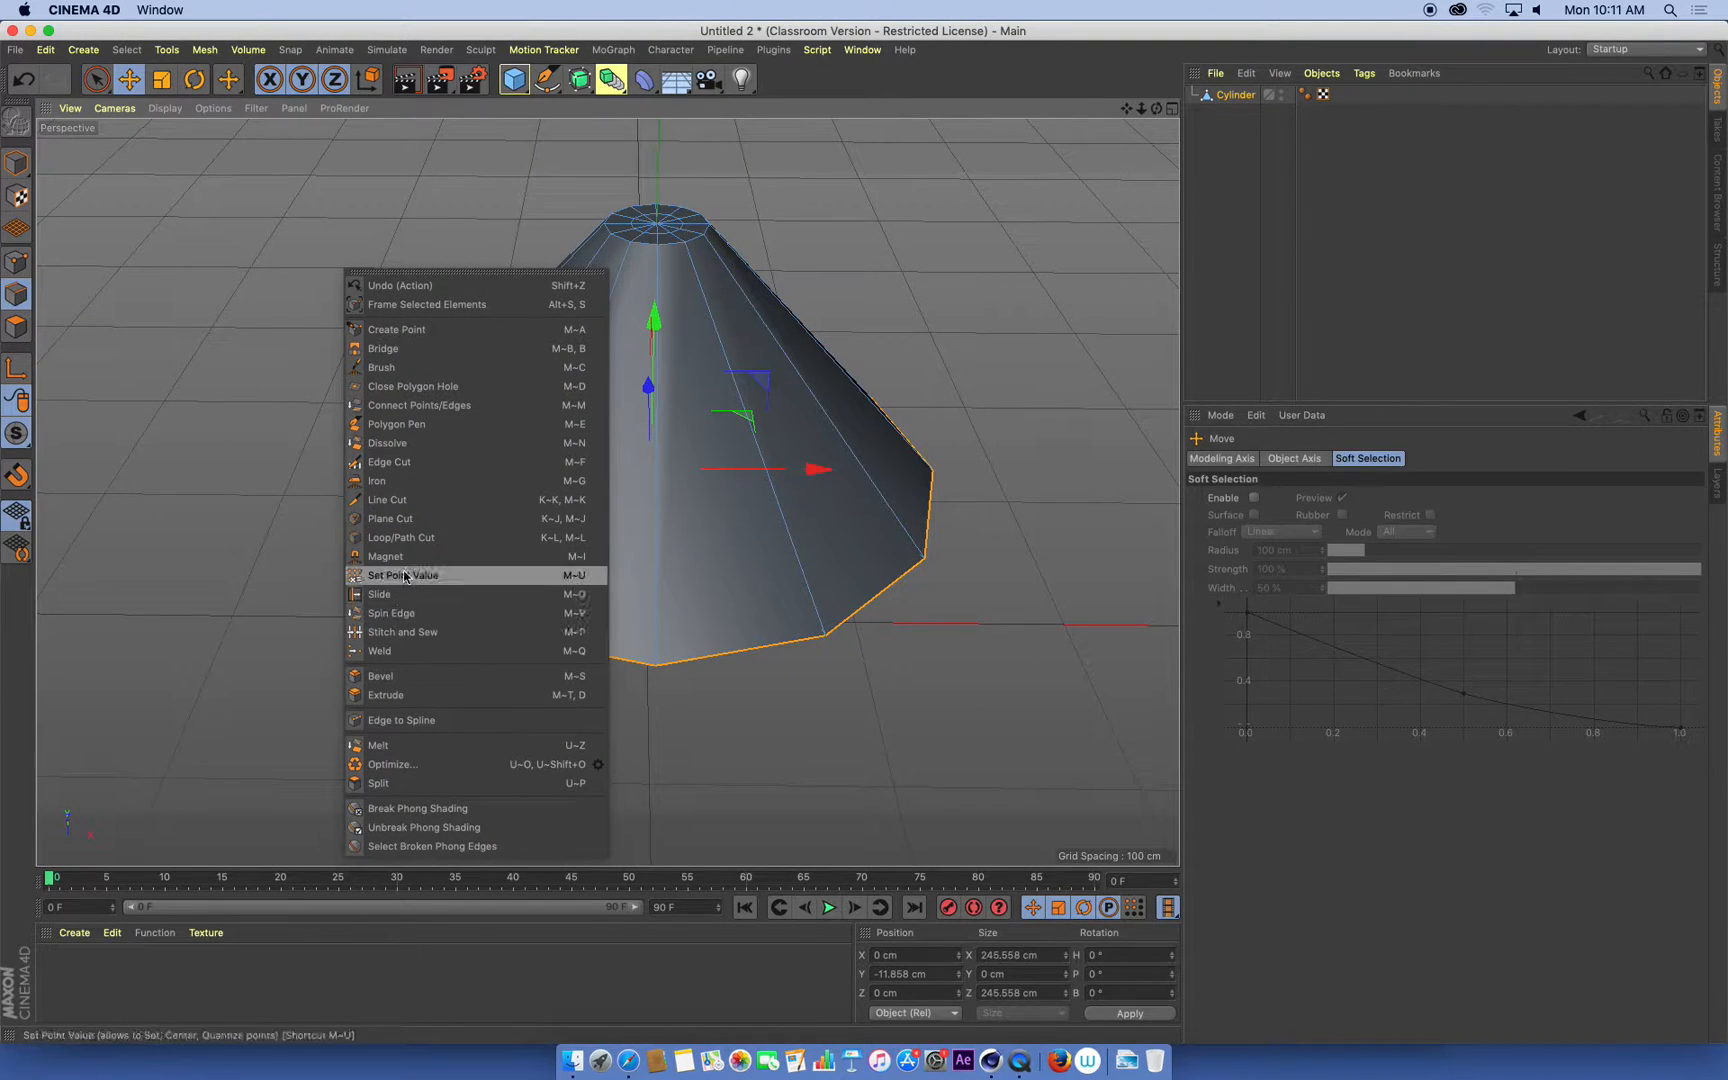
Add a mid-cap loop, widen it, and lift the top polygon into a dome
click(398, 536)
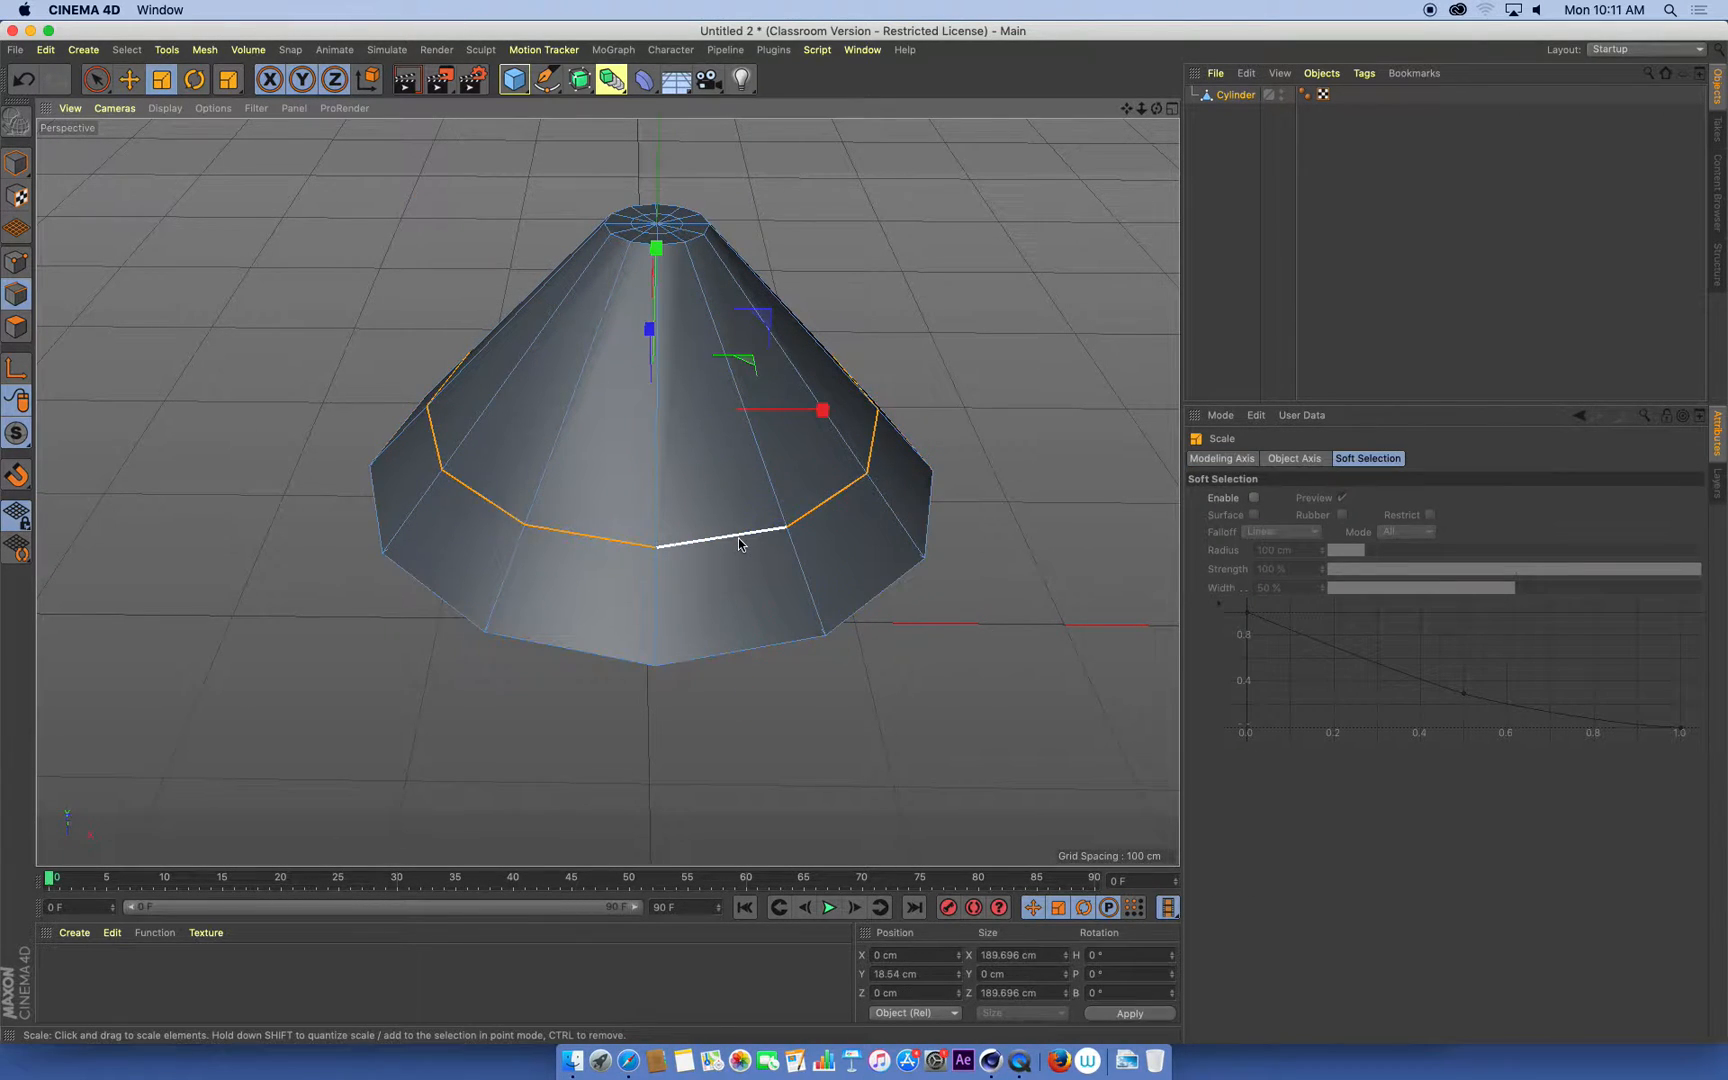
drag(738, 540, 860, 506)
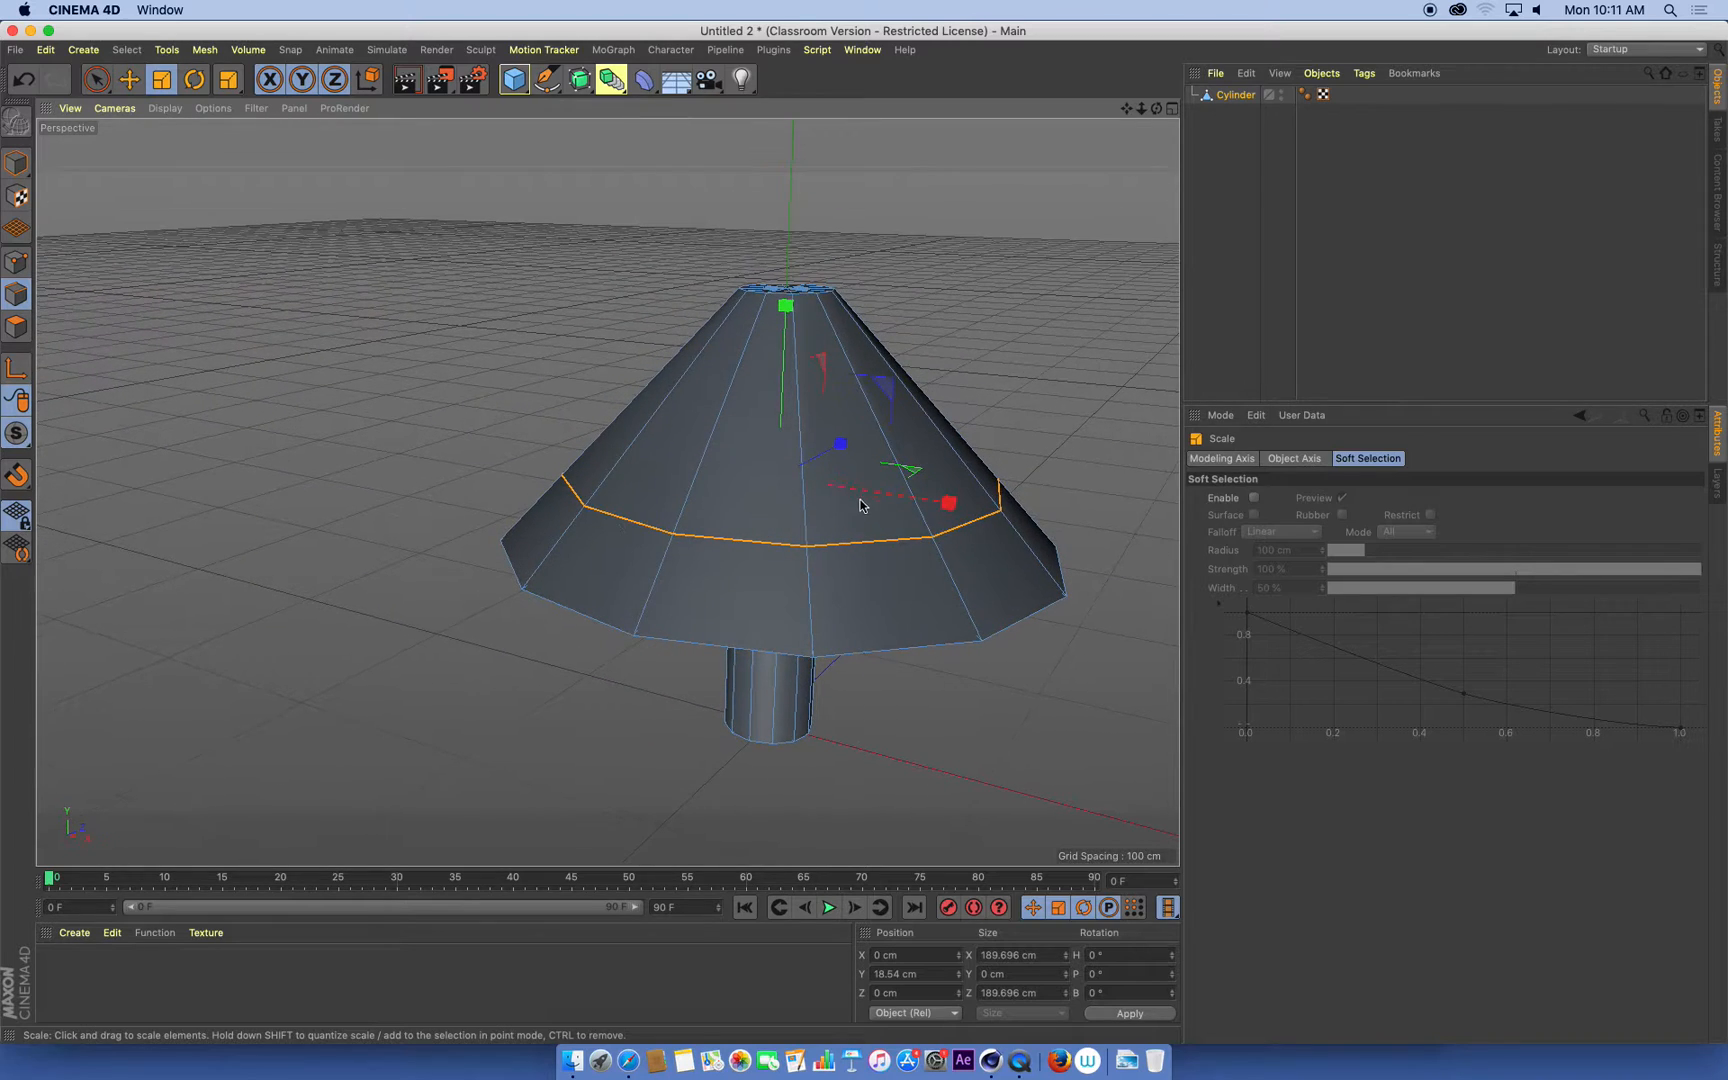
drag(946, 504, 980, 508)
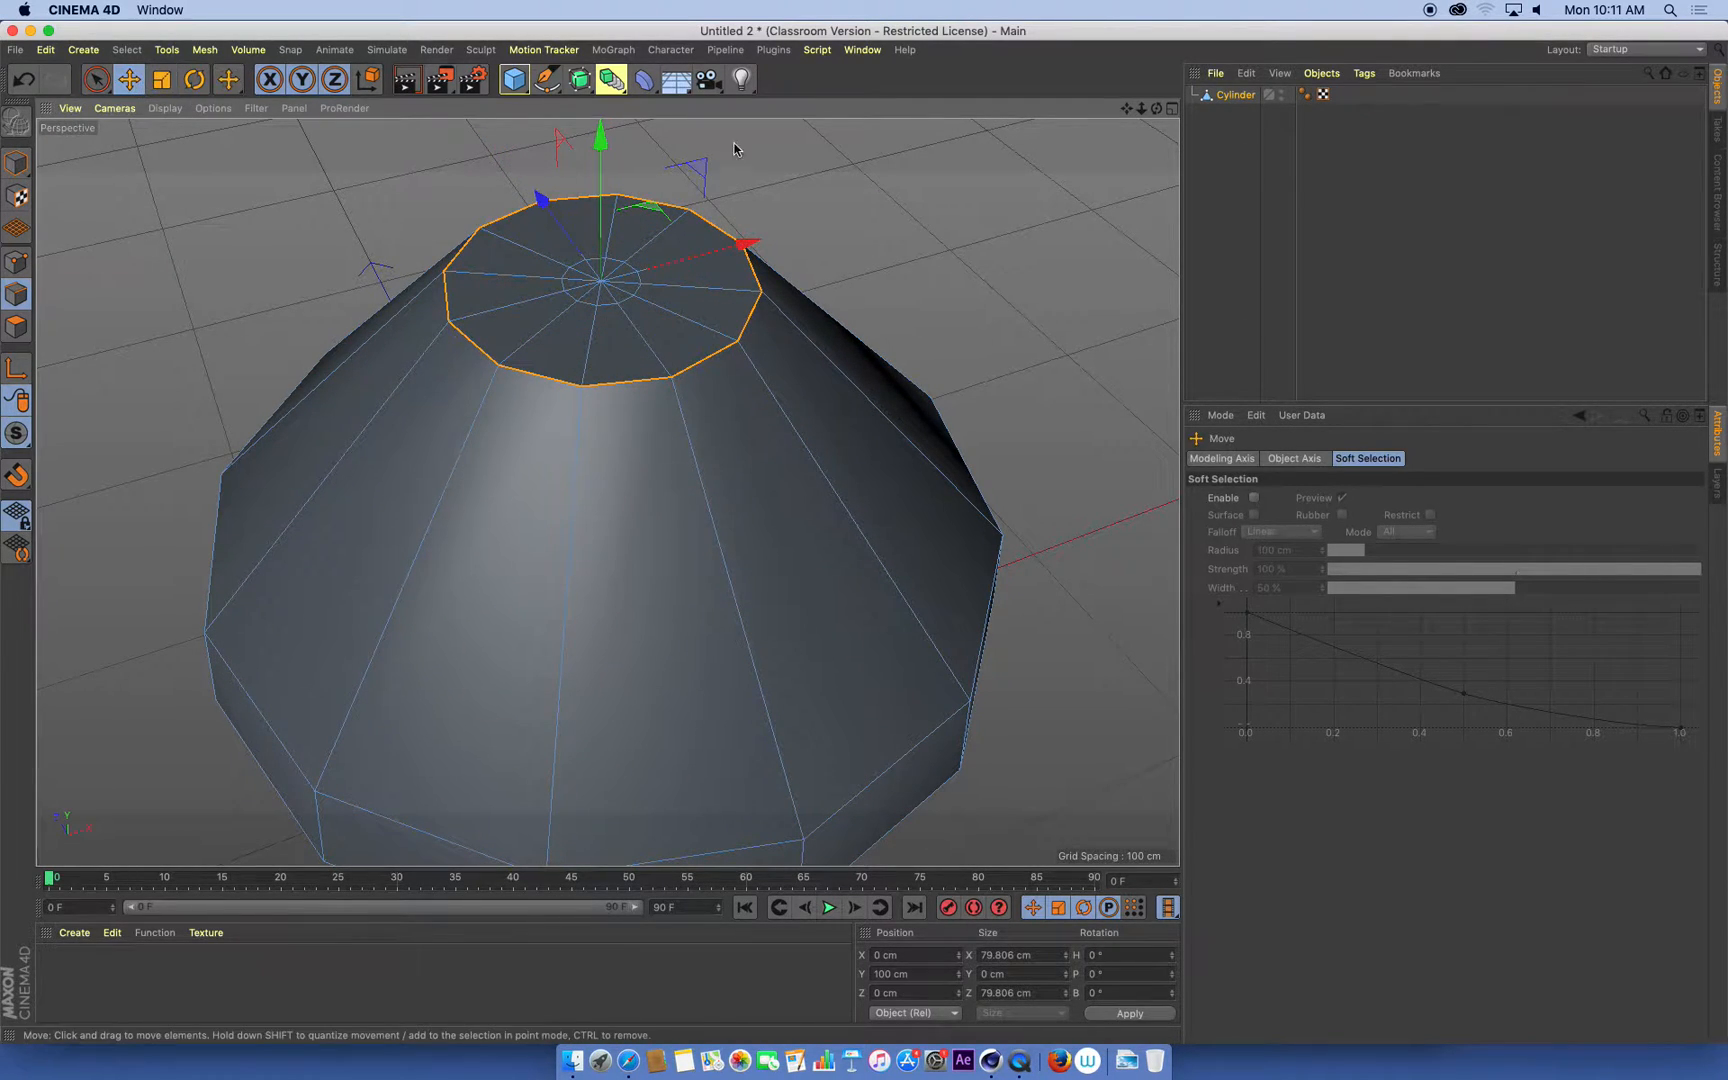
drag(598, 144, 598, 182)
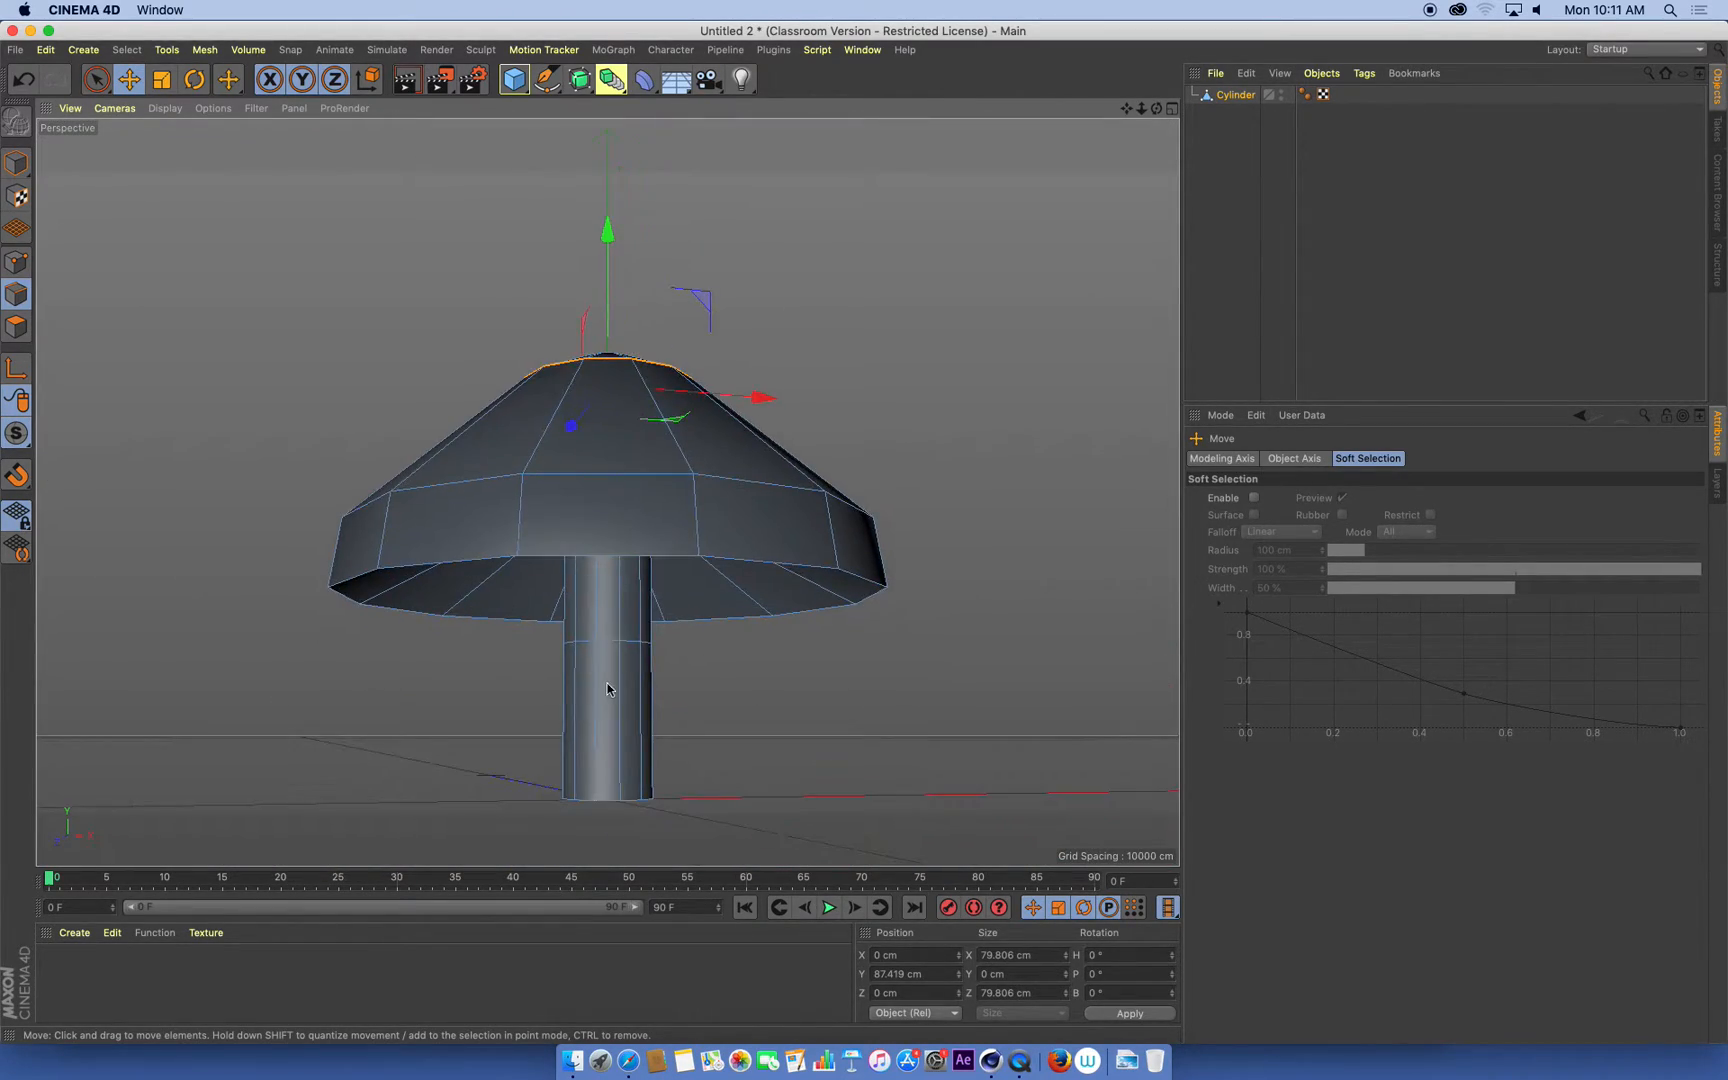
scroll(down, 3)
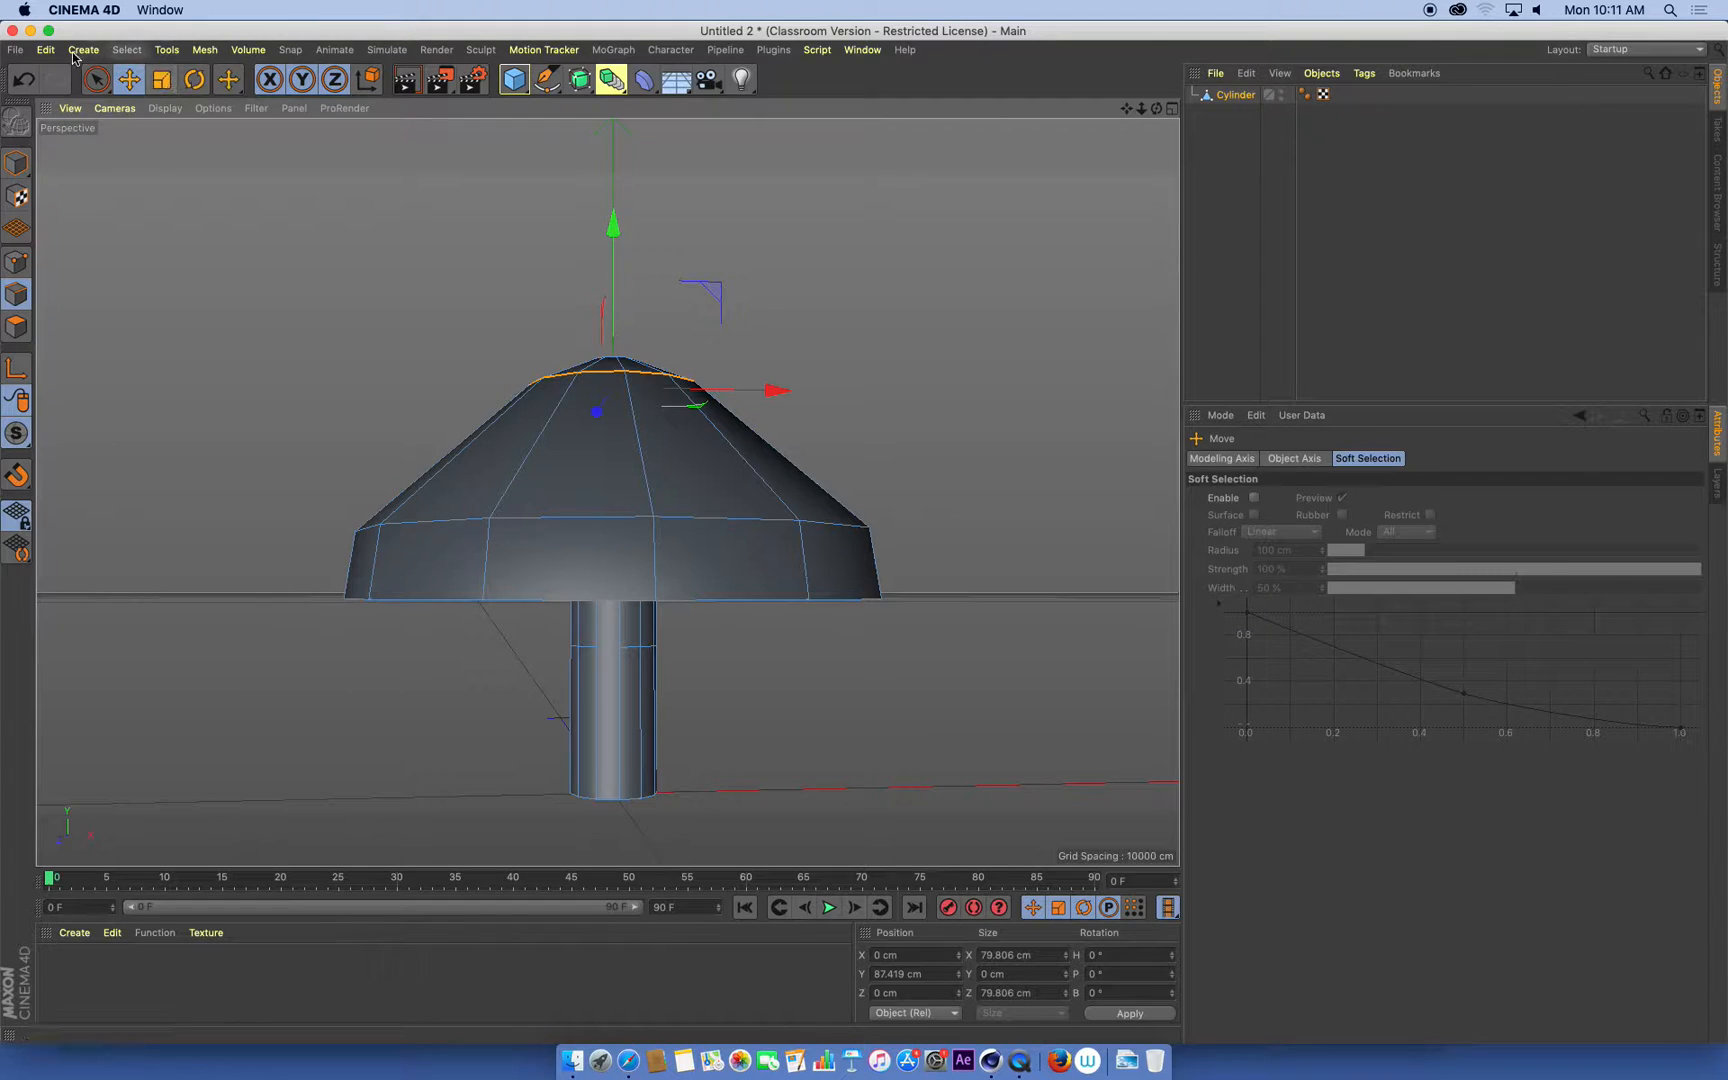
Add a Subdivision Surface generator and place the mushroom mesh under it
click(82, 50)
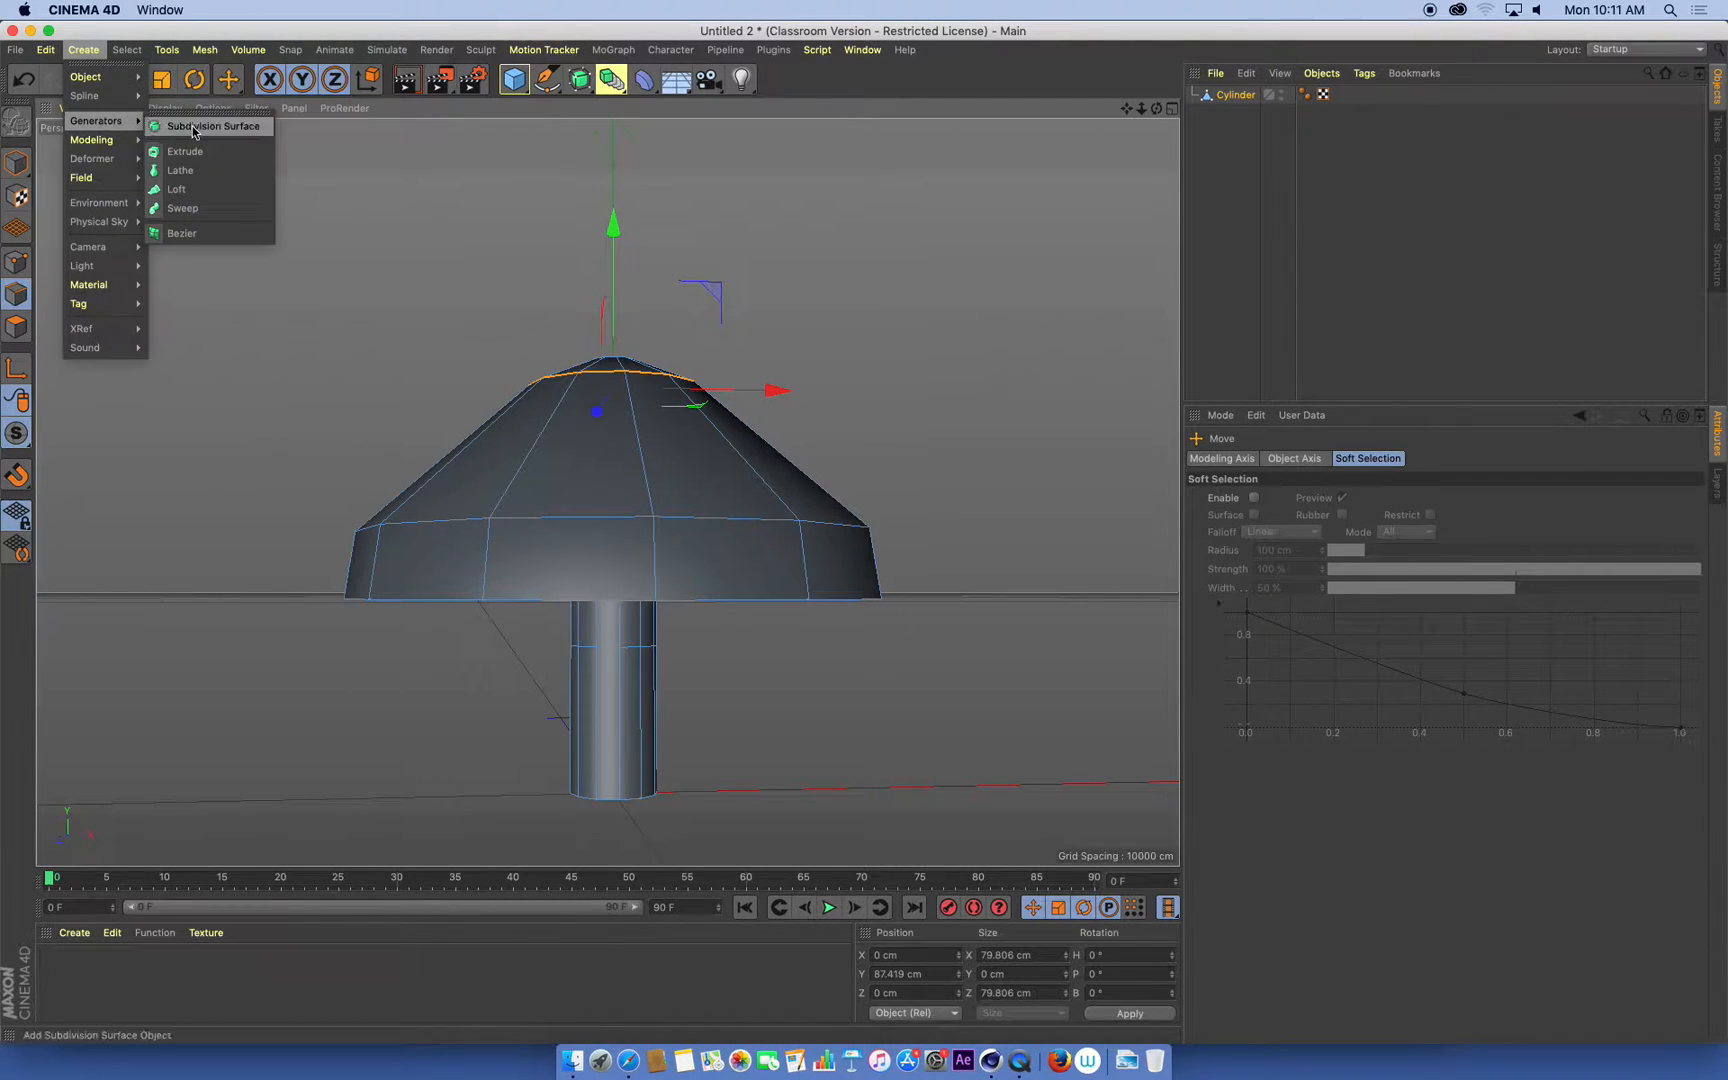
click(212, 126)
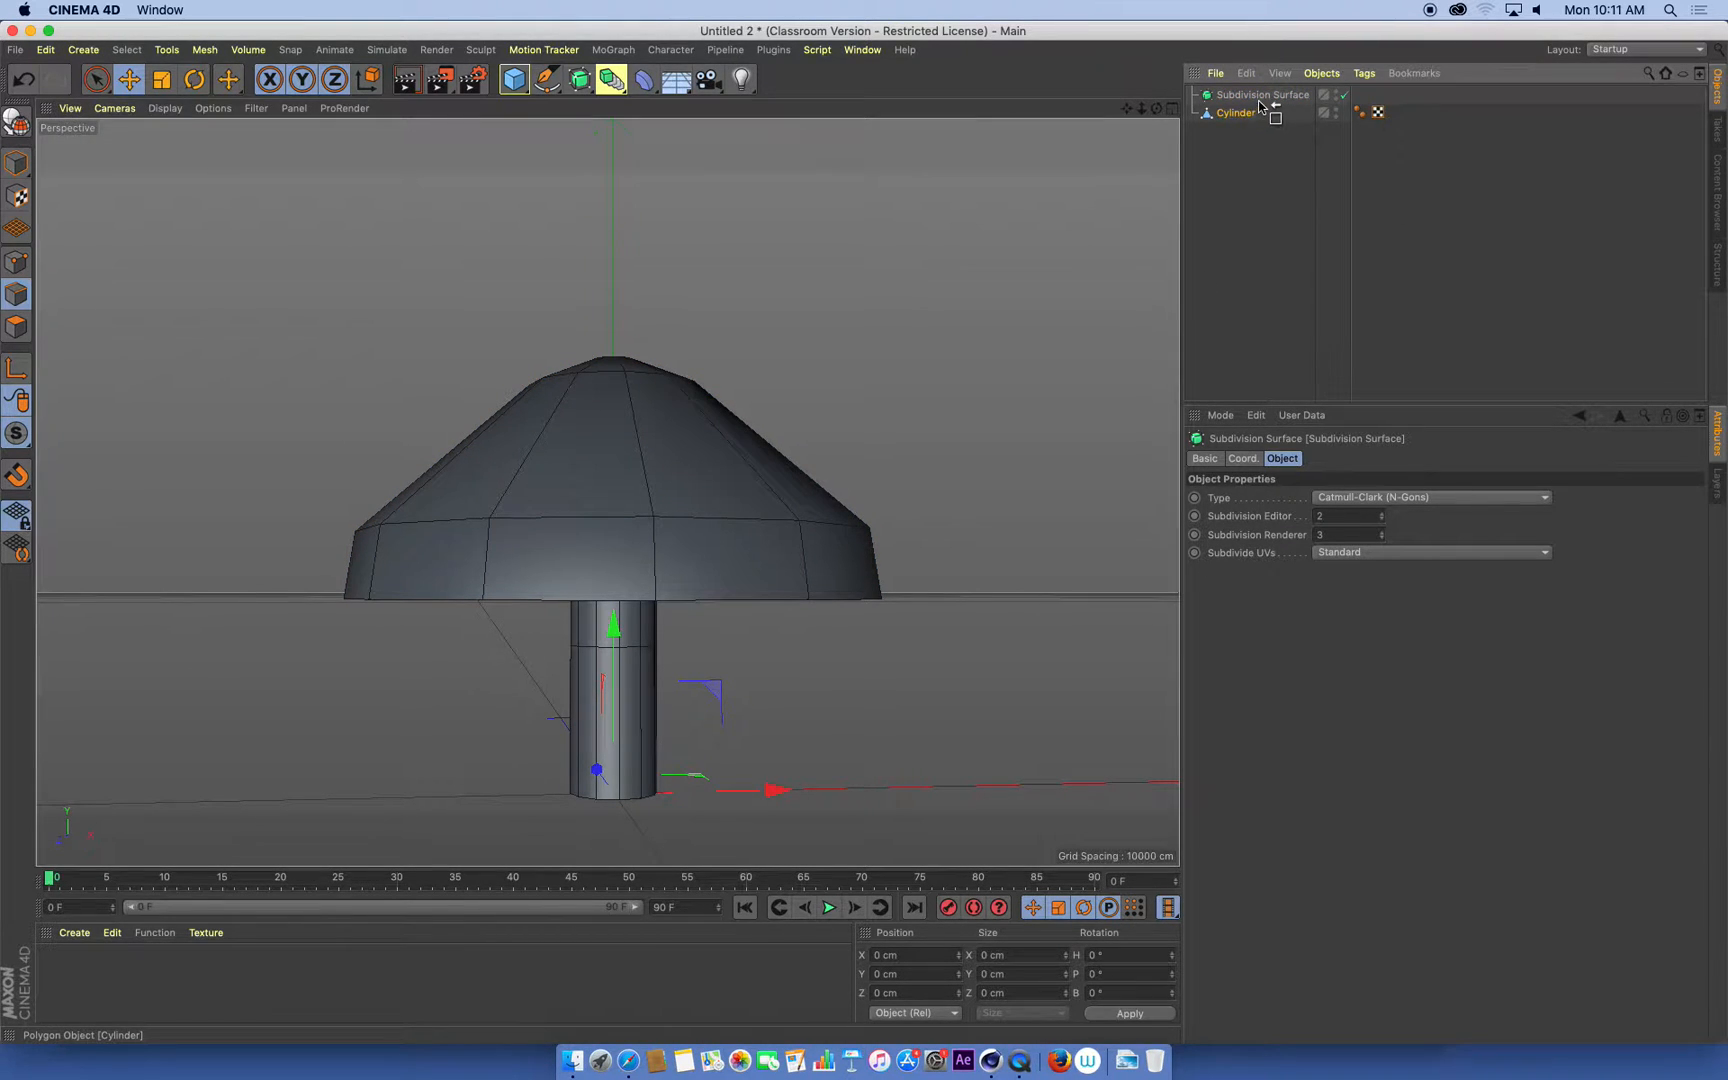
click(1236, 112)
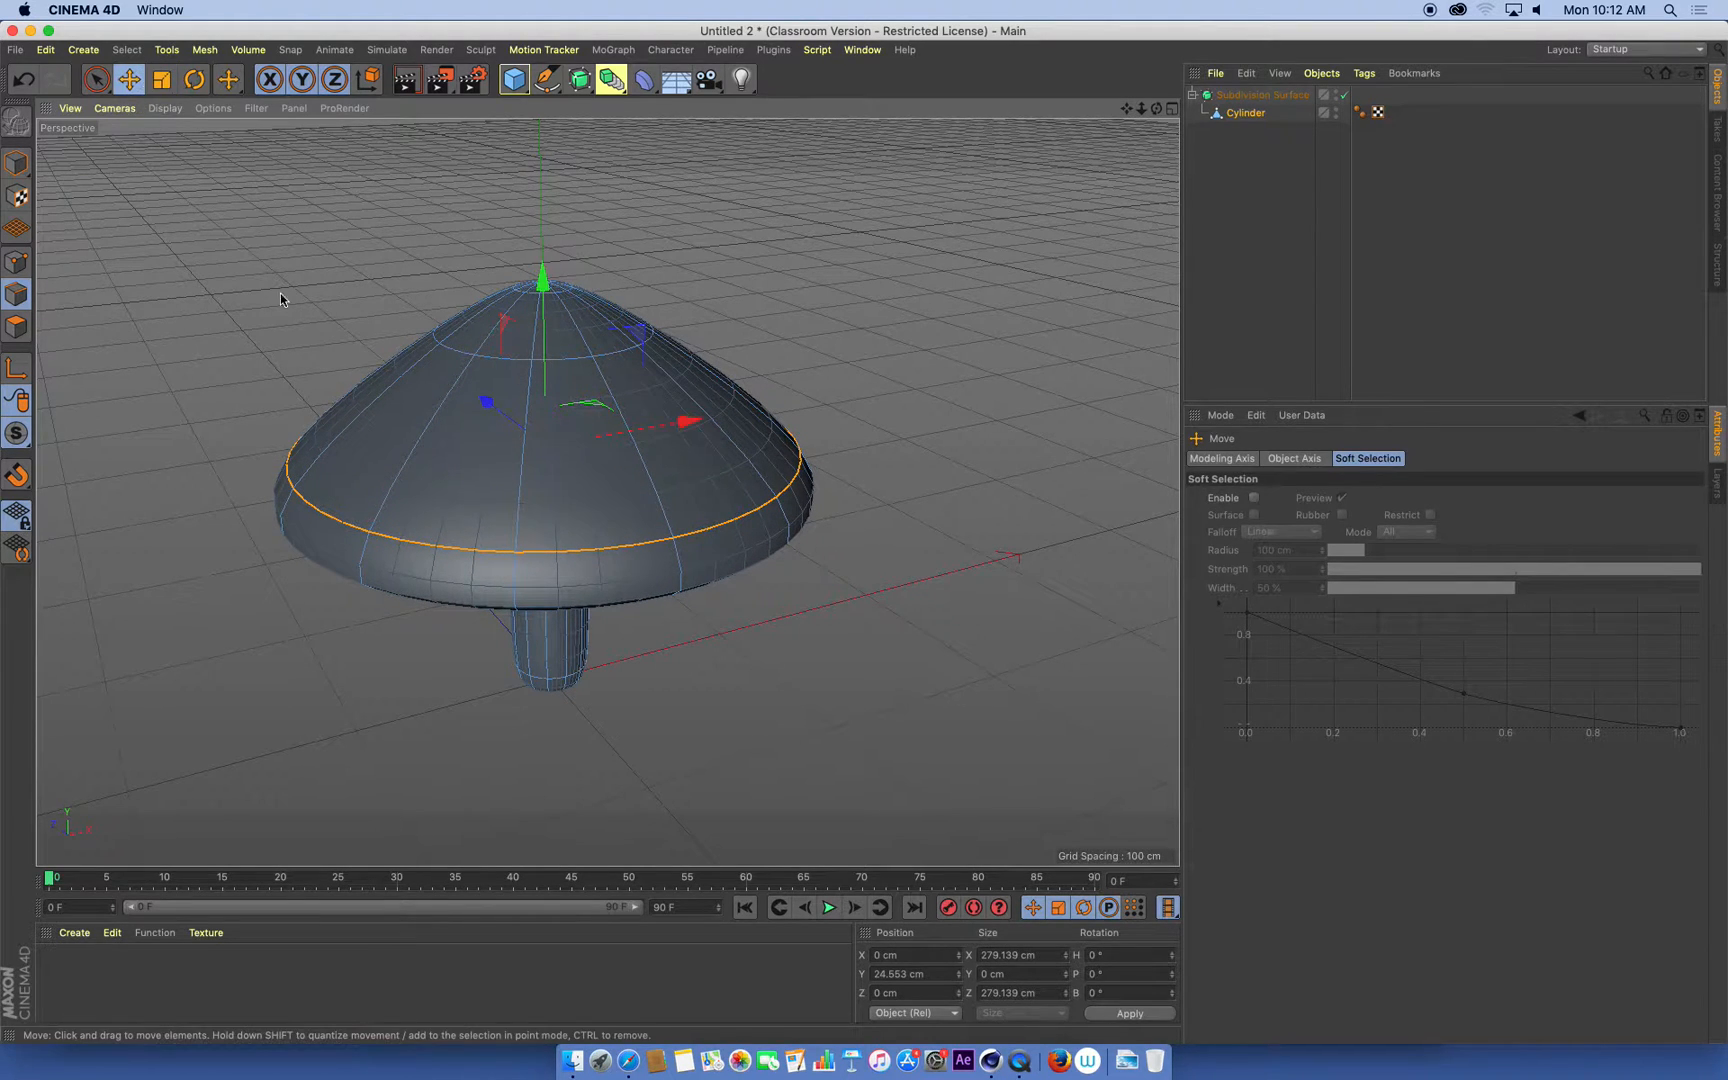
Pull the cap's centre ring upward into a tall pointed peak with soft falloff
drag(540, 286, 570, 352)
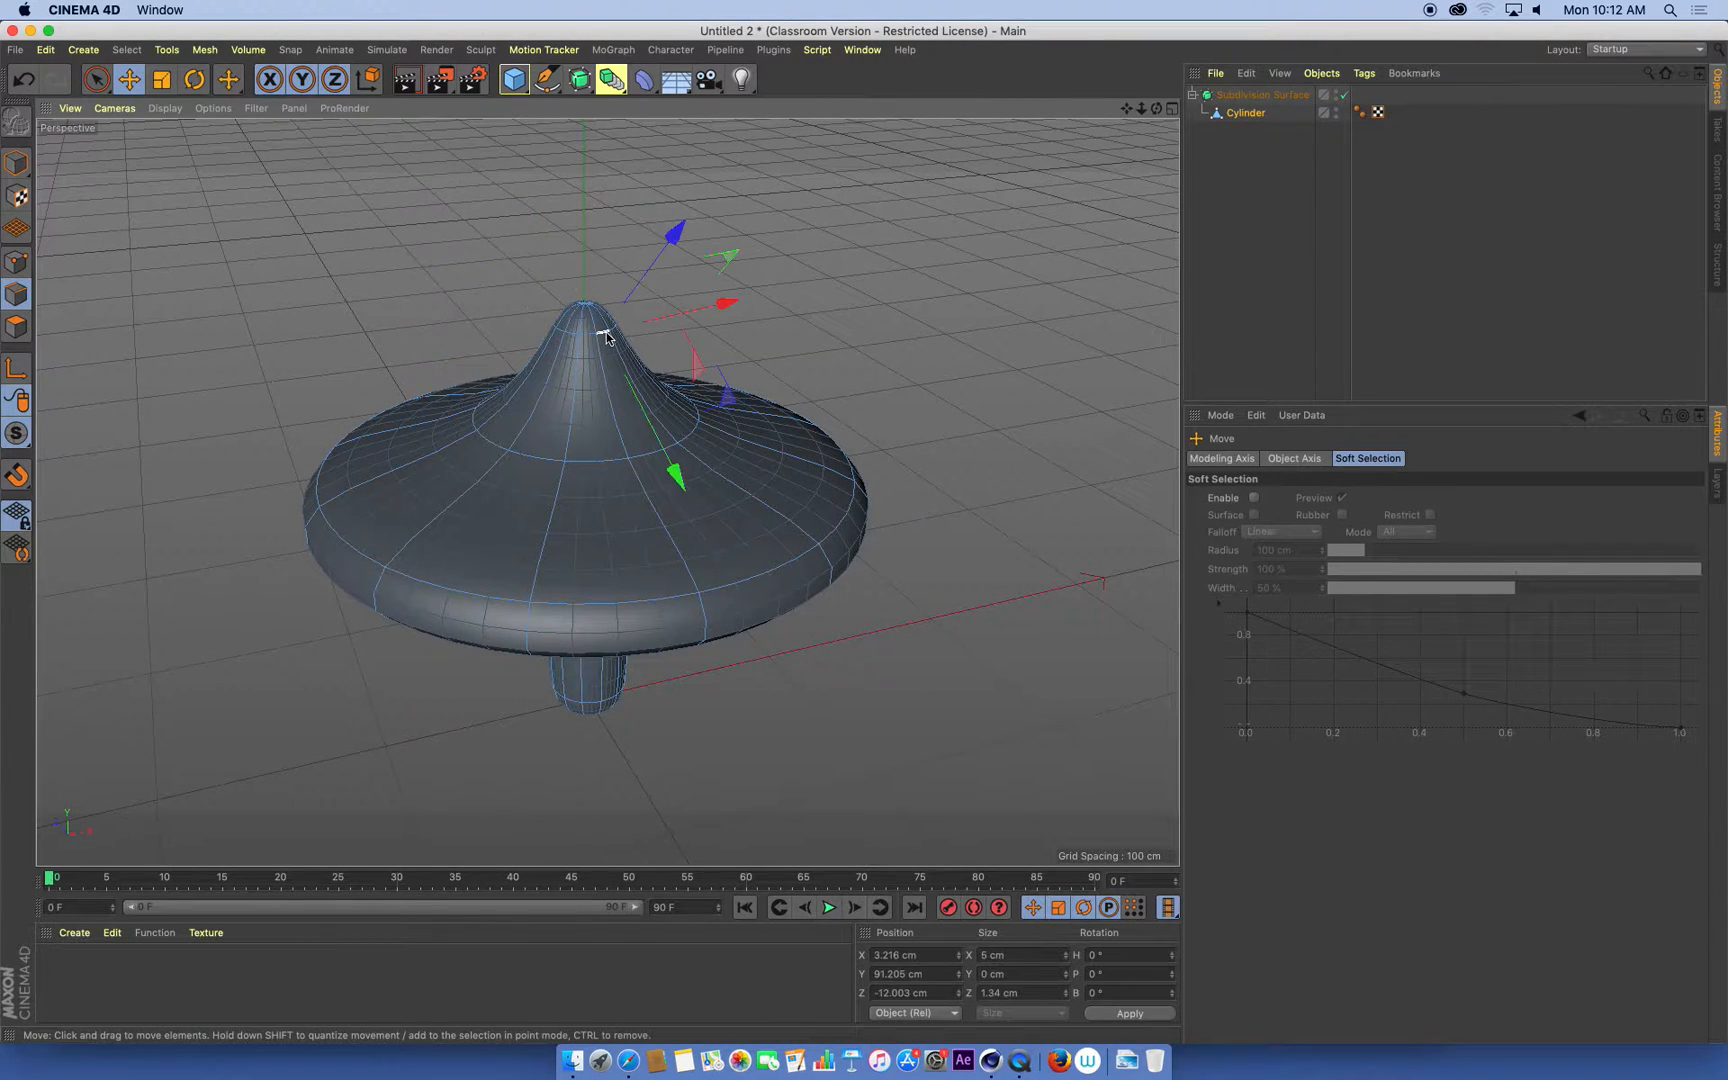
drag(584, 320, 584, 264)
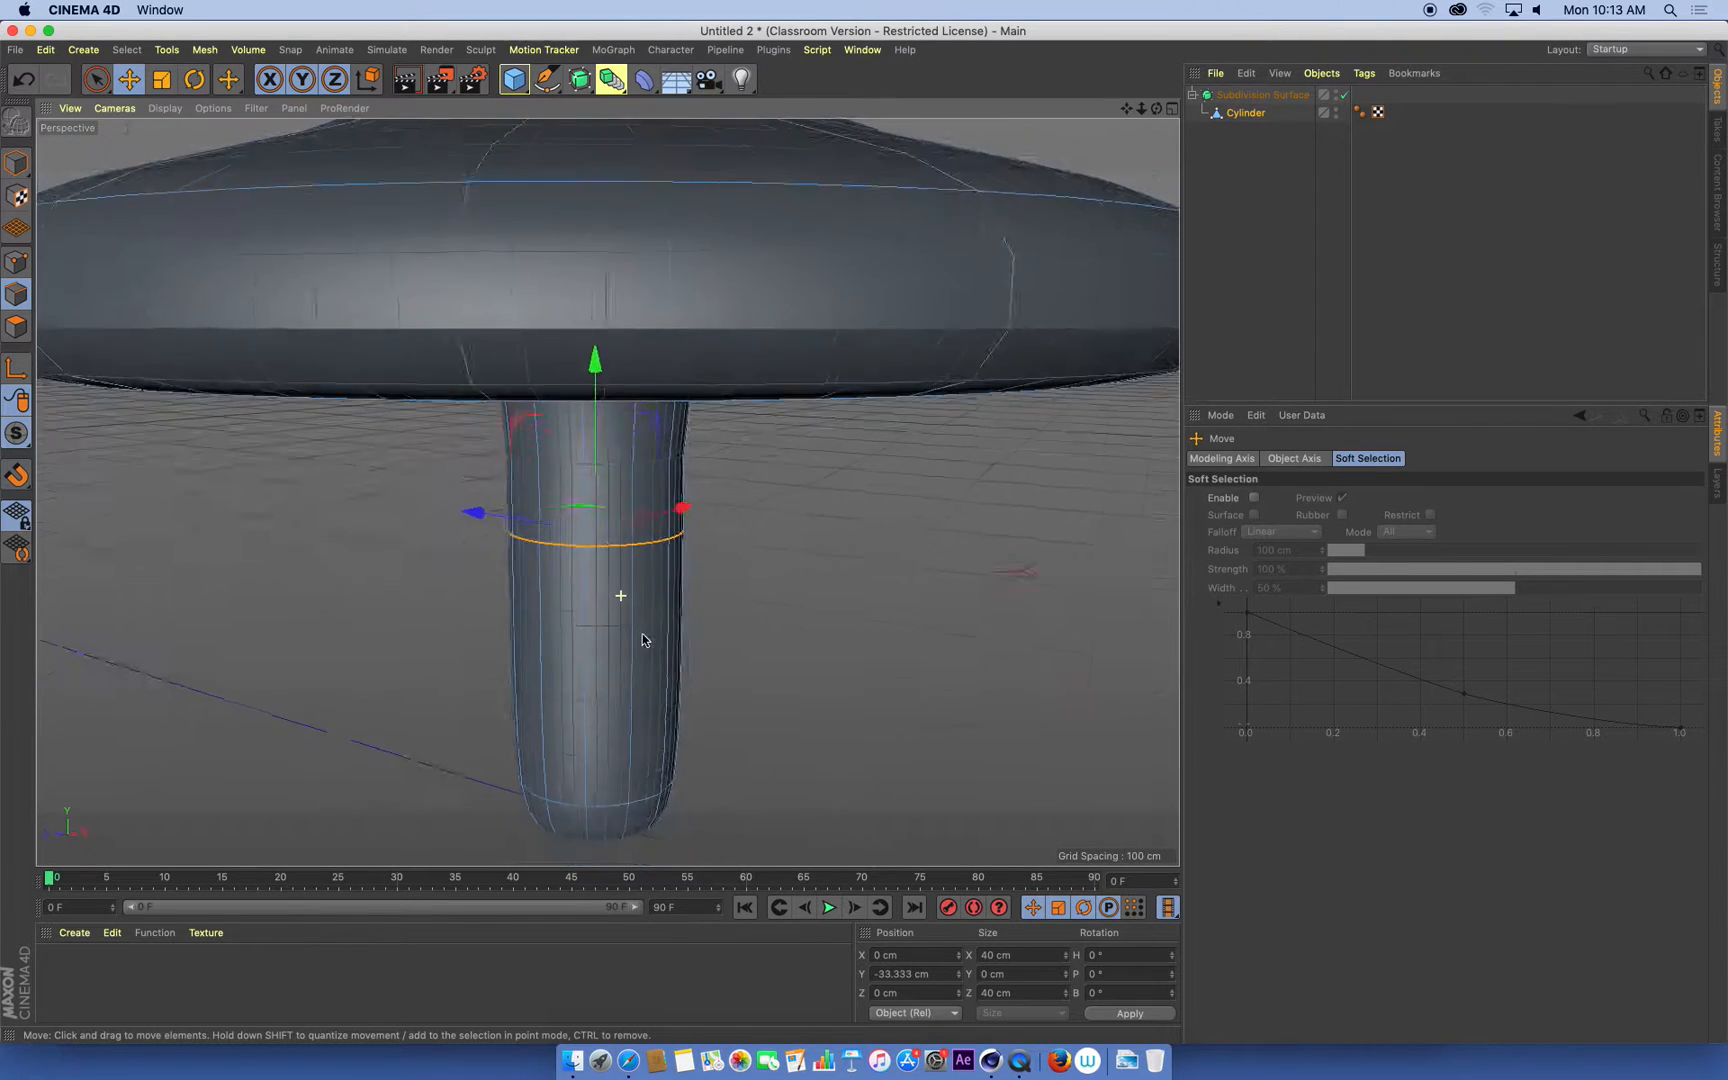
click(160, 78)
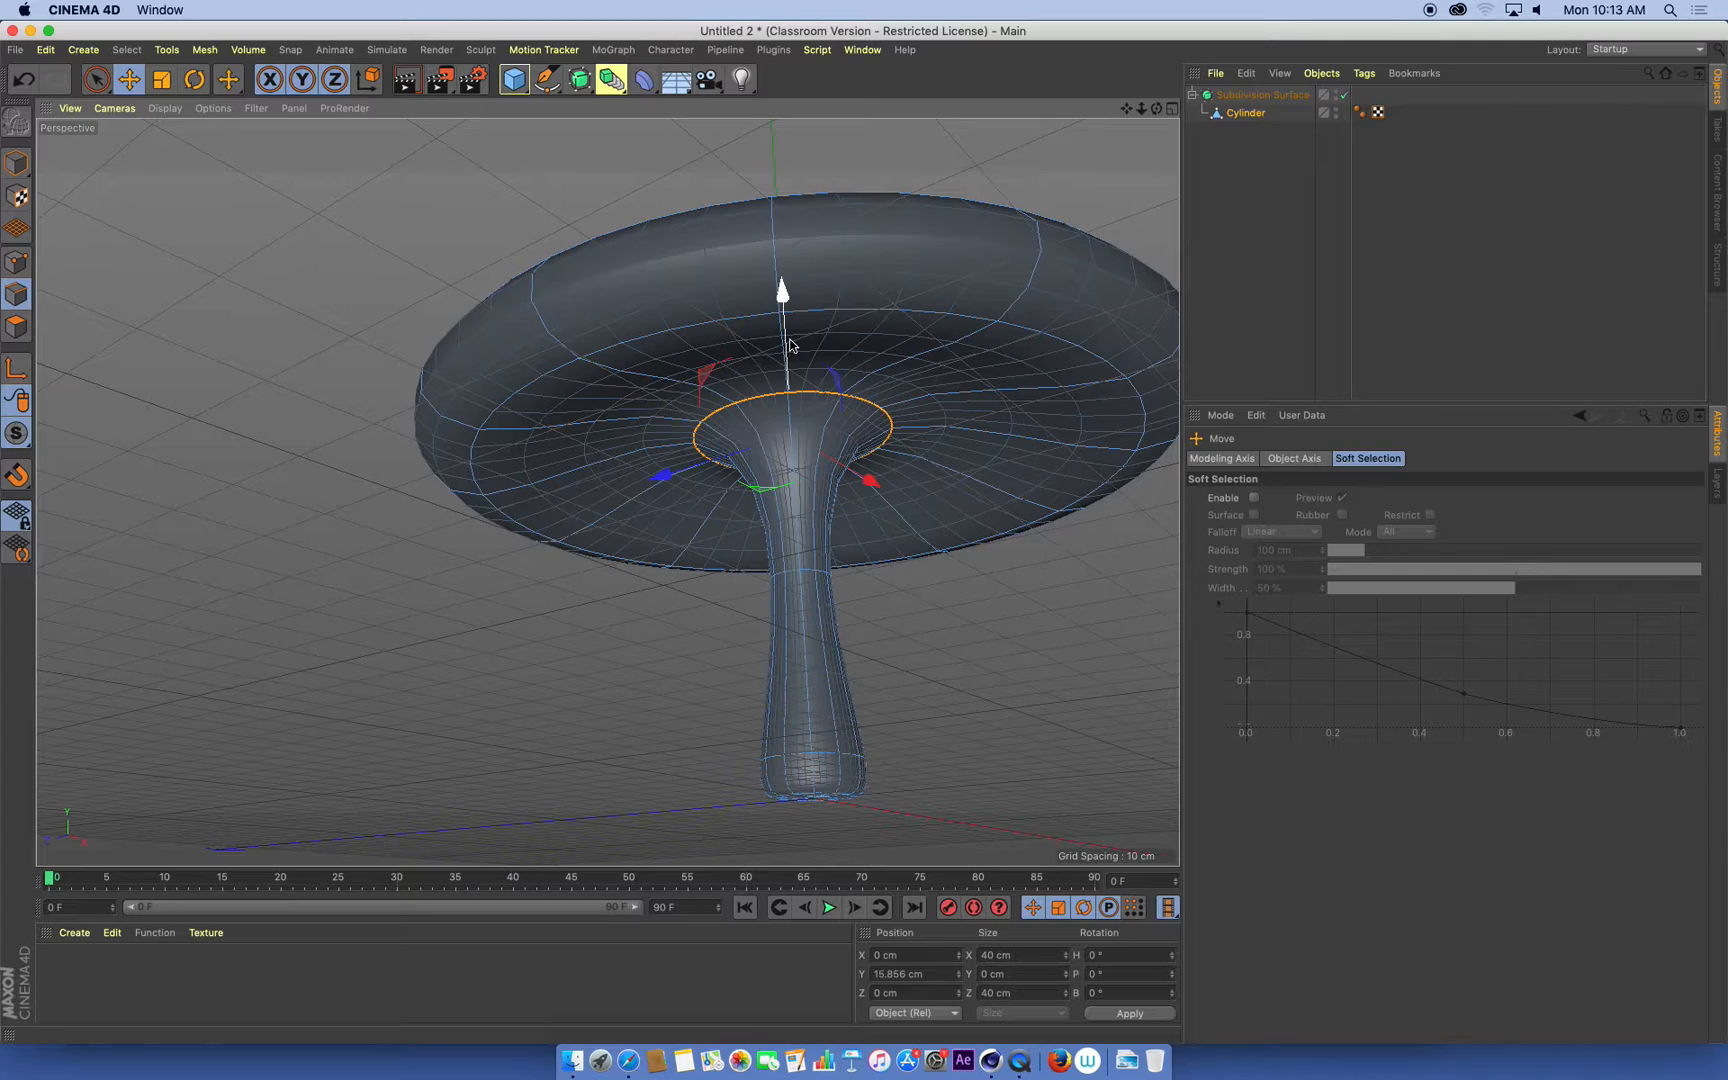
drag(782, 292, 778, 220)
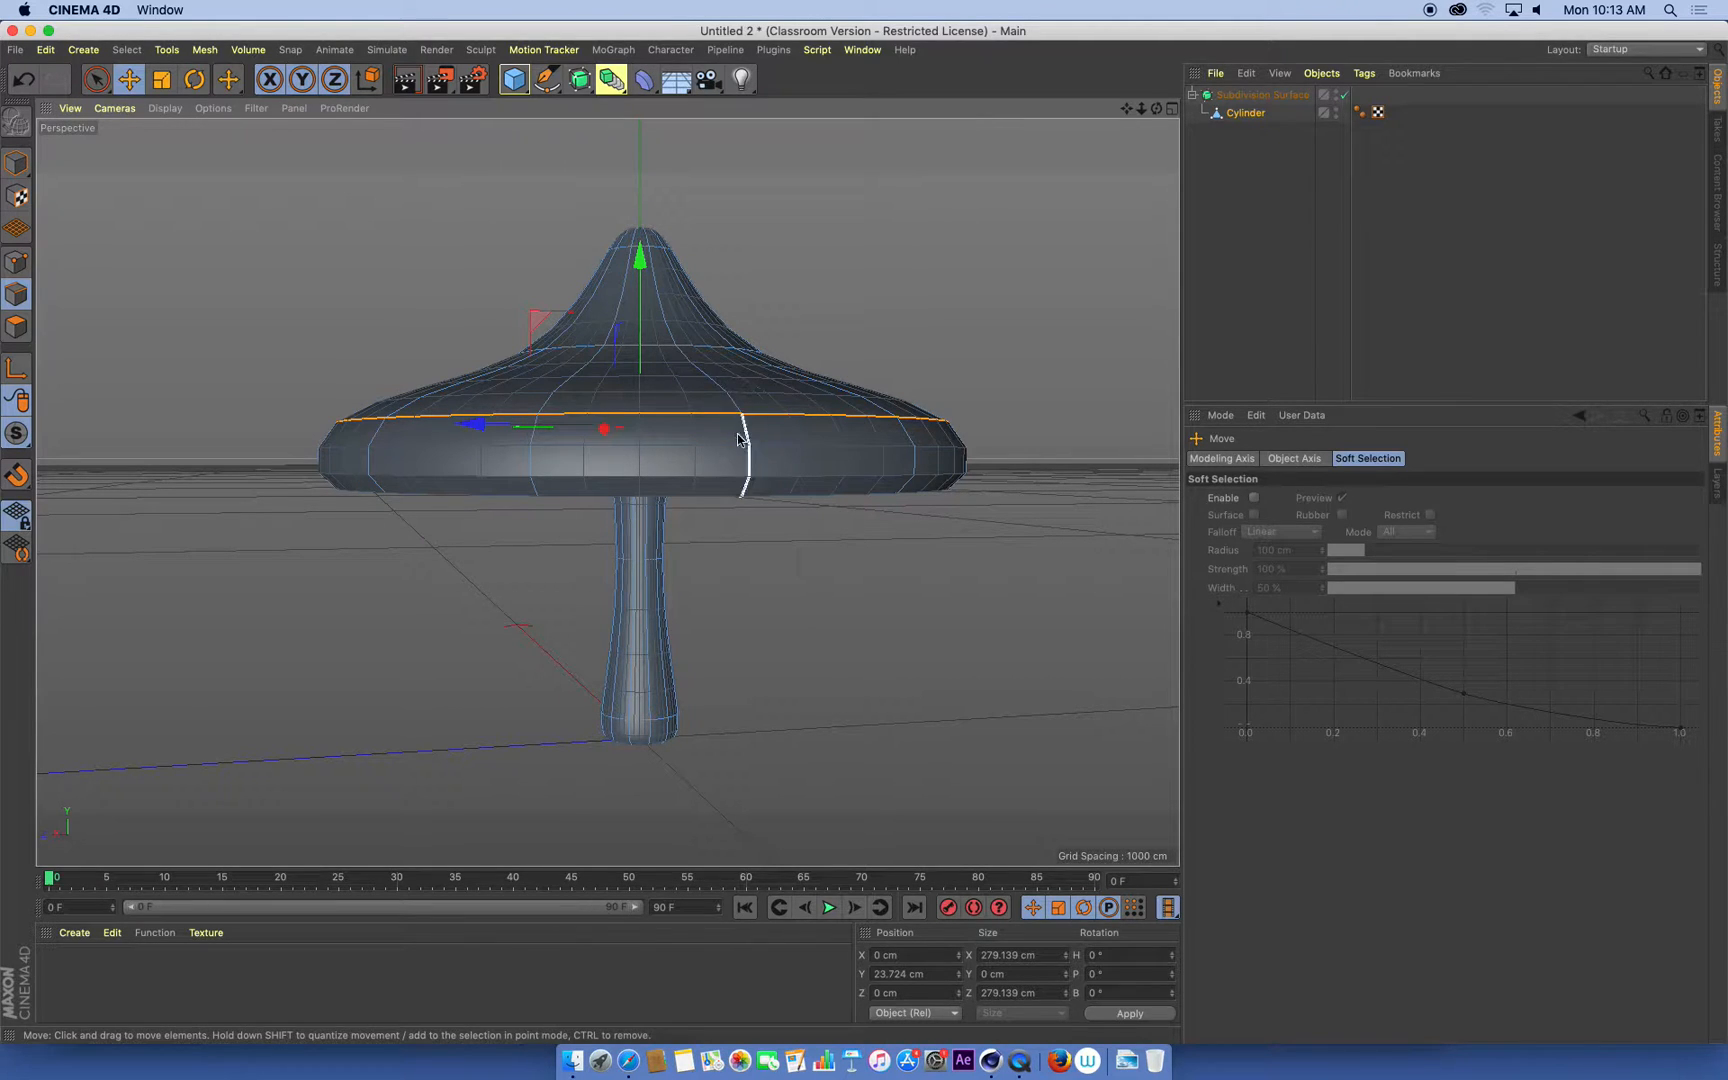
mouse_move(718, 300)
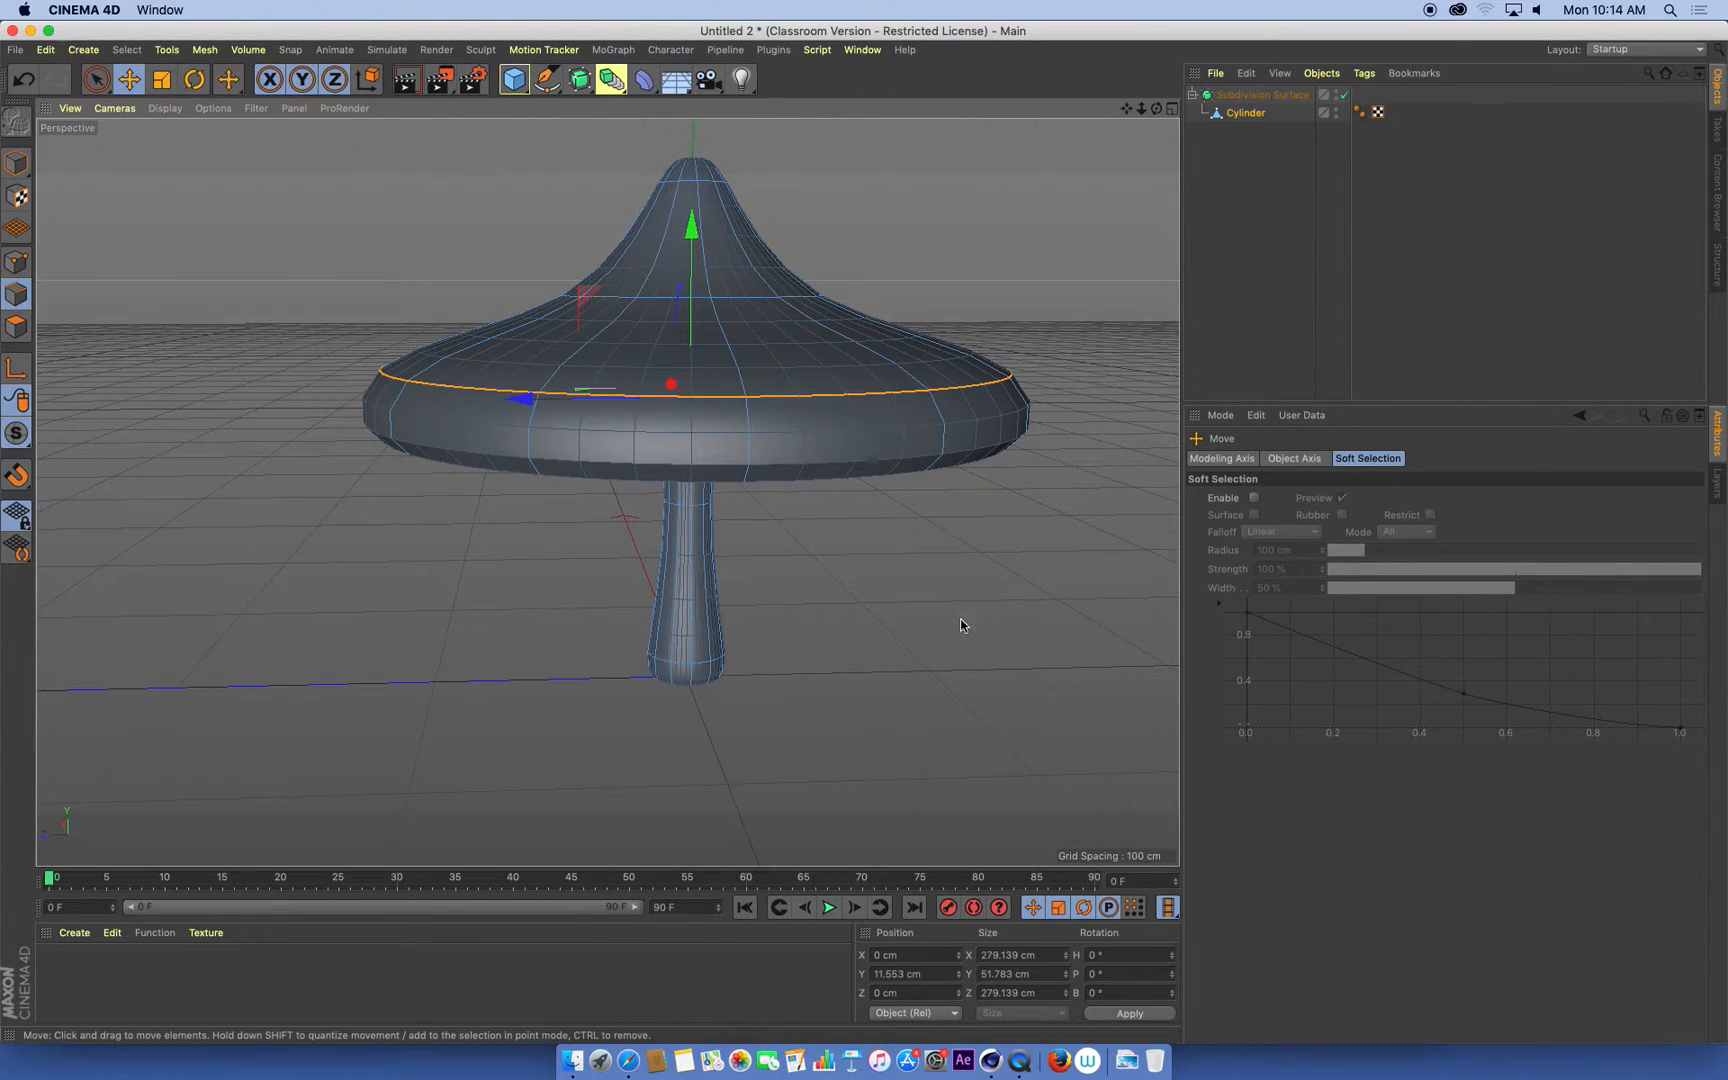
Raise a ring of points on the peak and rotate it about 10° to tilt the cap
drag(688, 386, 772, 264)
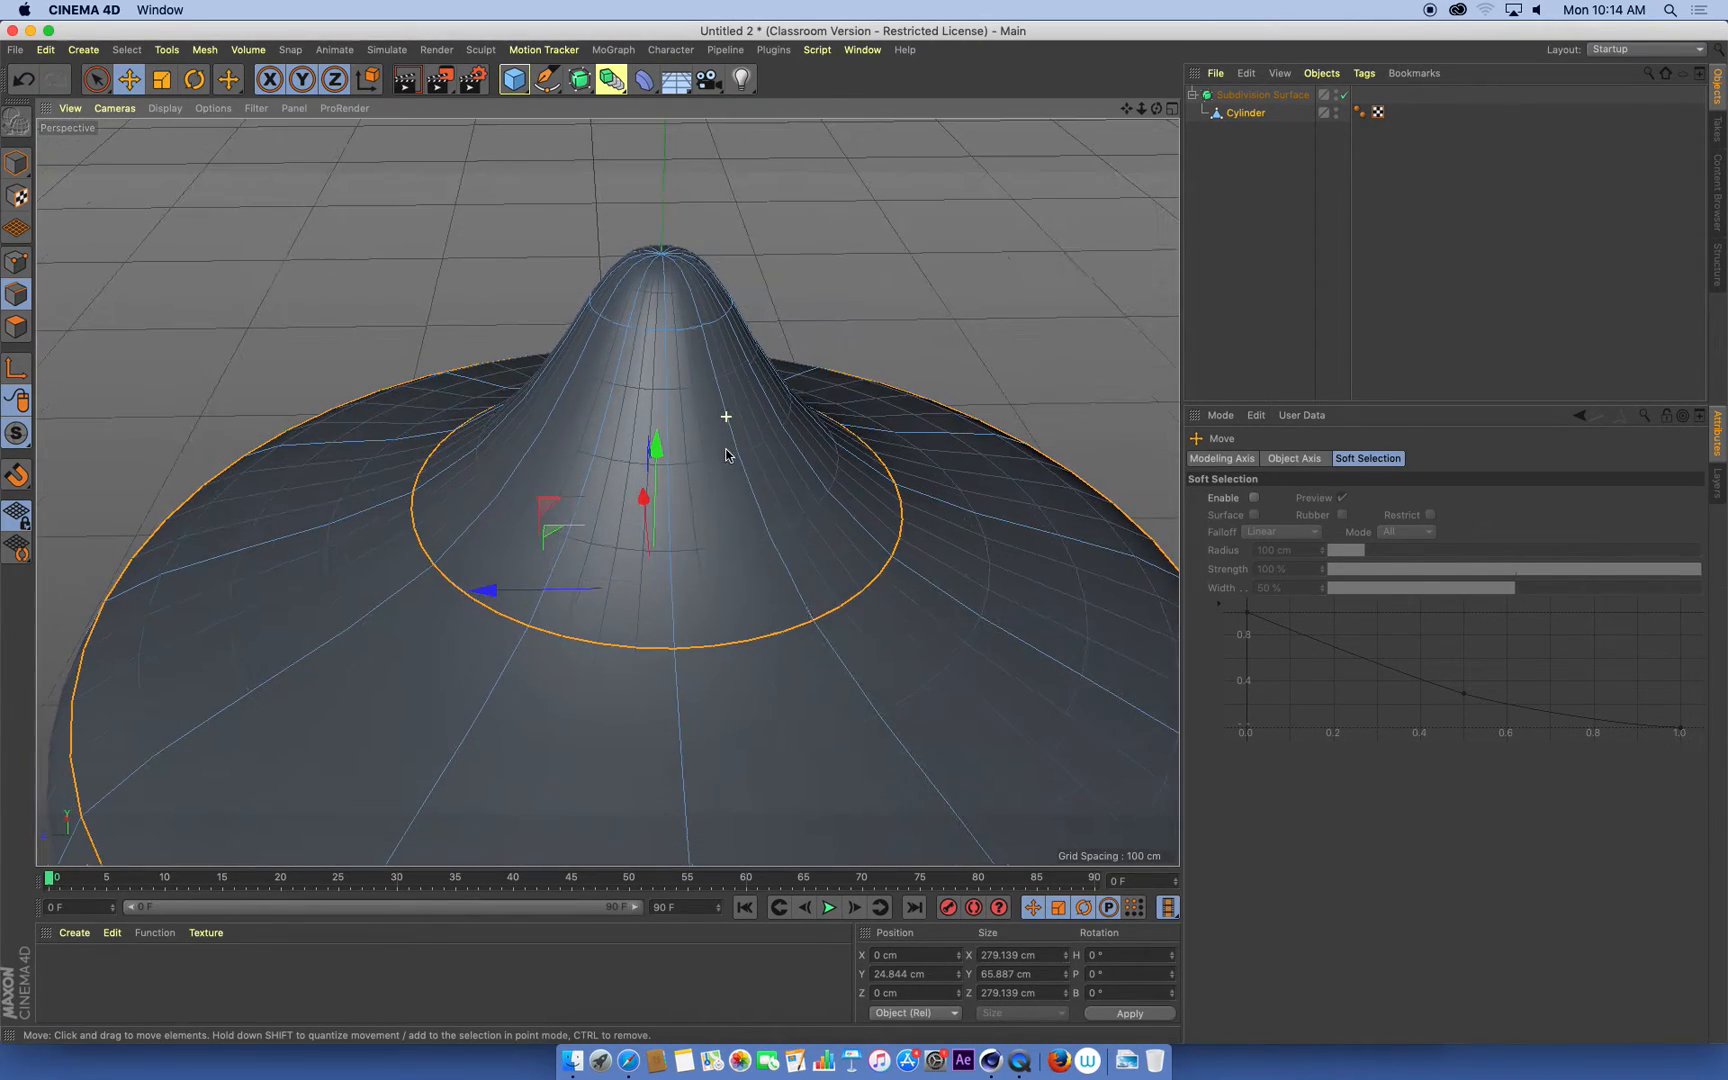
drag(654, 474, 776, 380)
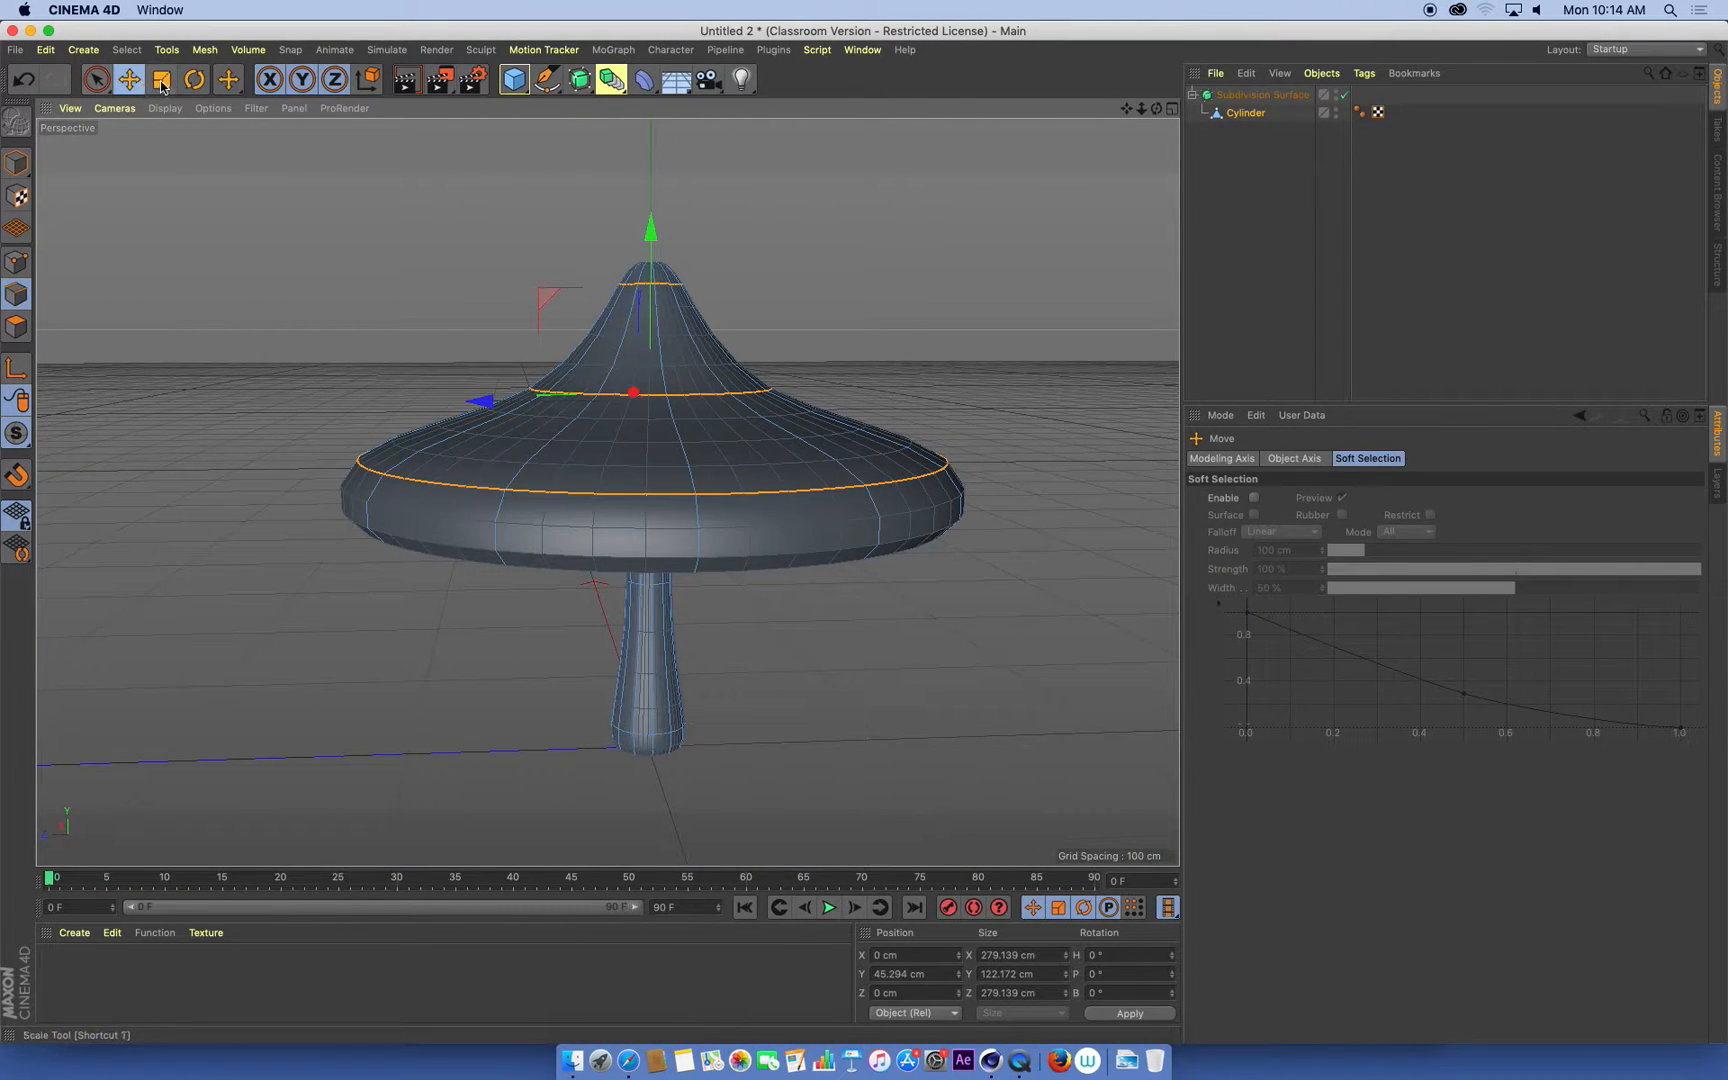
click(194, 78)
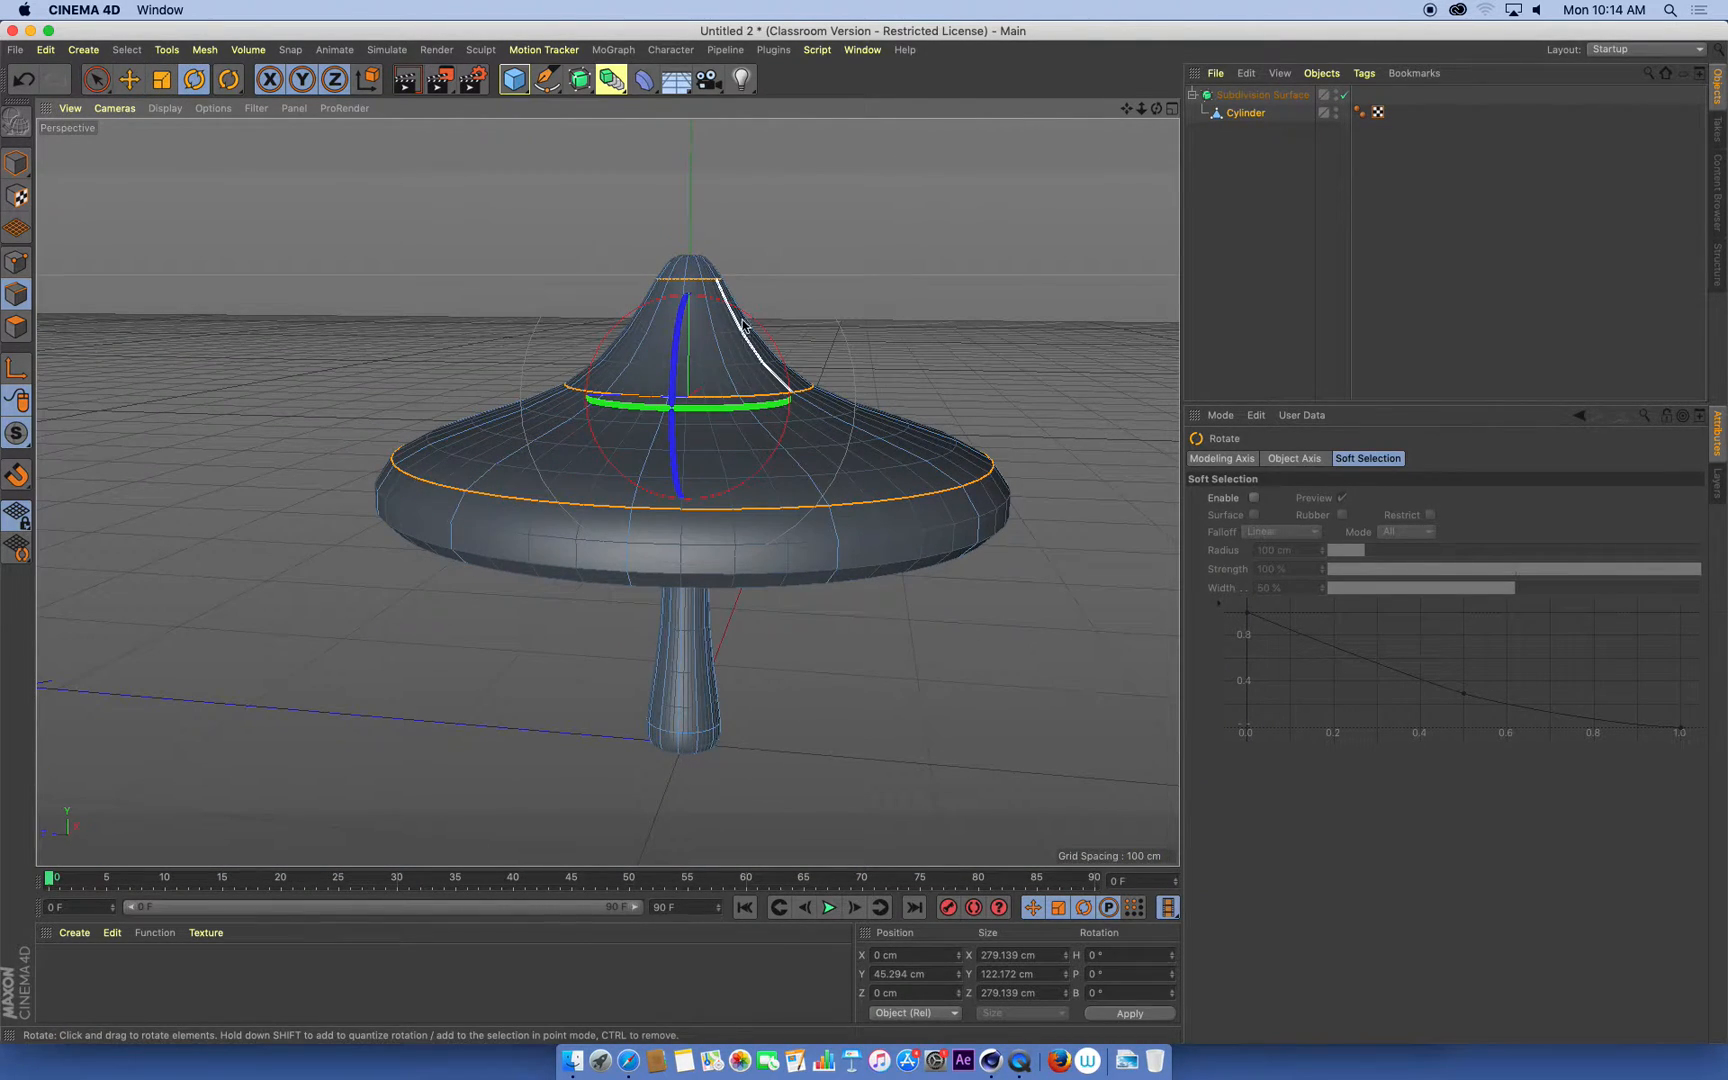
drag(732, 298, 754, 336)
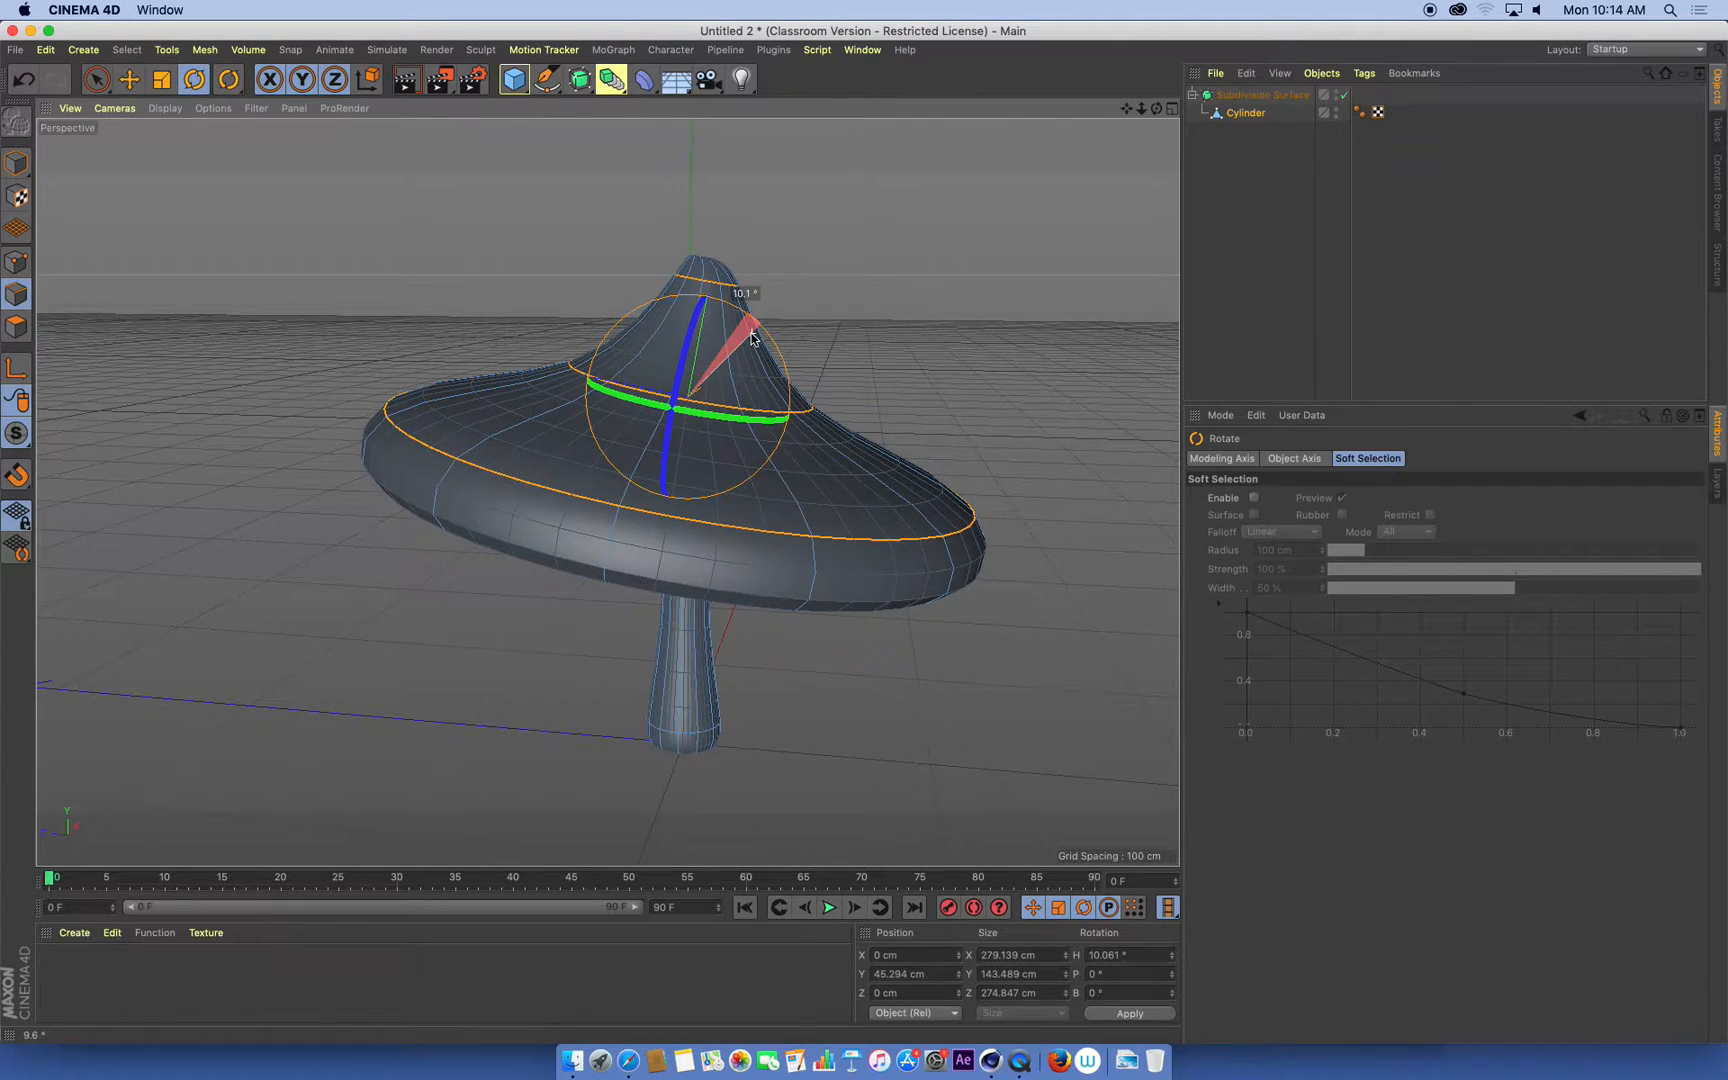
drag(750, 336, 710, 282)
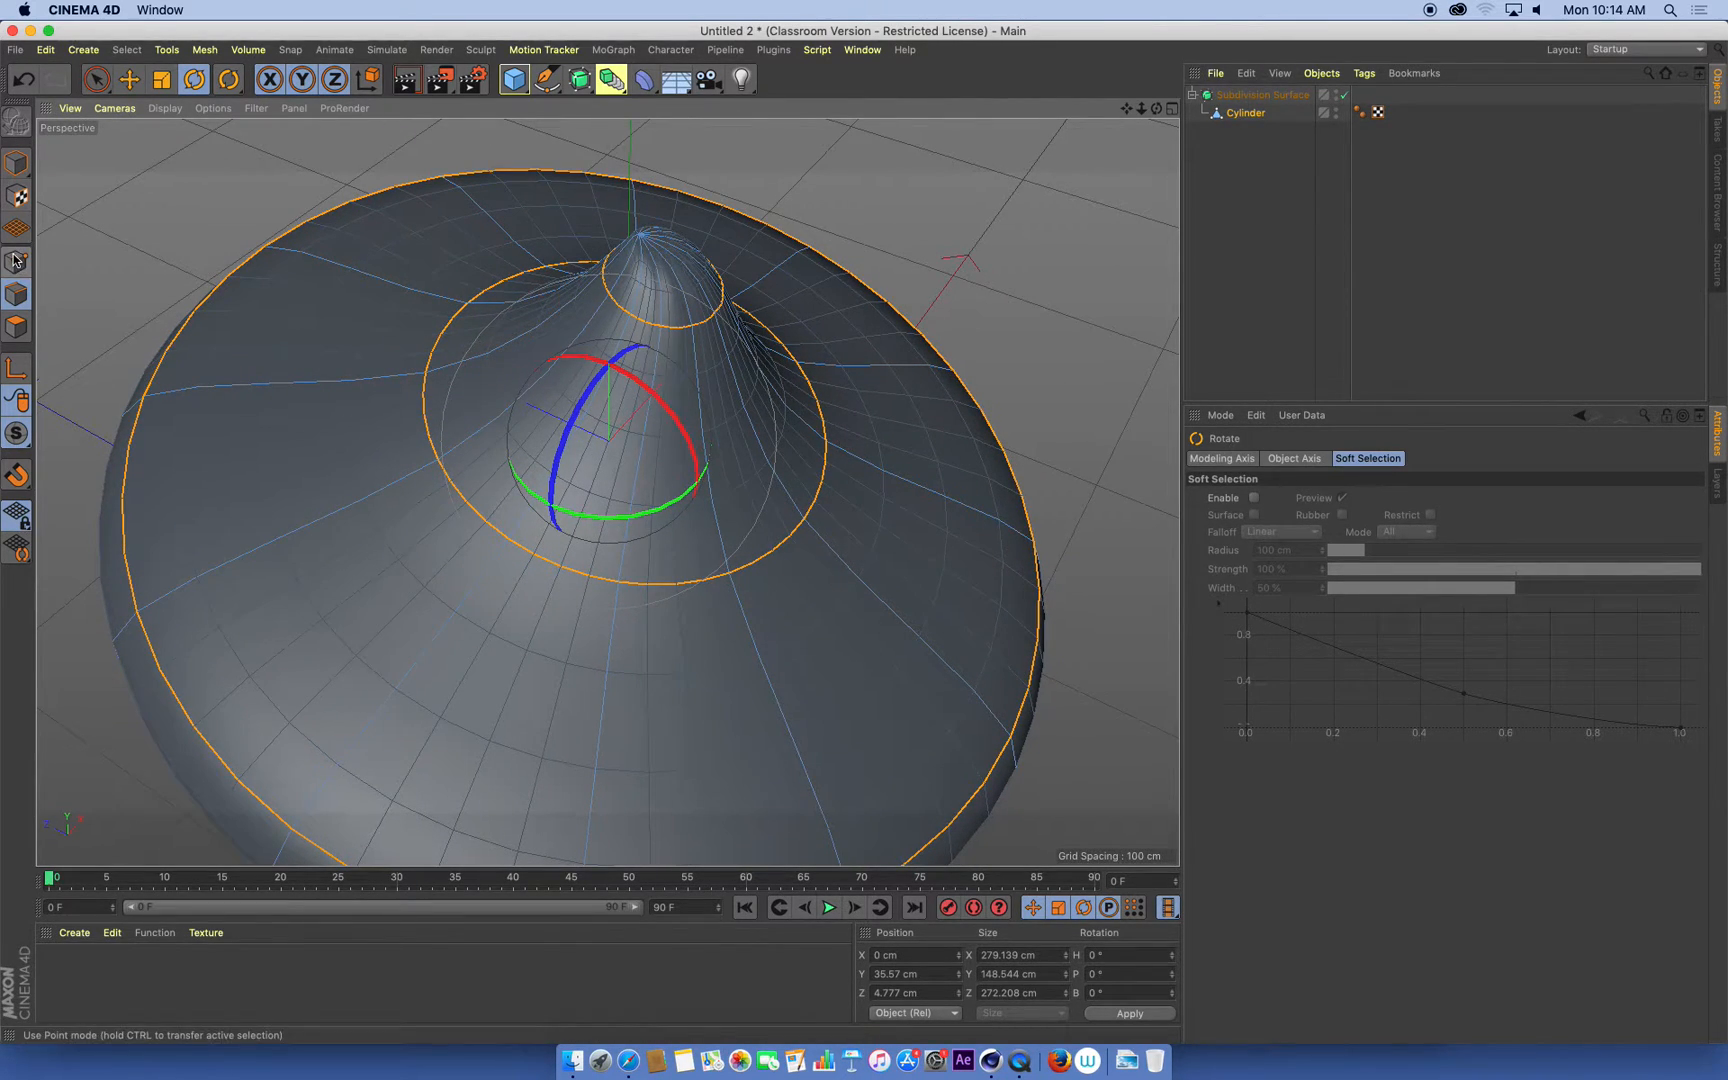
click(160, 78)
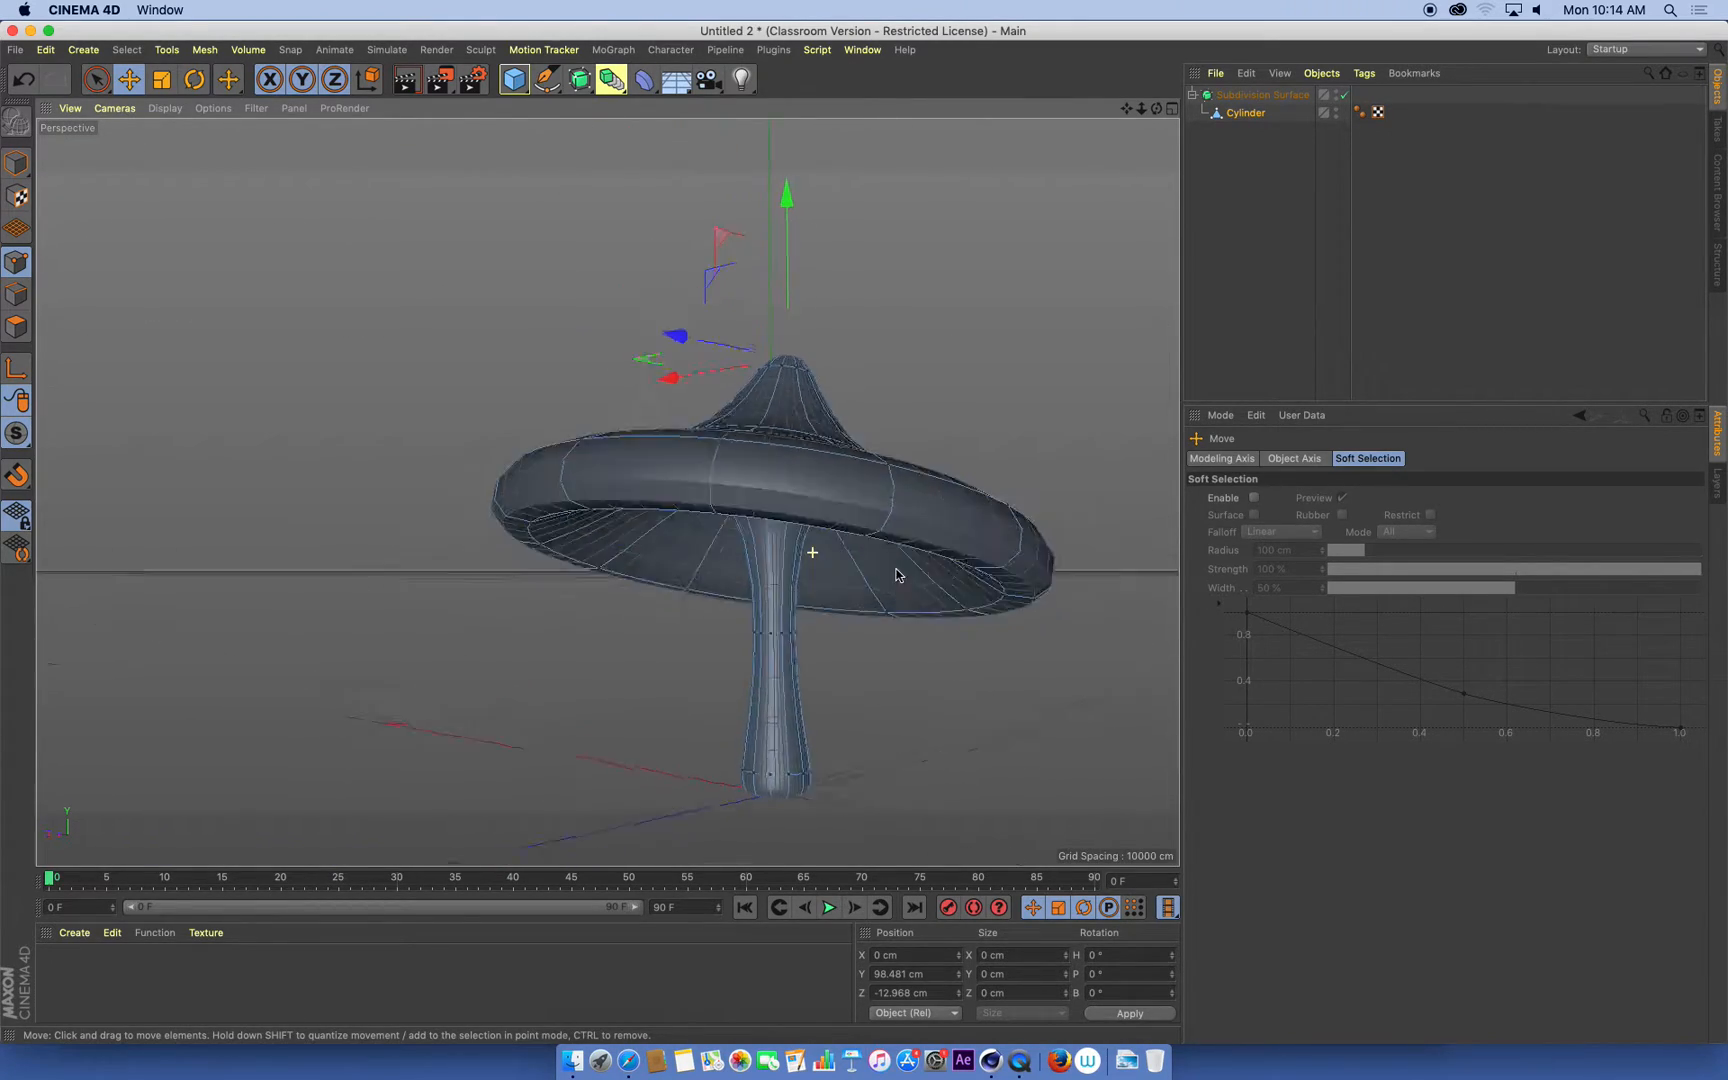
Push a mid-stalk ring of points sideways to bend the stalk into a curve
drag(892, 574, 826, 582)
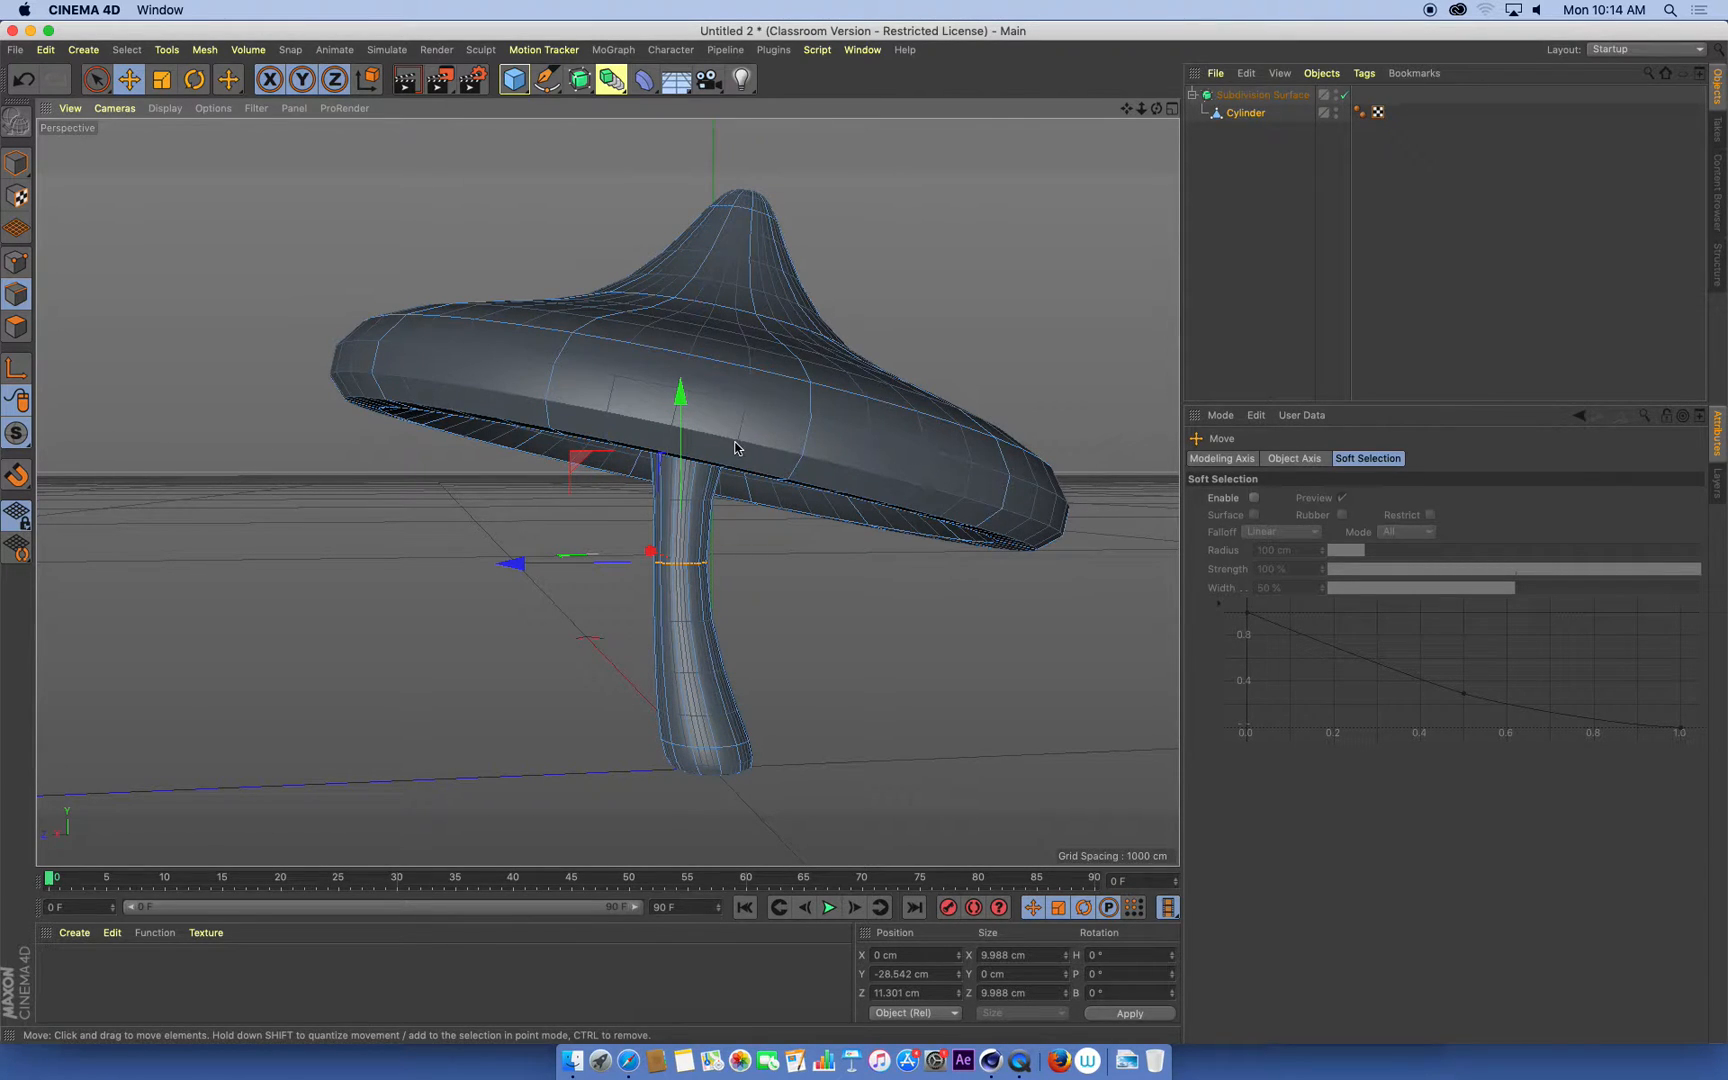
drag(738, 448, 788, 372)
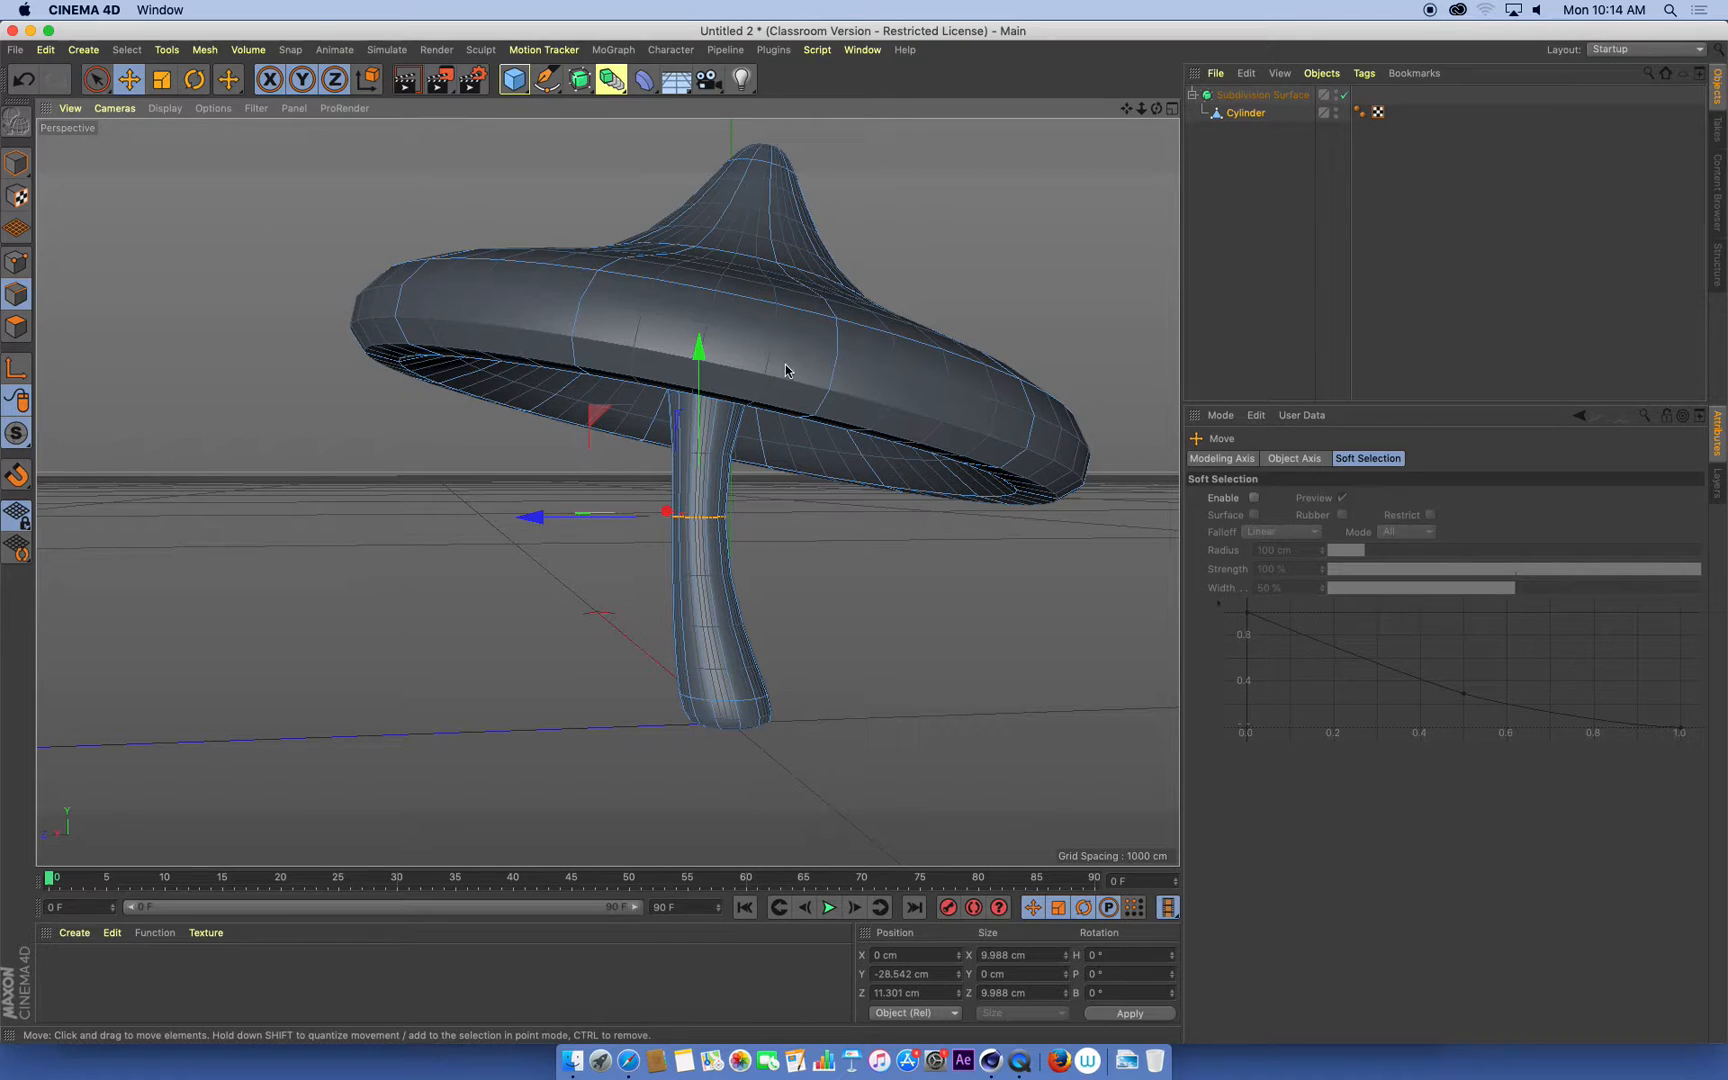
drag(664, 512, 528, 516)
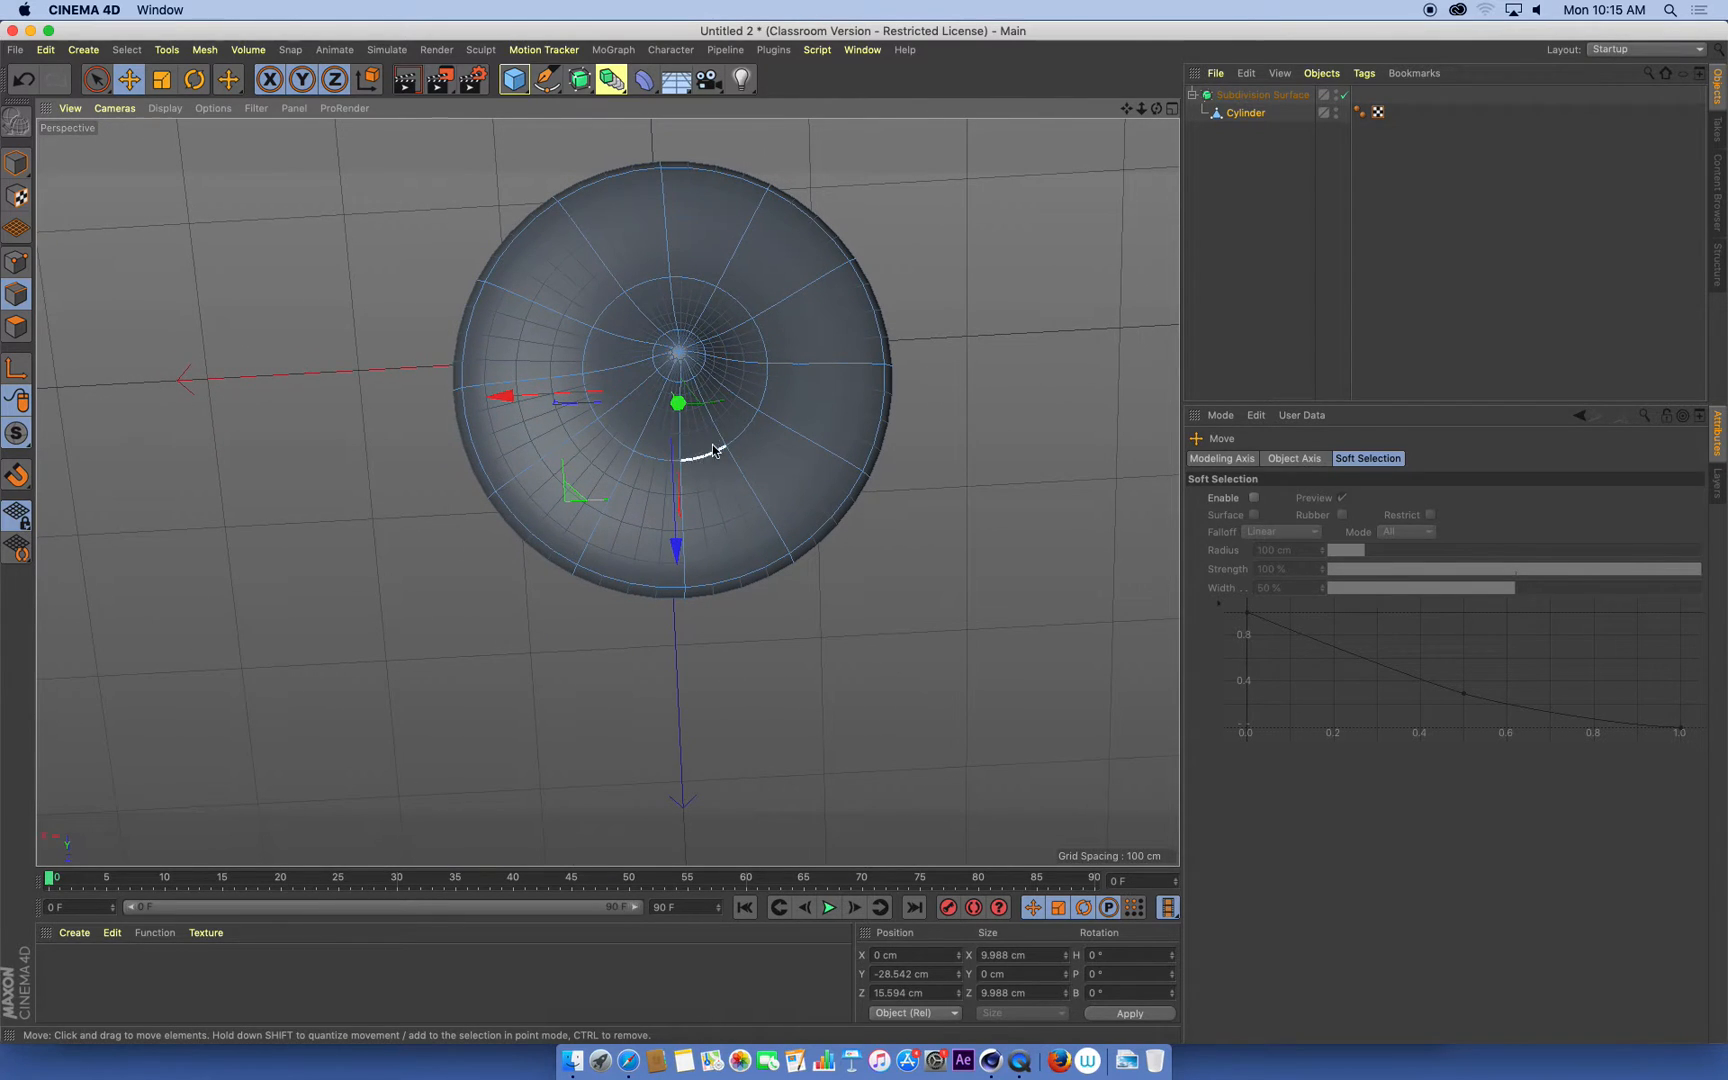
mouse_move(336, 230)
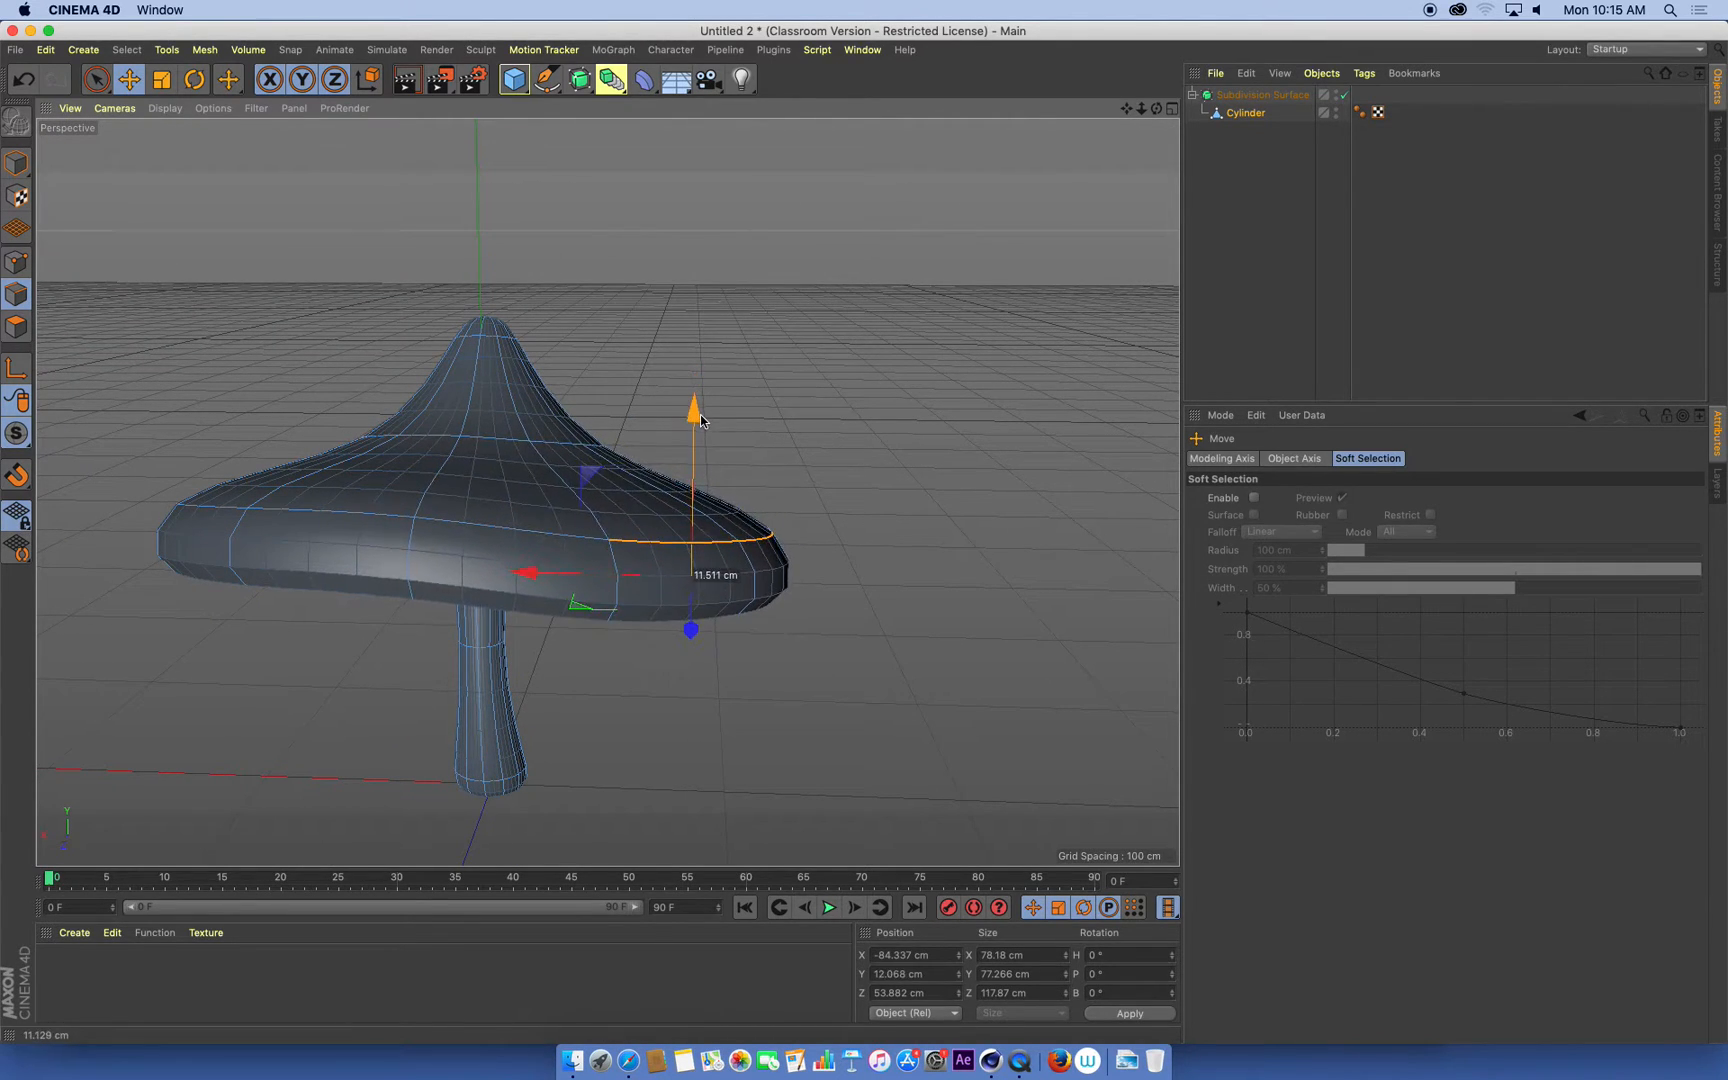
Lift and dip stretches of the cap's lip and dent an edge near the peak
drag(694, 402, 652, 392)
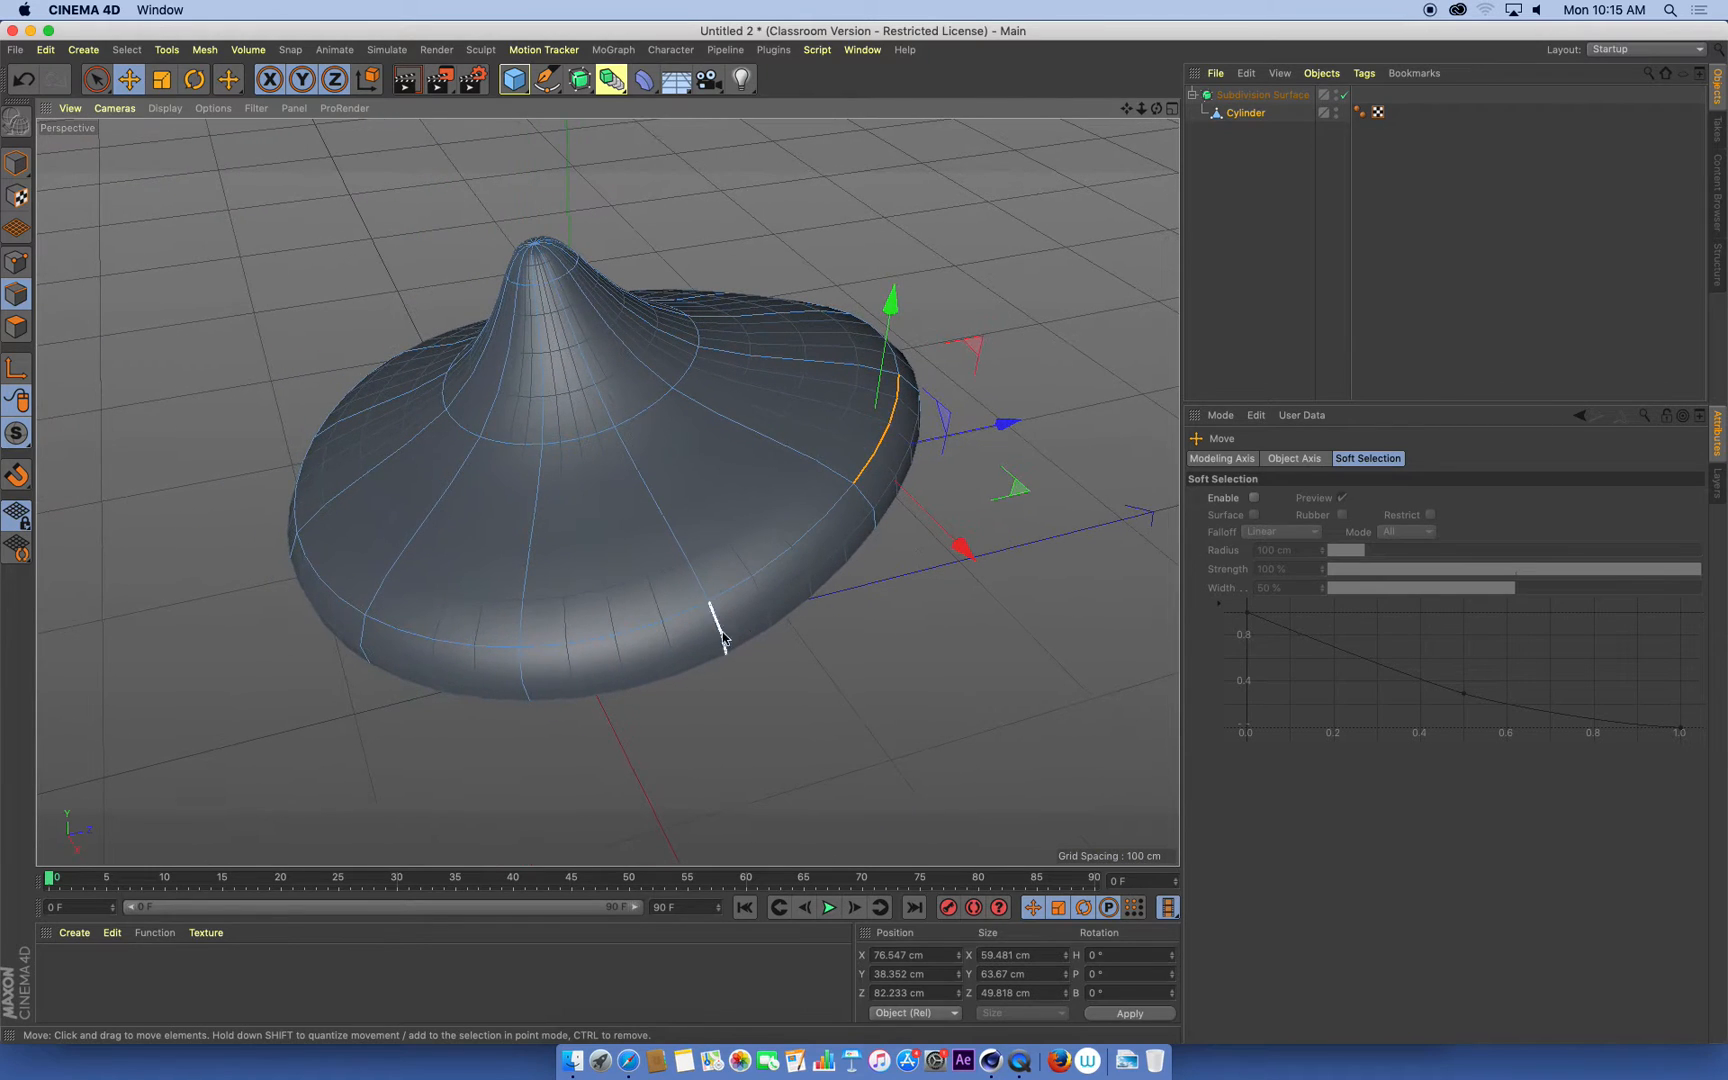
drag(716, 634, 684, 730)
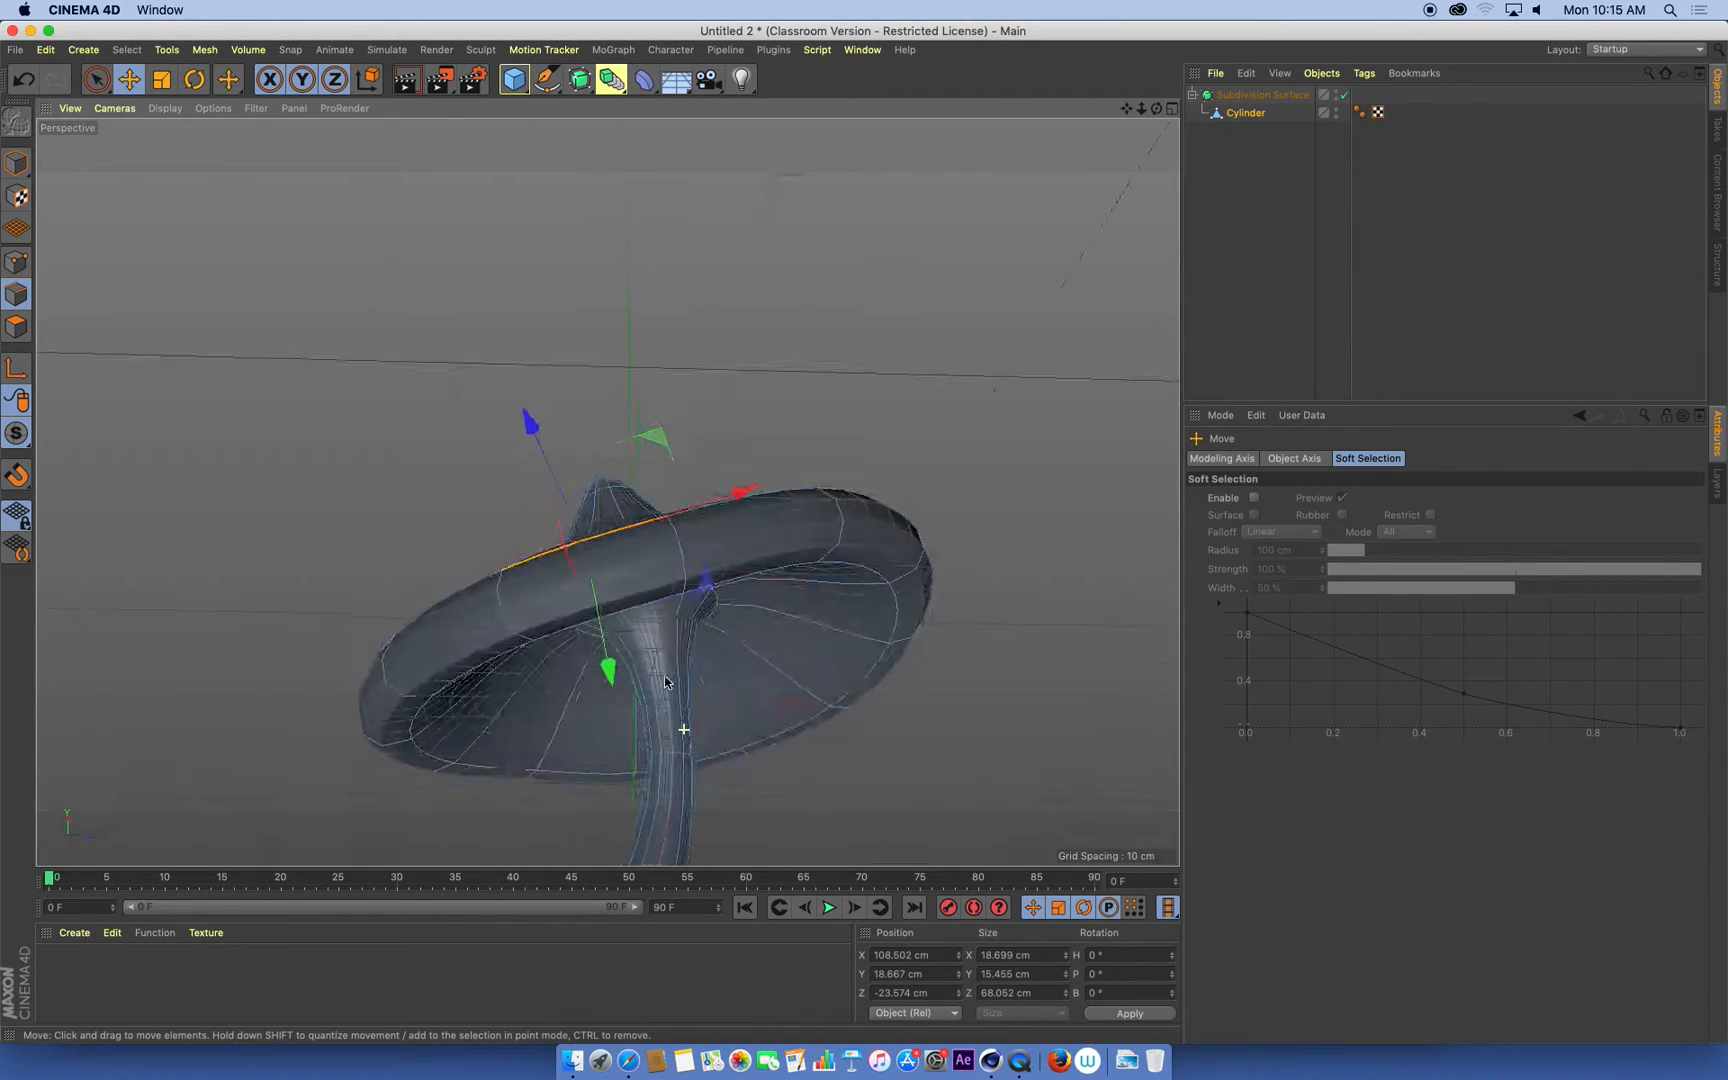
drag(664, 682, 518, 596)
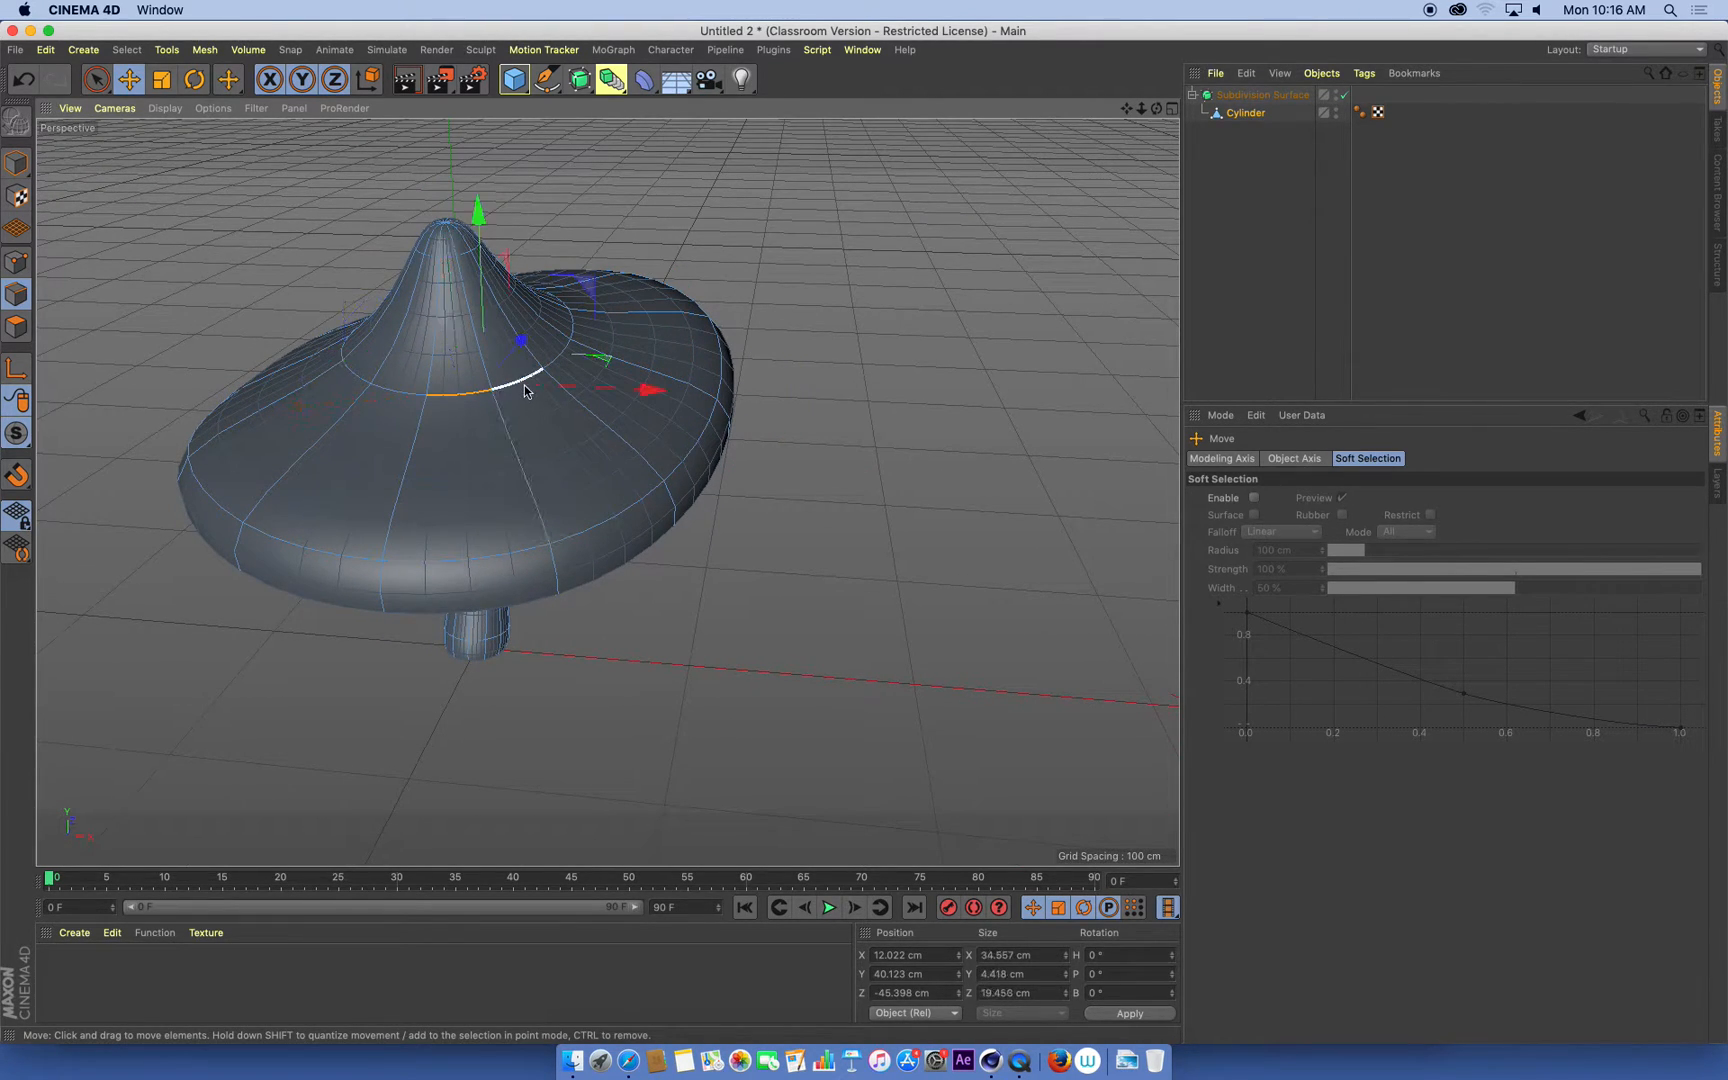
drag(478, 220, 492, 186)
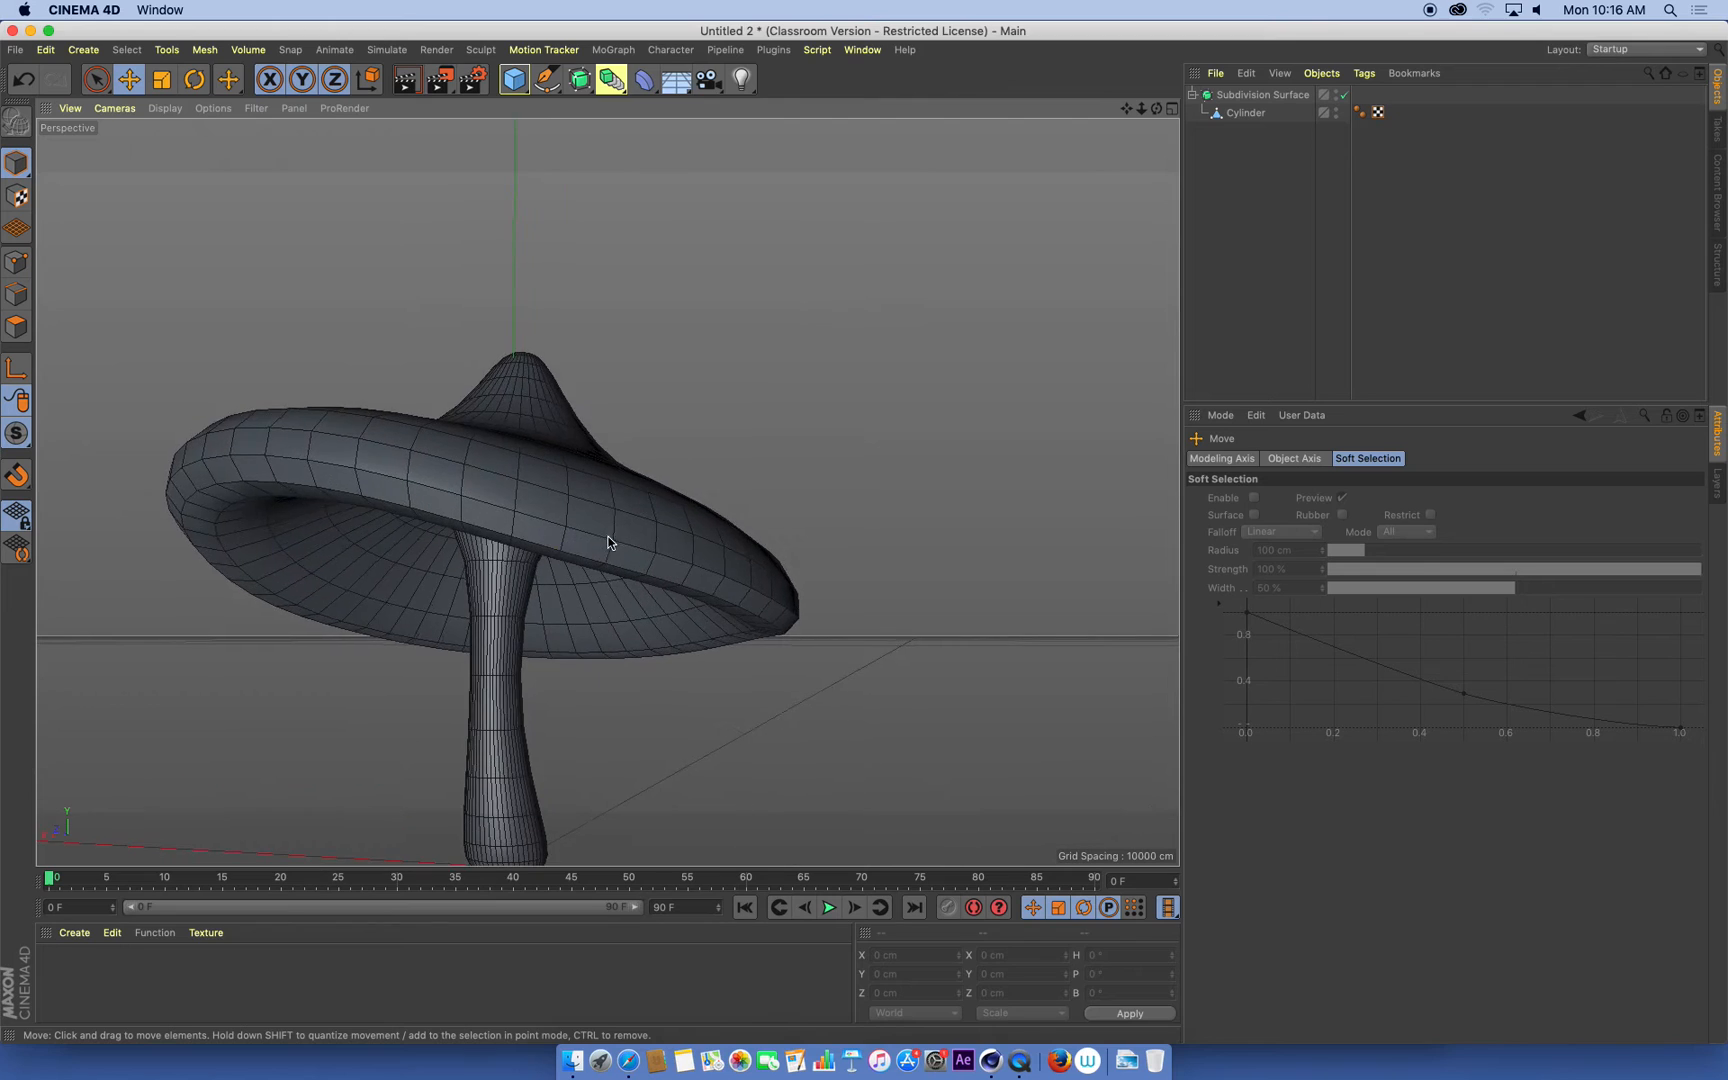
drag(612, 542, 694, 450)
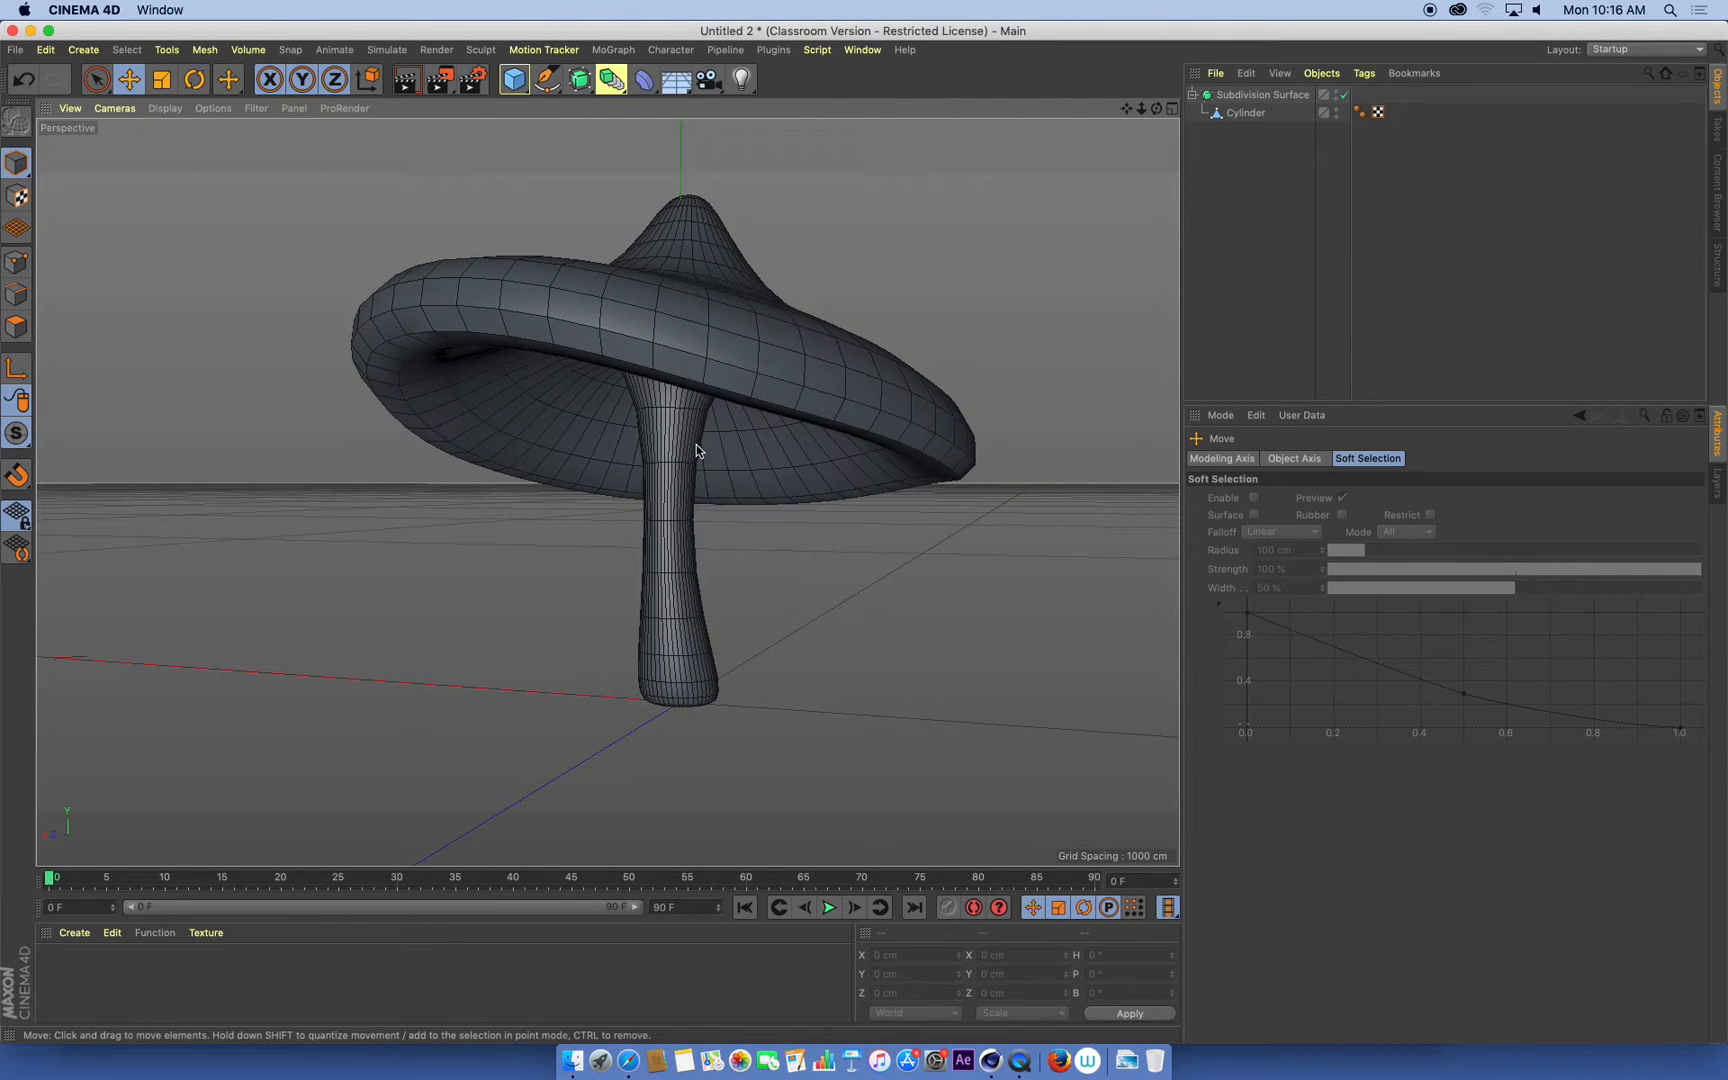
mouse_move(732, 408)
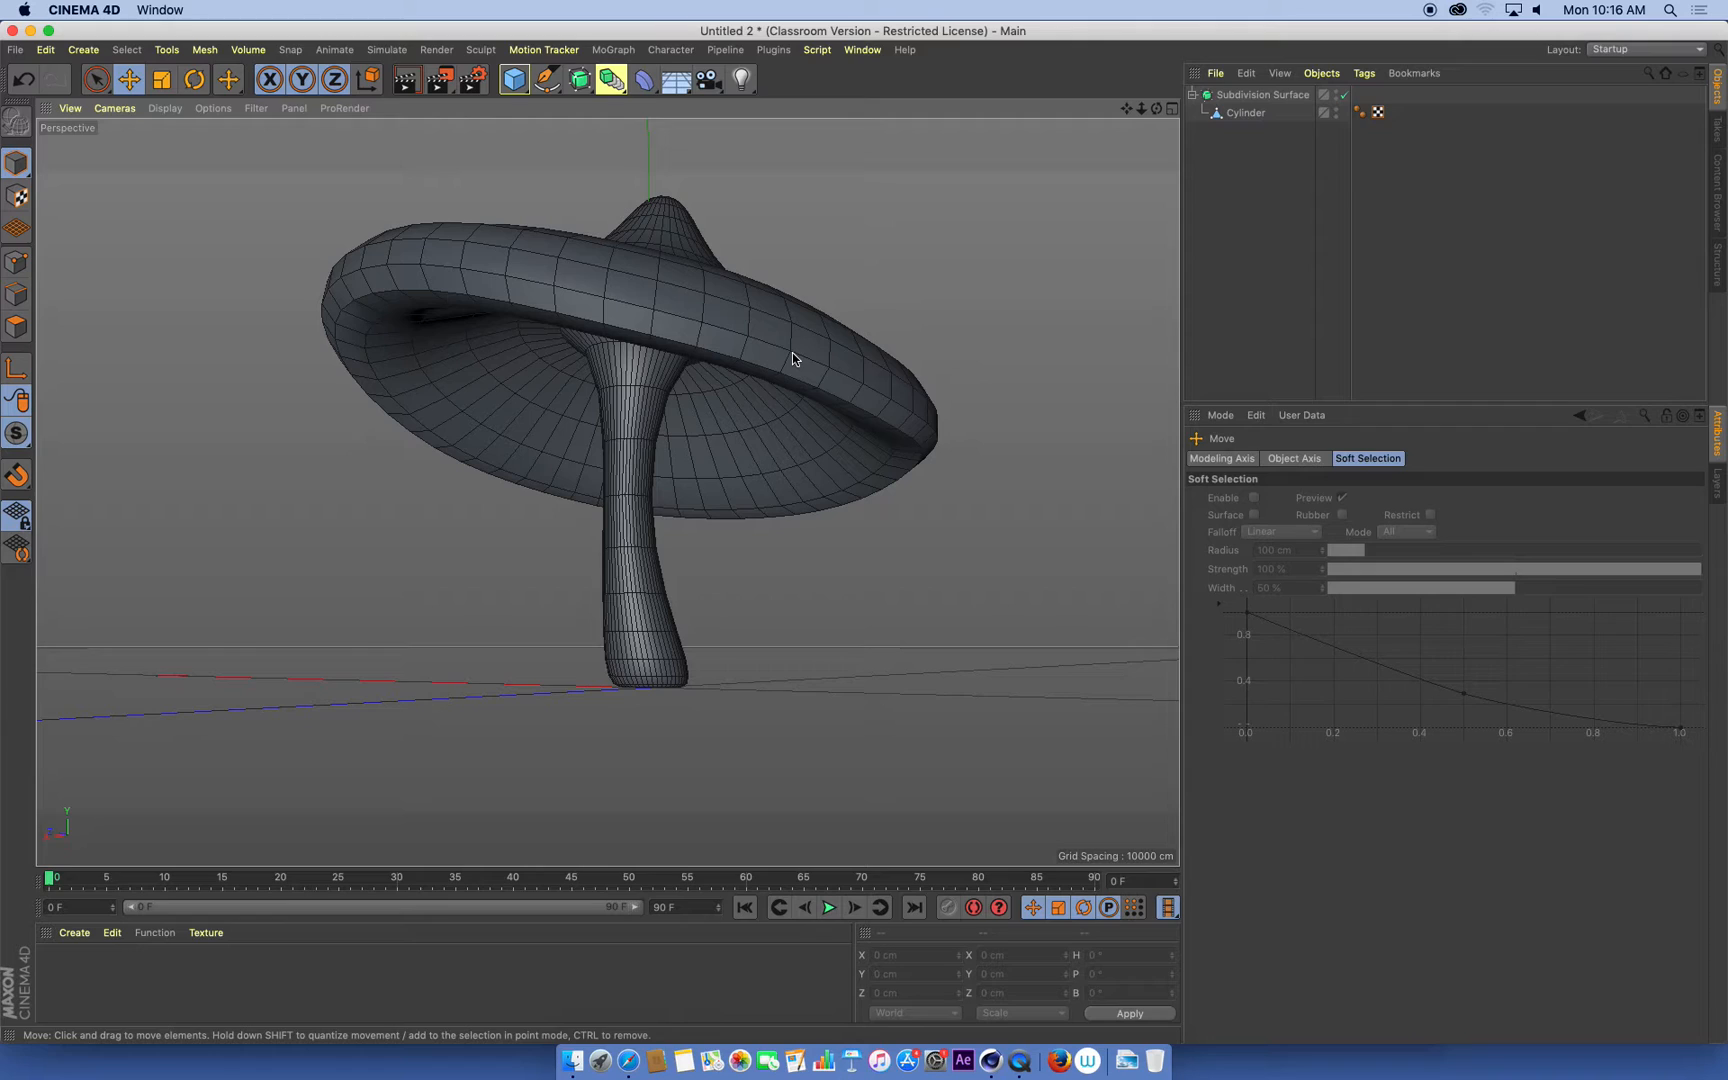
mouse_move(776, 446)
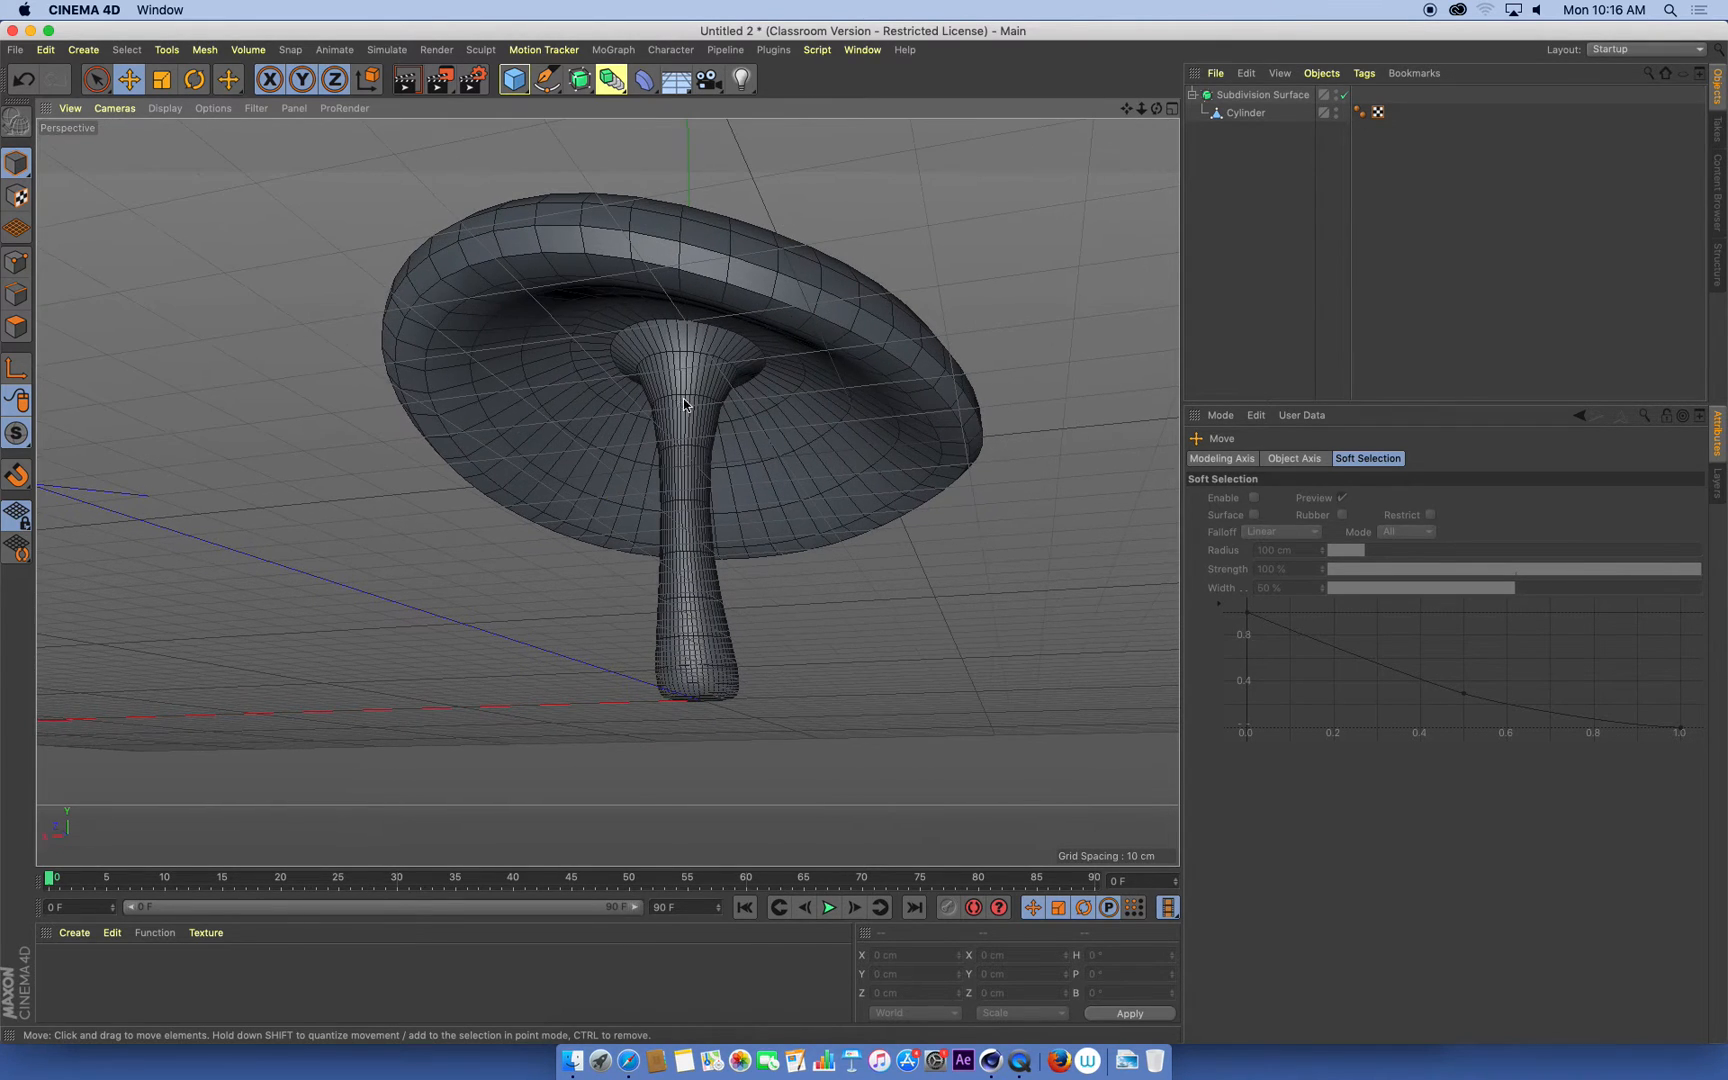
Scale a ring of the cap to about 140% along one axis so it bulges unevenly
click(1246, 112)
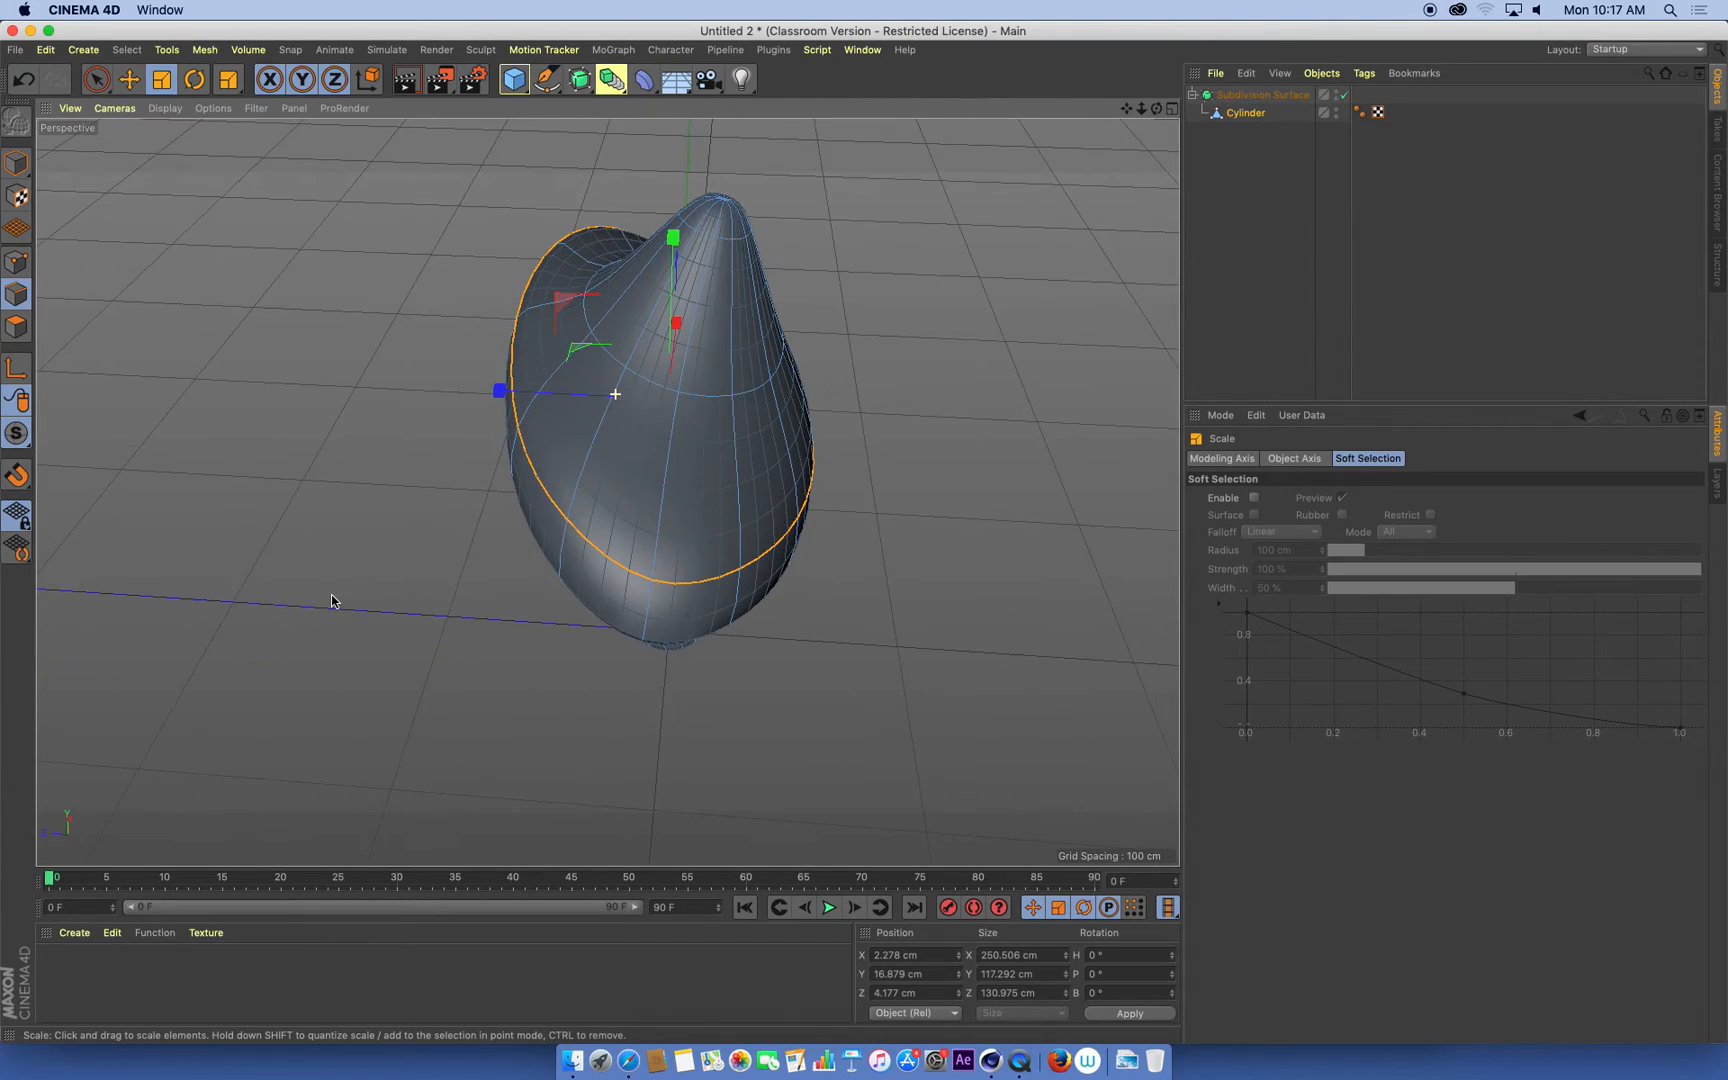
drag(498, 392, 428, 394)
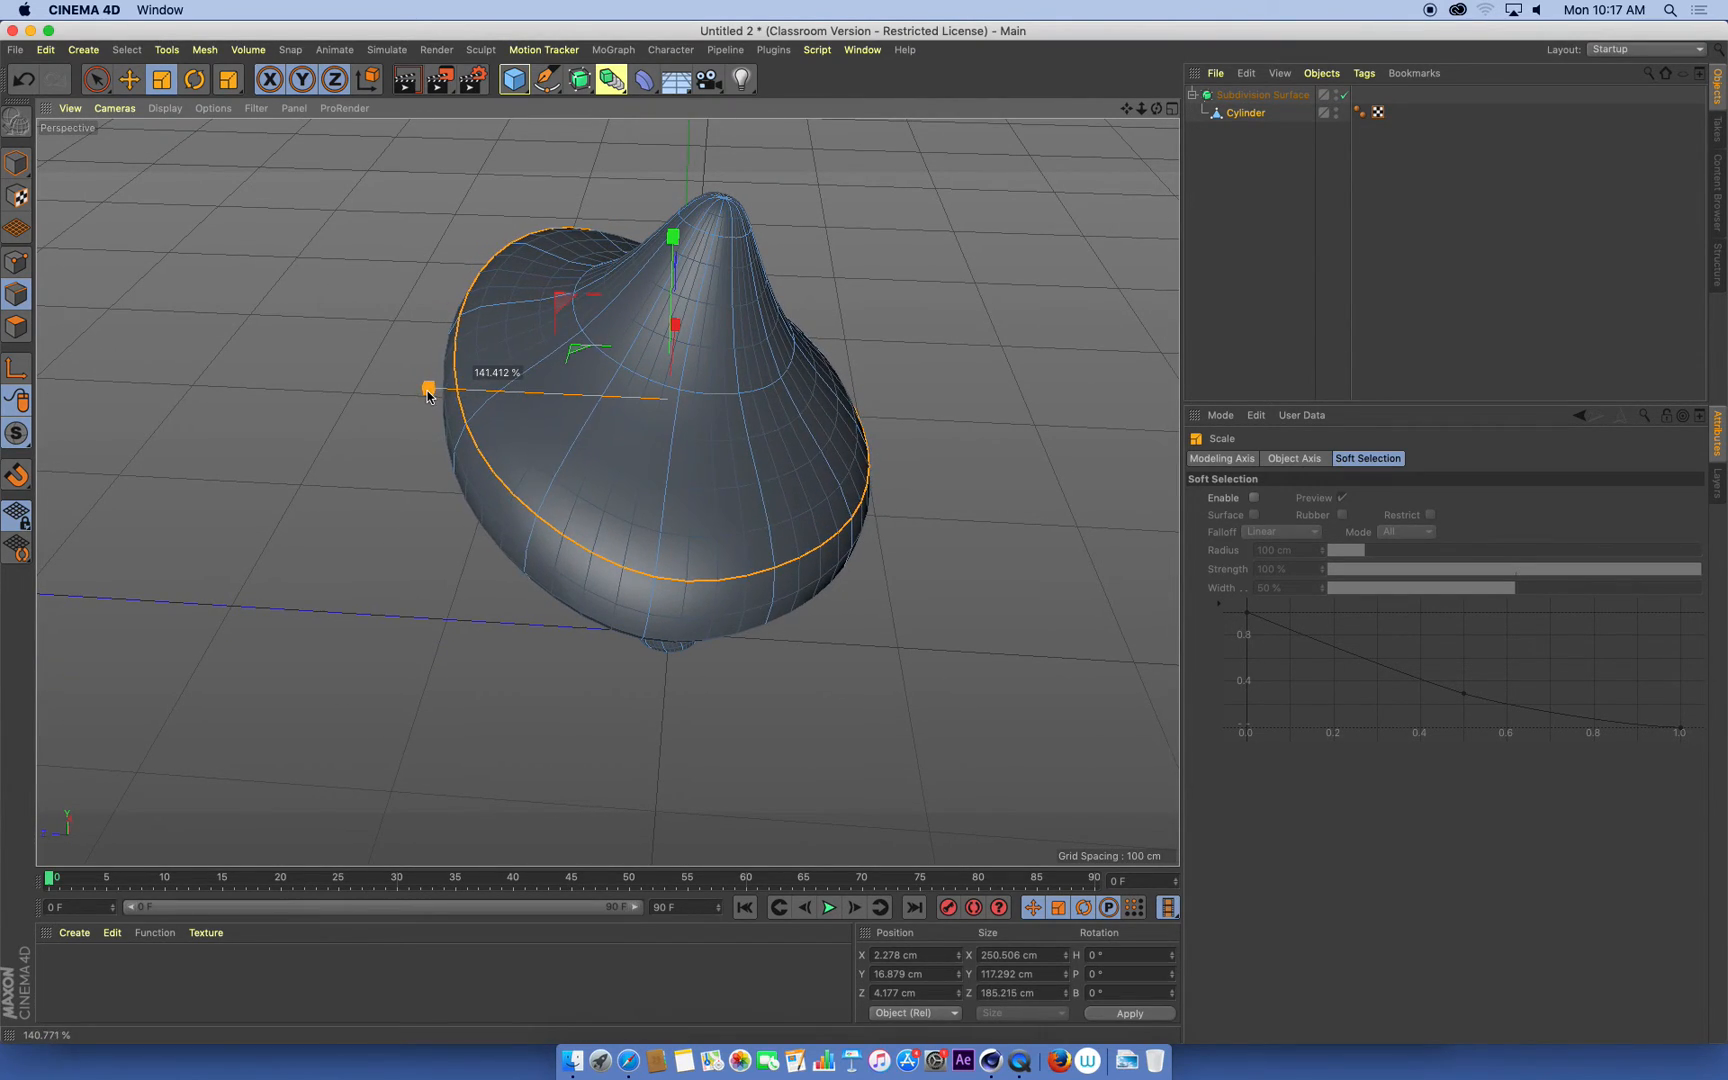